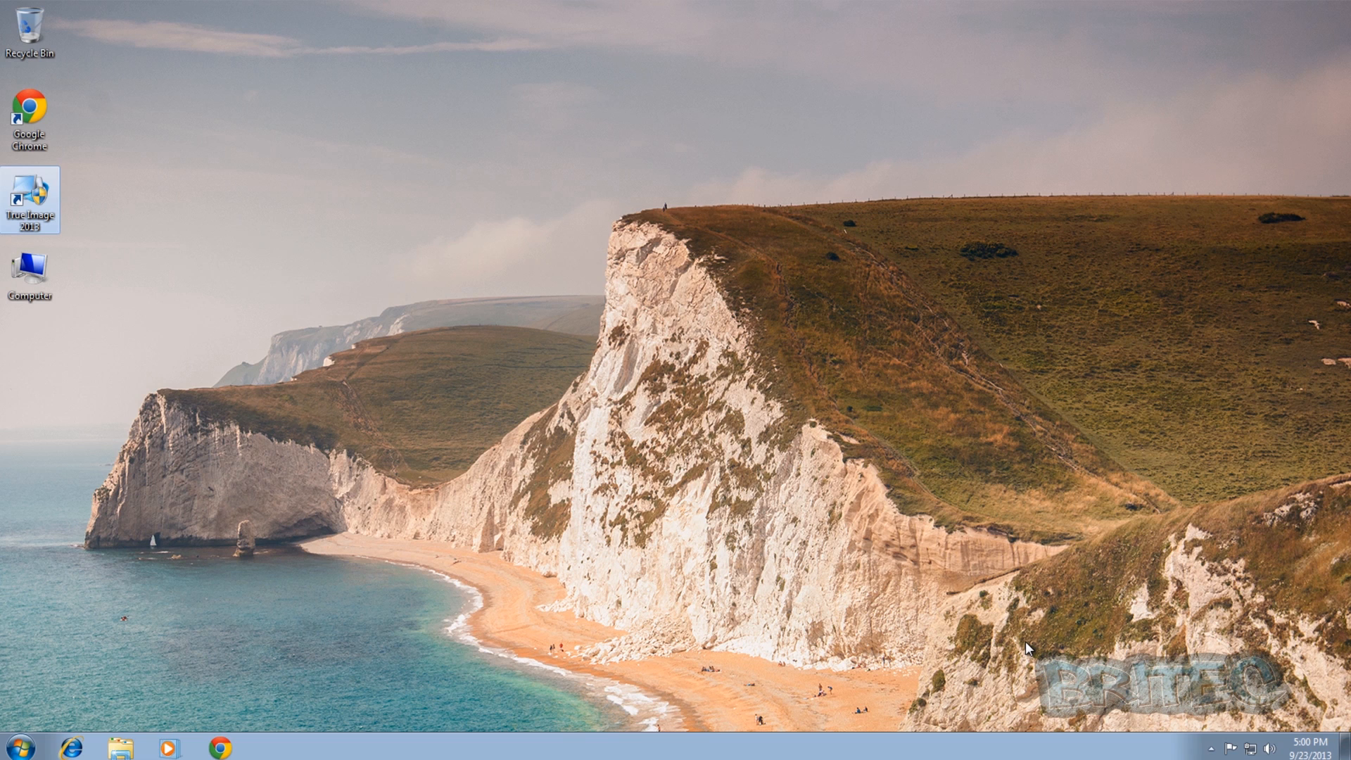
pyautogui.moveTo(1027, 650)
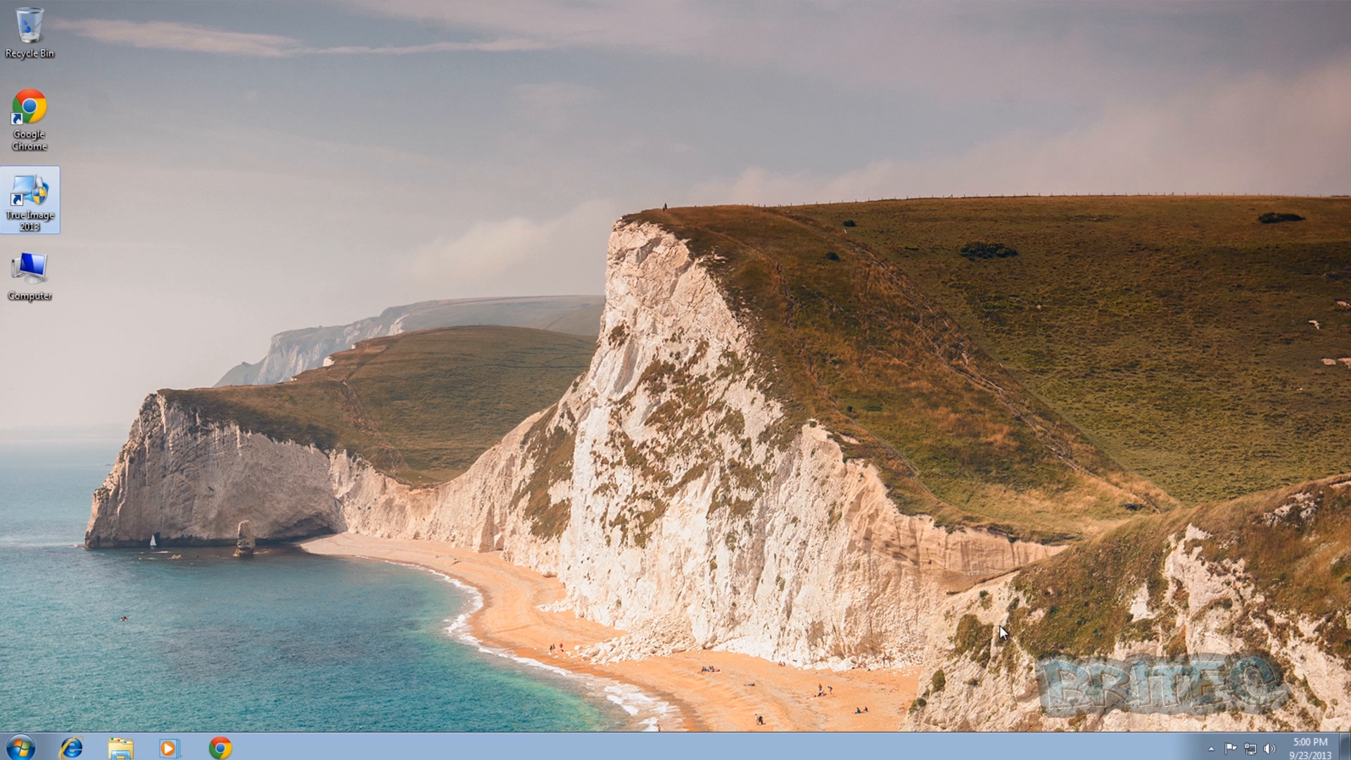
pyautogui.moveTo(30, 188)
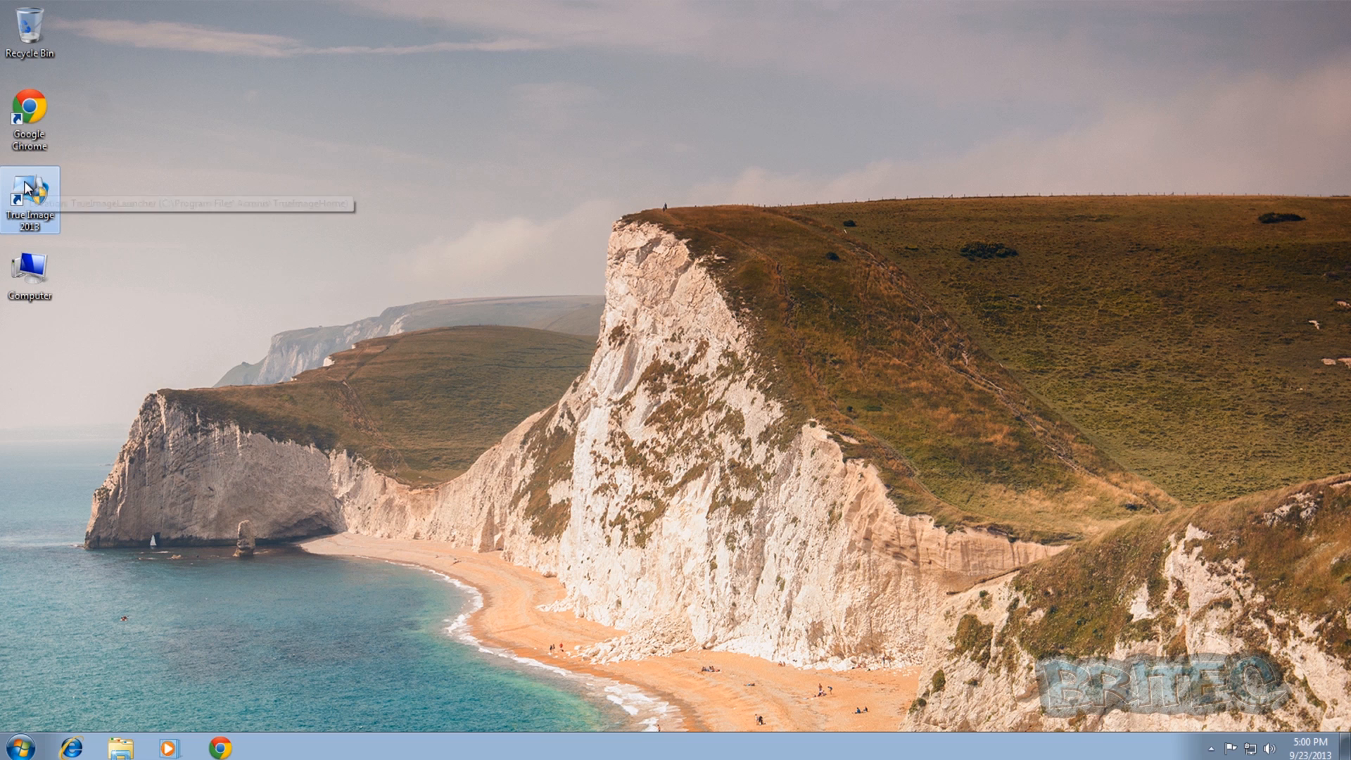
pyautogui.moveTo(736, 410)
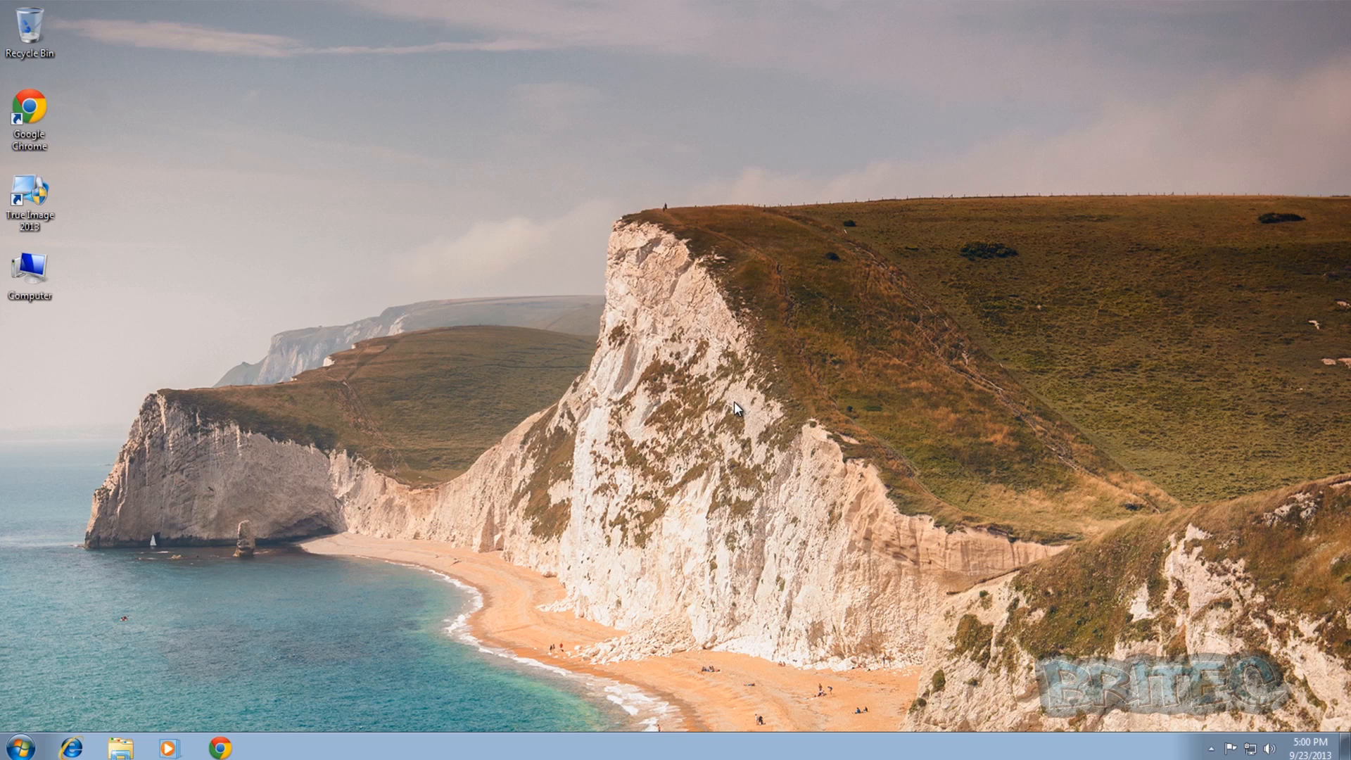
# Launch True Image 2013 from the desktop shortcut
pyautogui.doubleClick(29, 194)
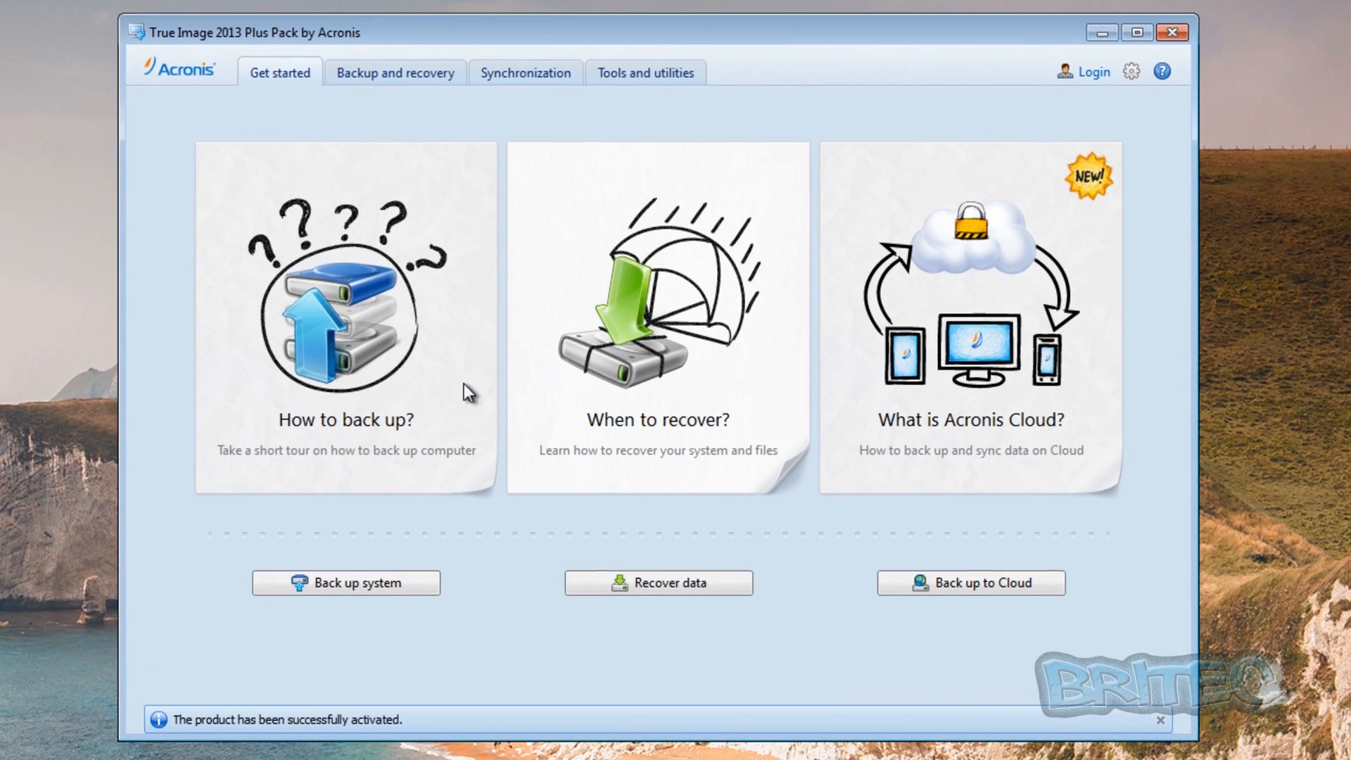
pyautogui.moveTo(670, 377)
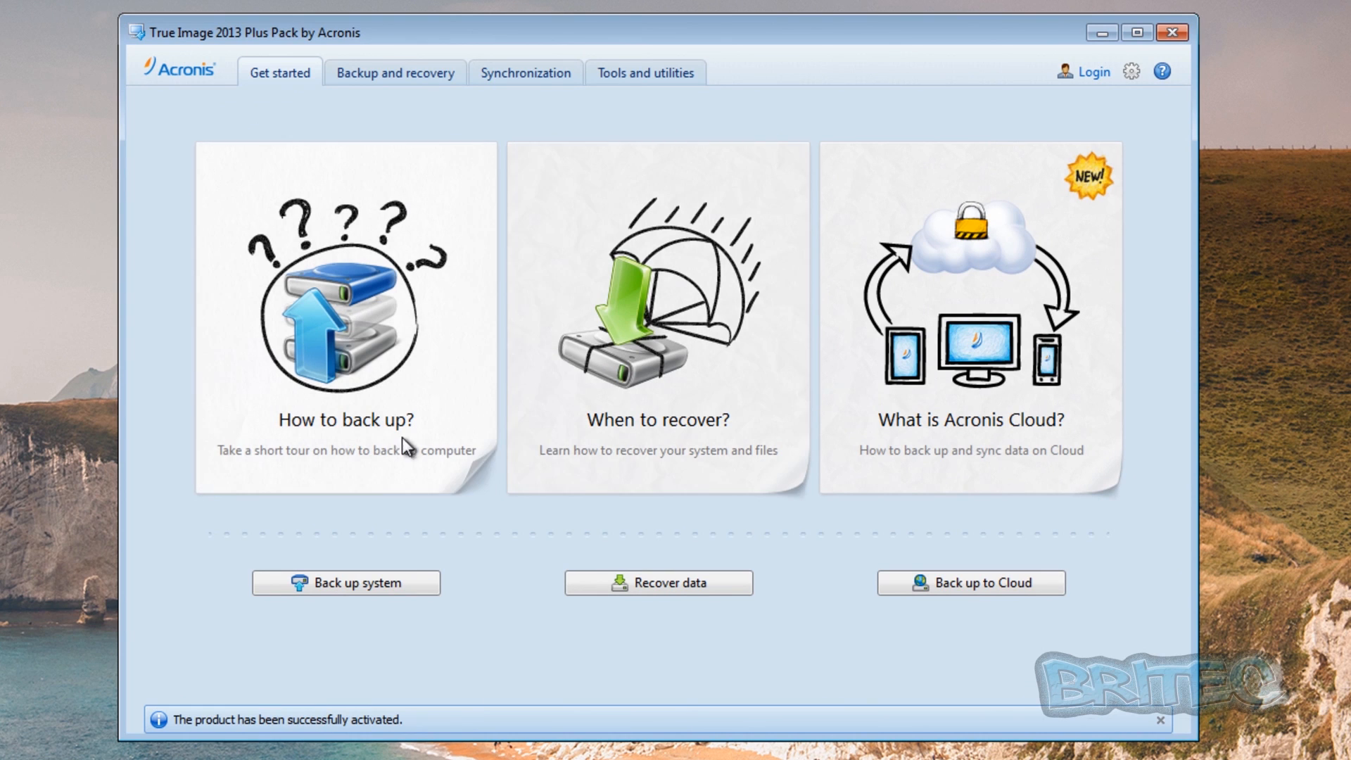
pyautogui.moveTo(569, 638)
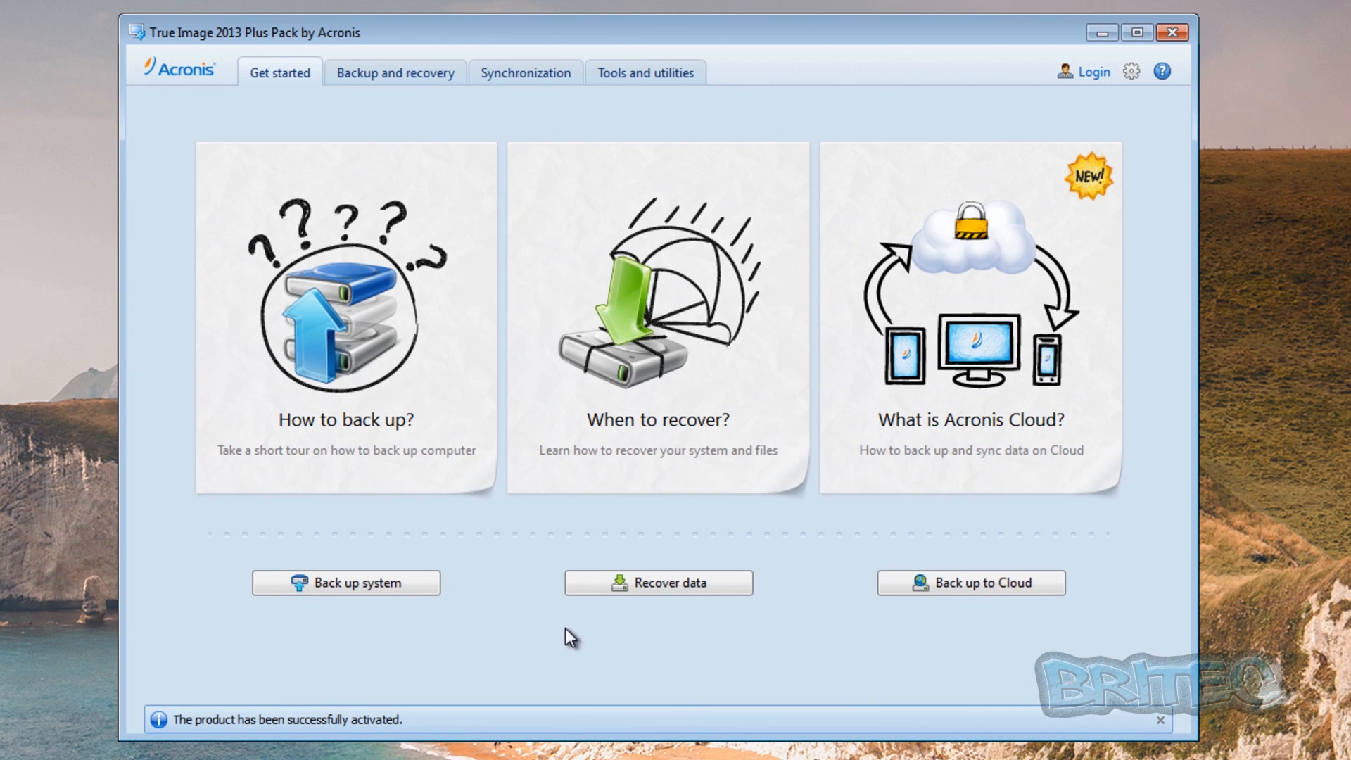
pyautogui.moveTo(669, 99)
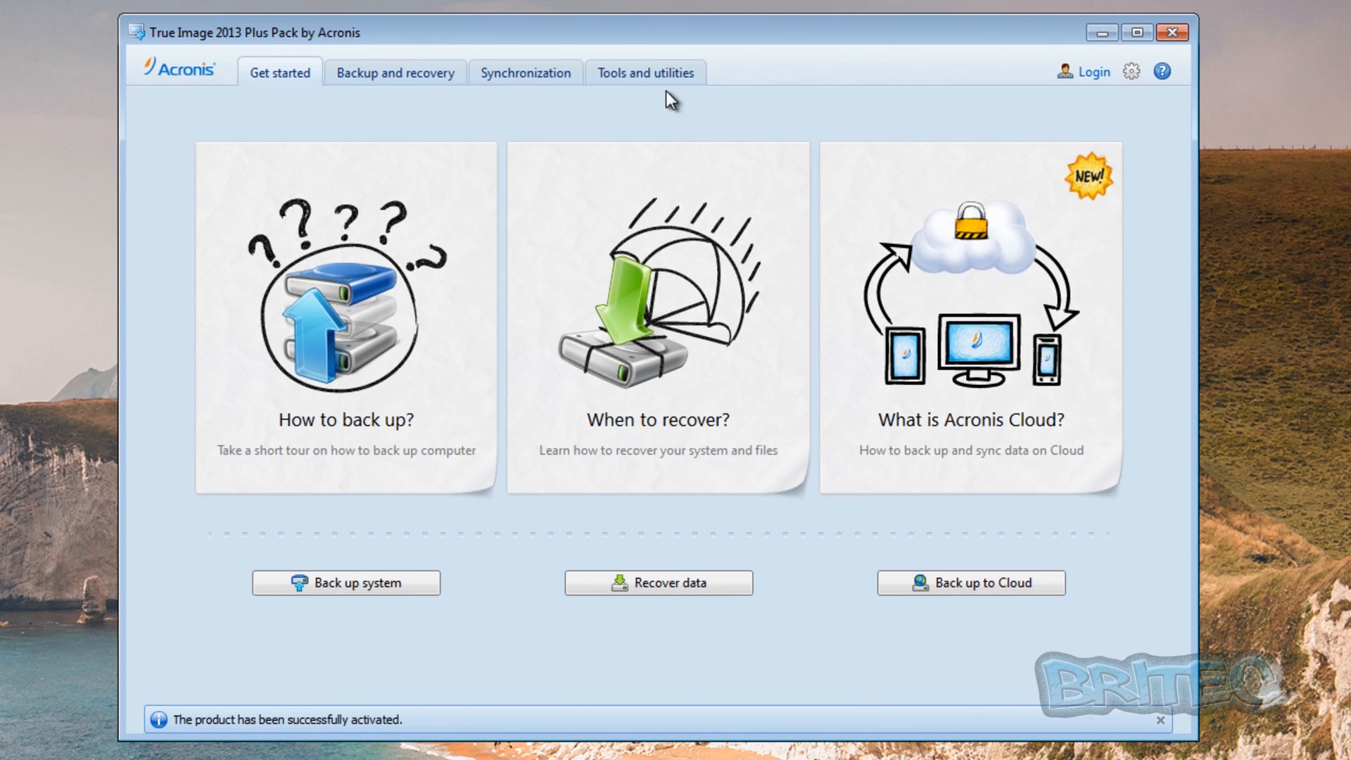
# Switch to the Tools and utilities overview
pyautogui.click(645, 72)
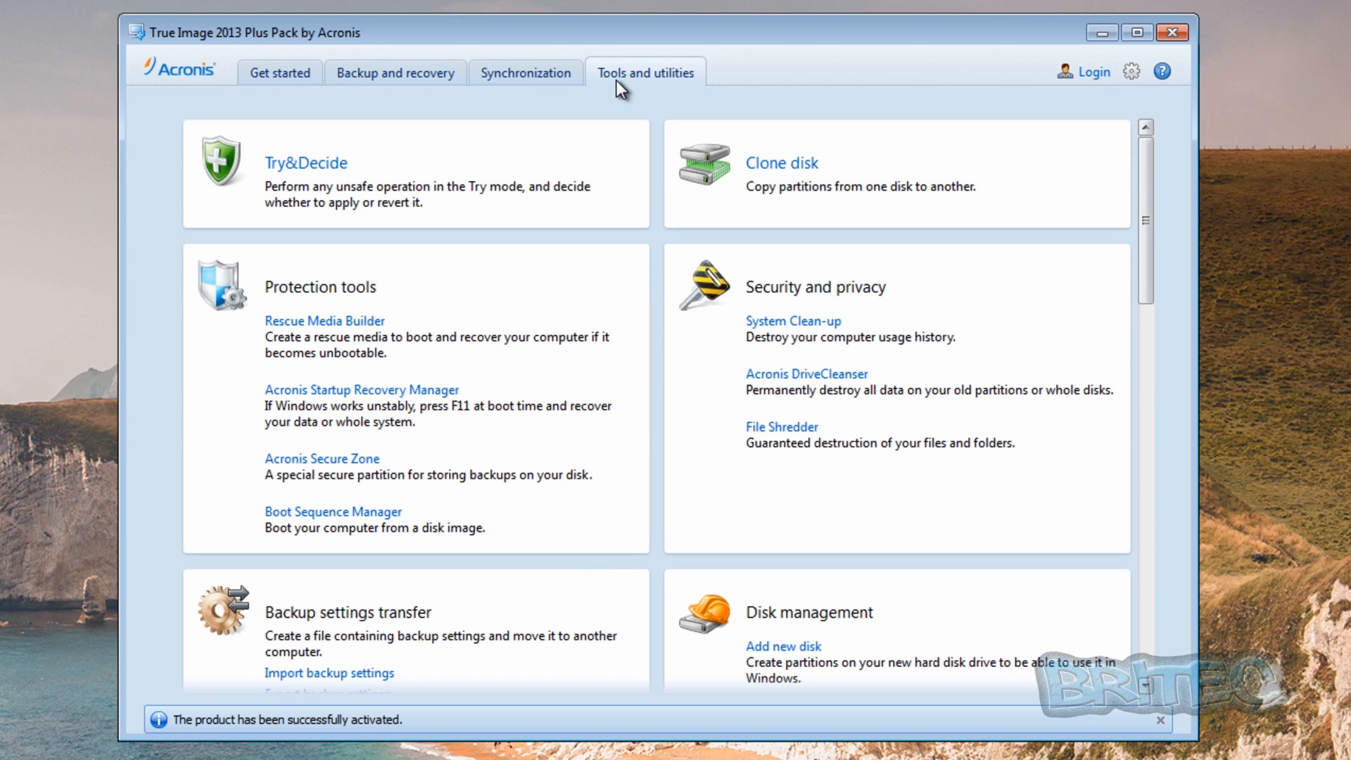
pyautogui.moveTo(304, 482)
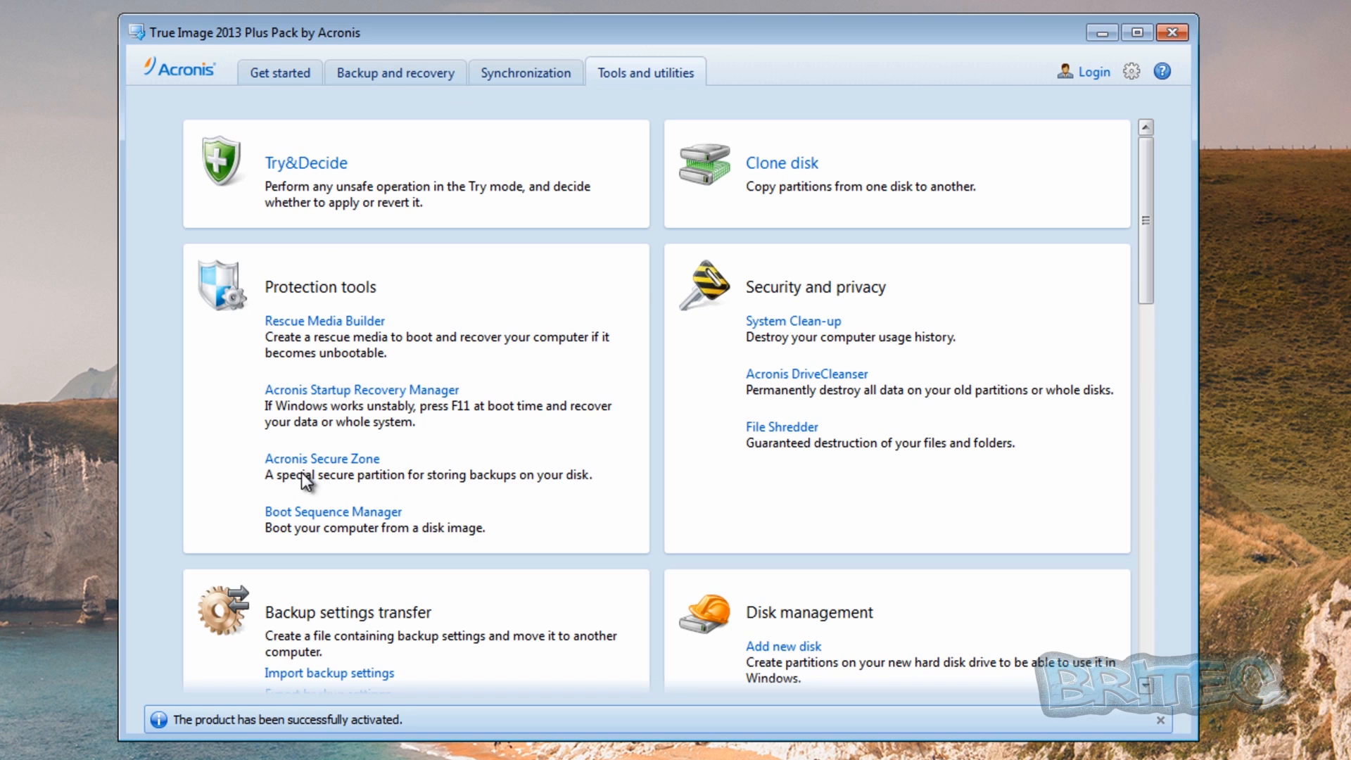
pyautogui.moveTo(320, 459)
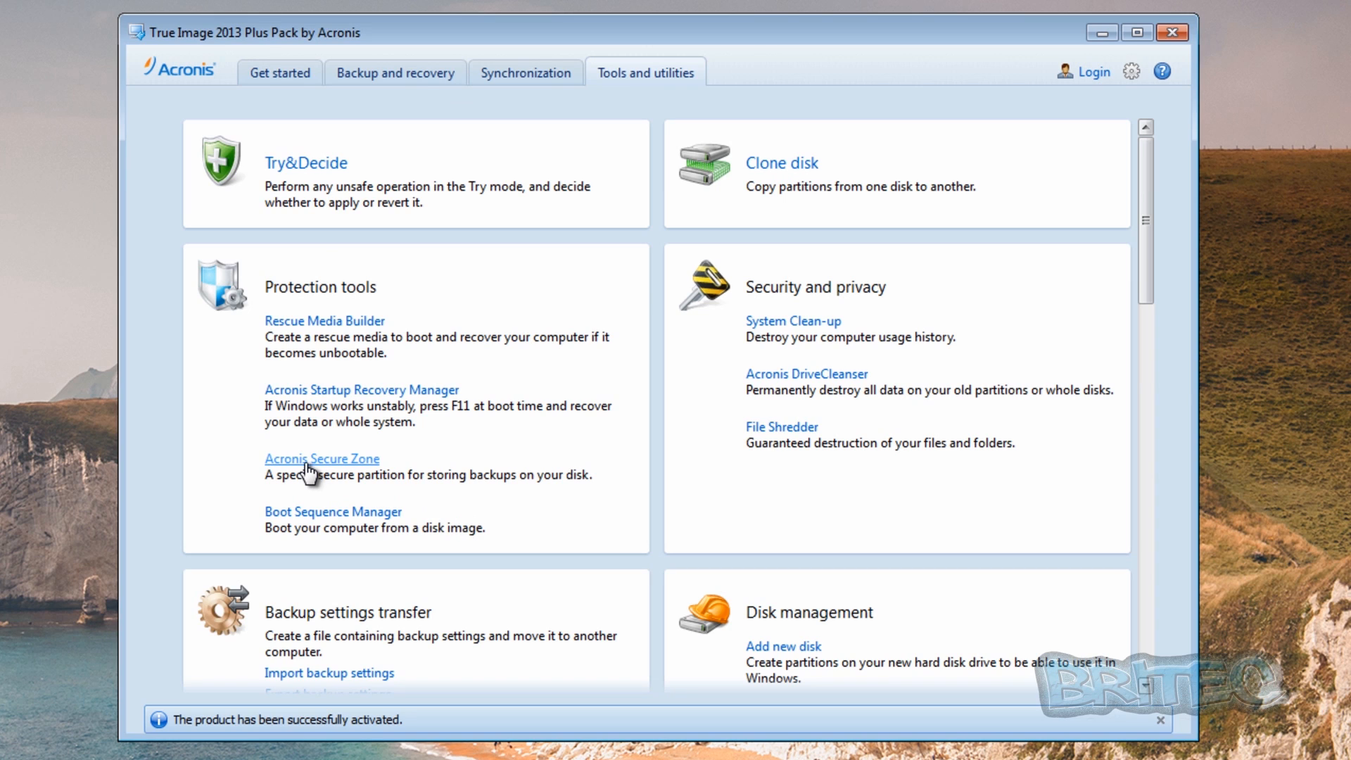
pyautogui.moveTo(316, 476)
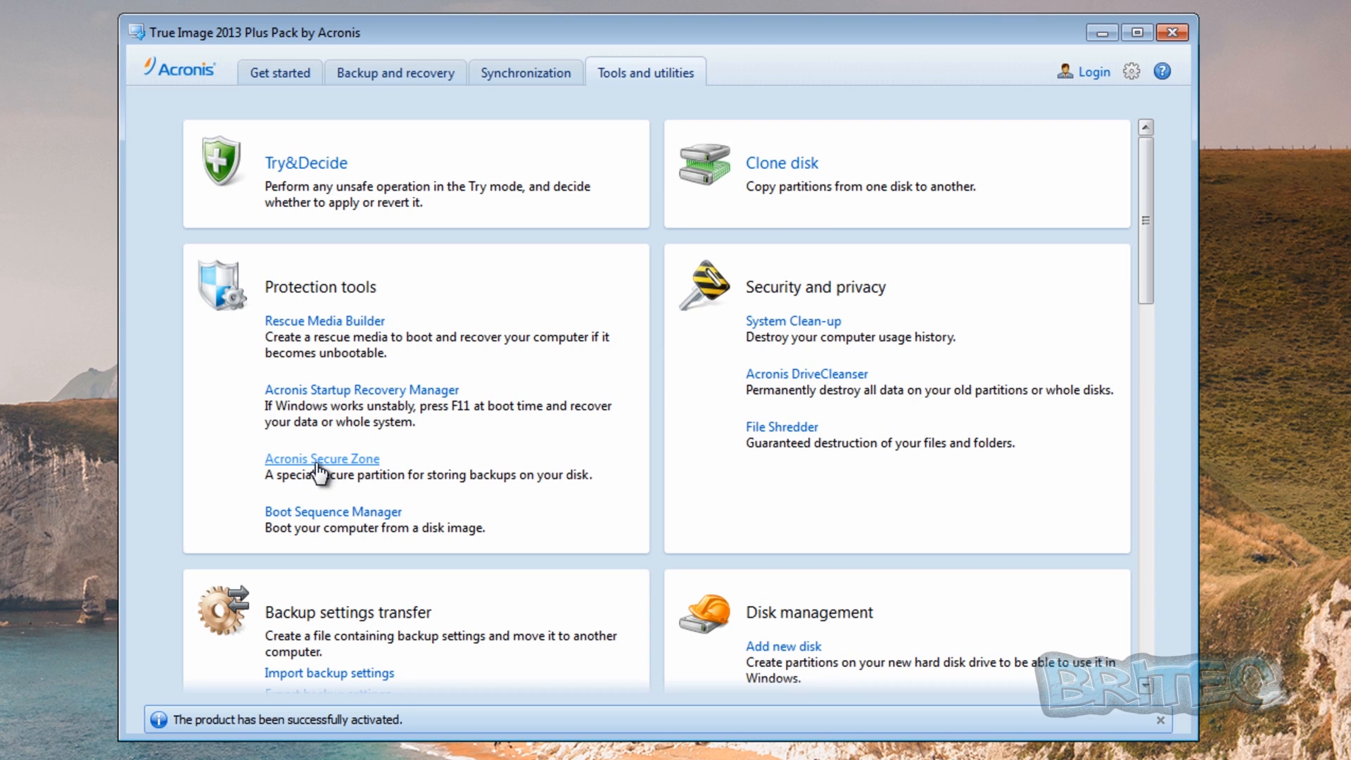
# Start the Acronis Secure Zone wizard taking space from the NTFS (C:) partition
pyautogui.click(321, 459)
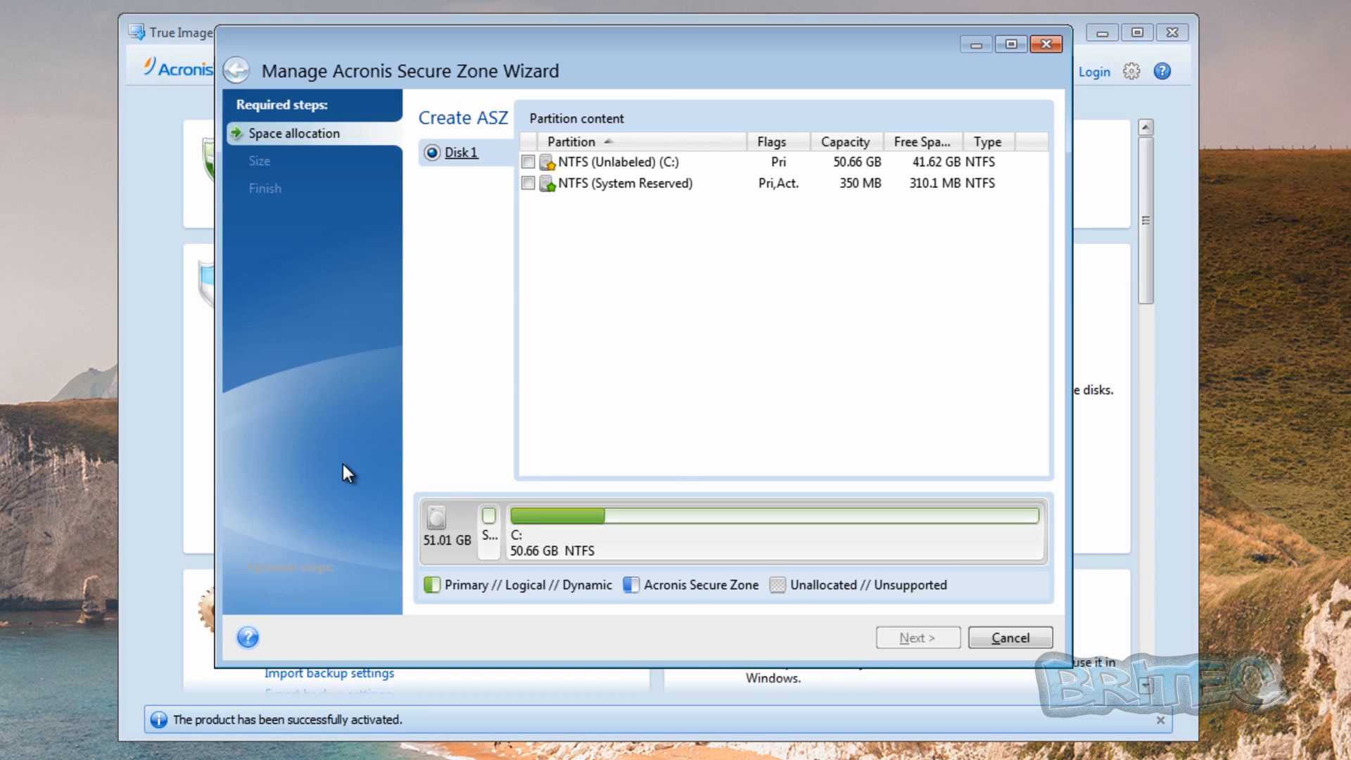
pyautogui.moveTo(722, 55)
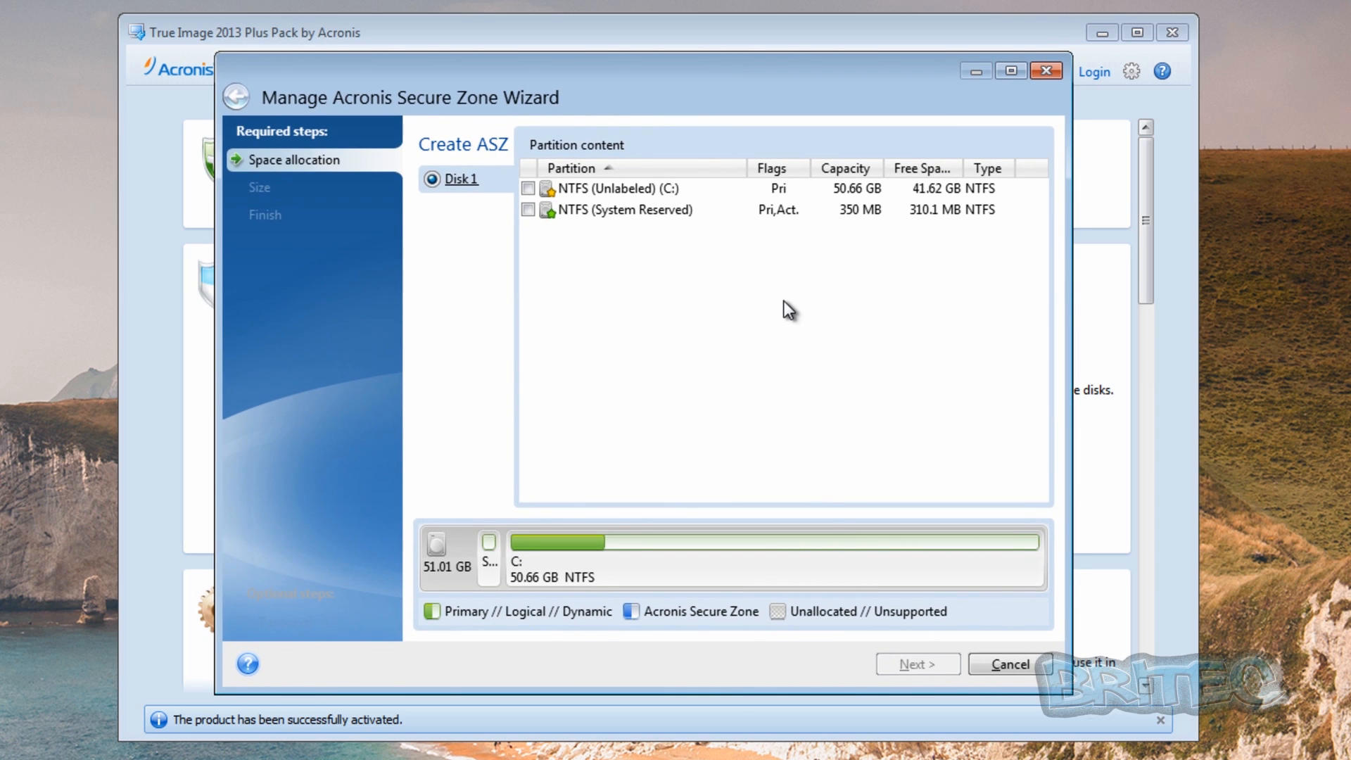
pyautogui.moveTo(532, 197)
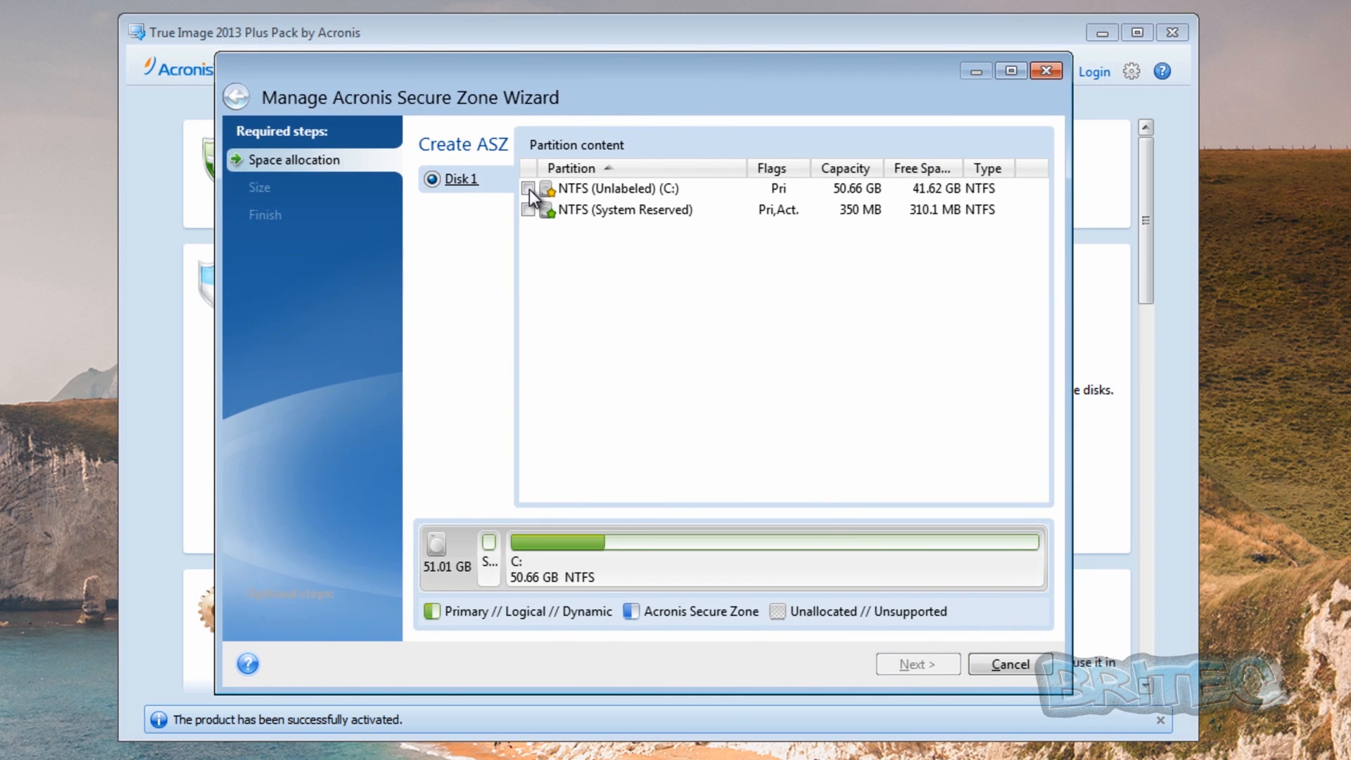
pyautogui.click(528, 187)
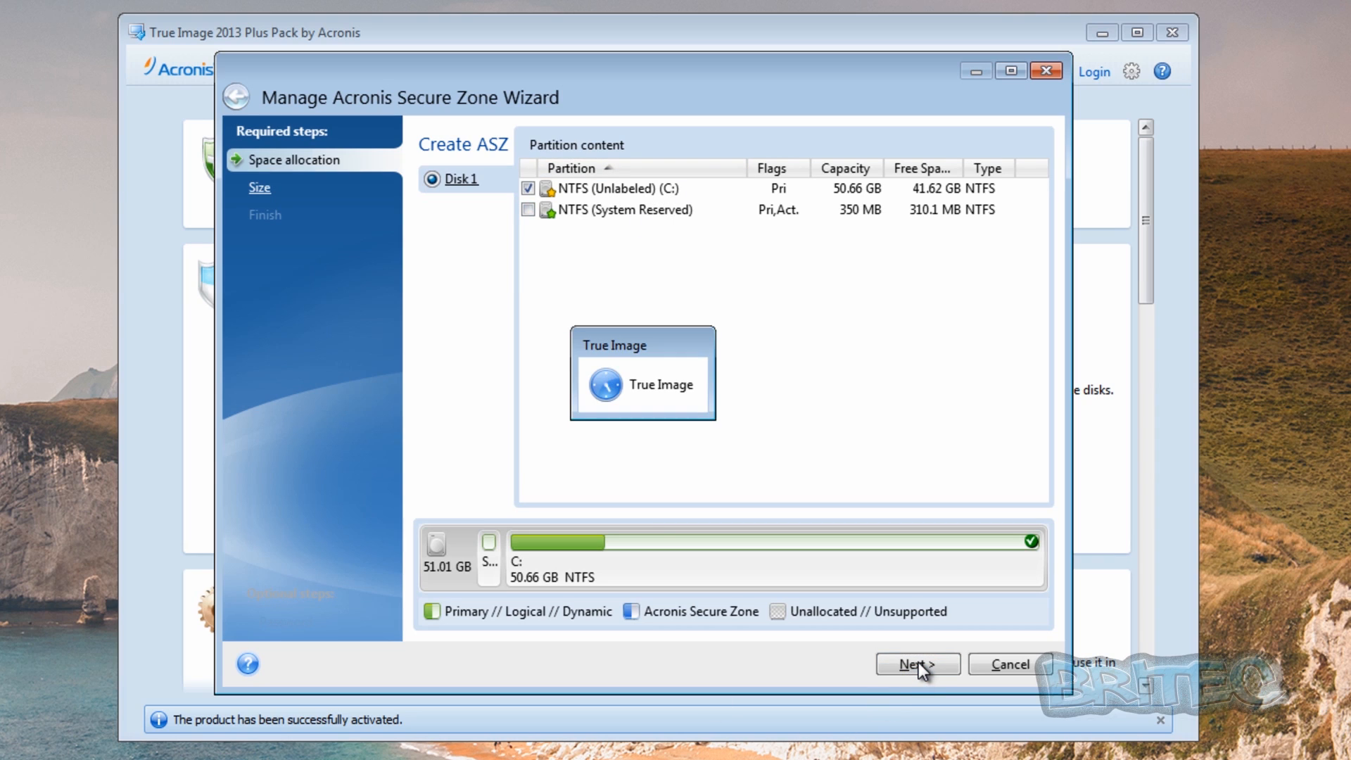
pyautogui.click(916, 664)
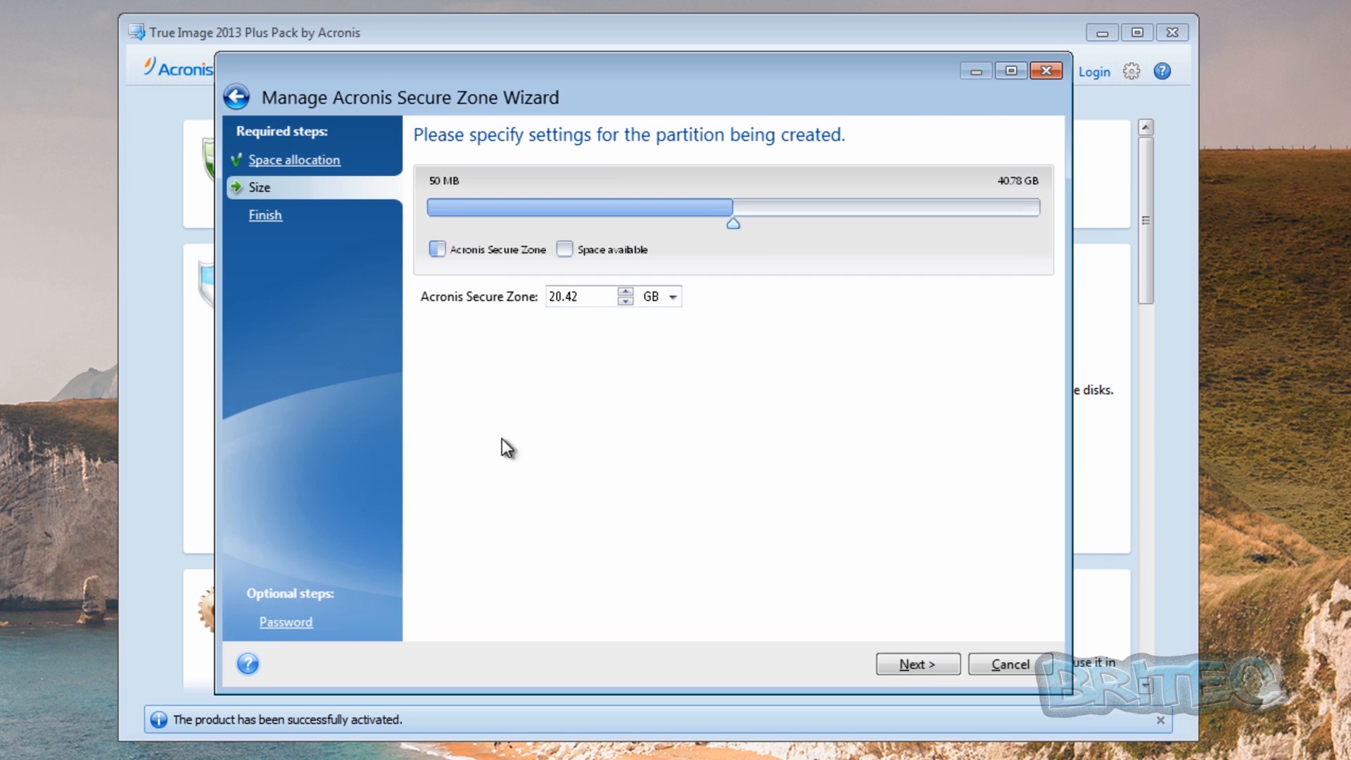
pyautogui.moveTo(604, 230)
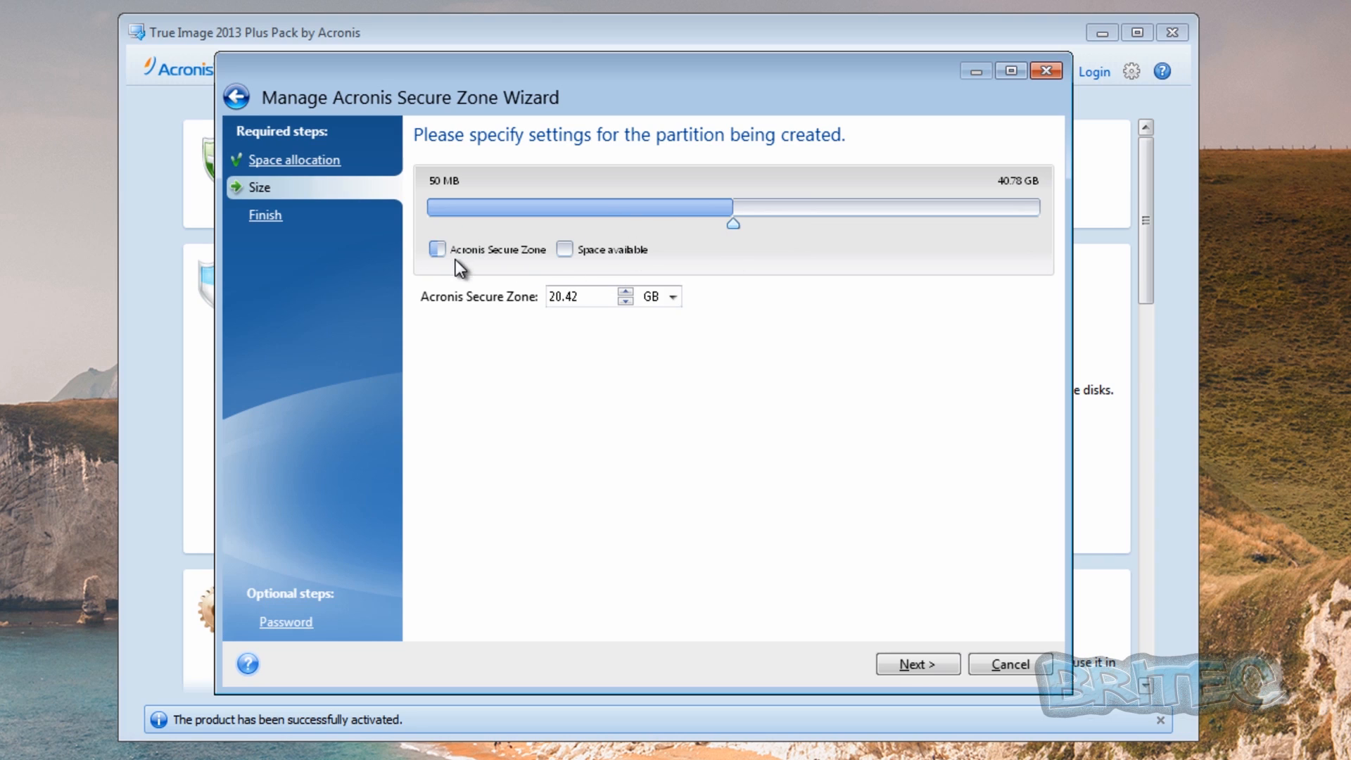
pyautogui.moveTo(559, 266)
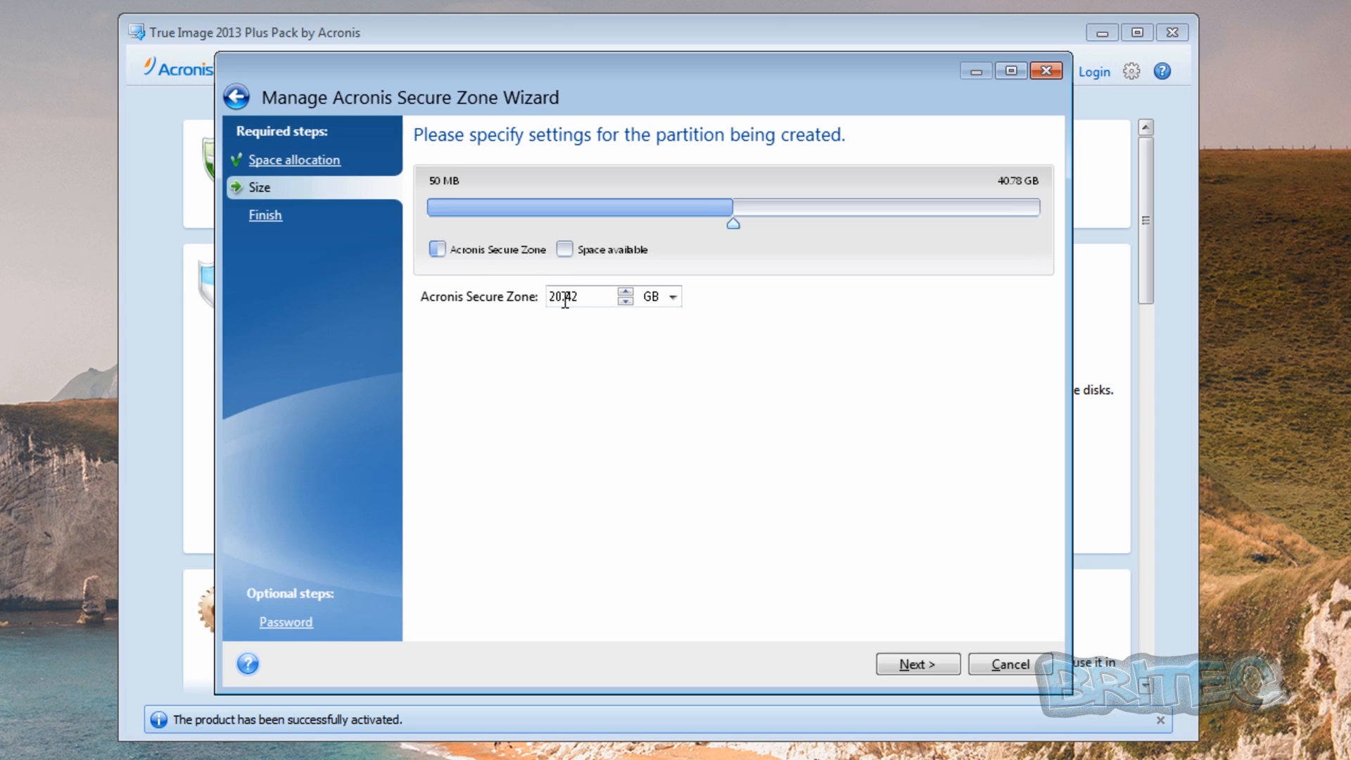
# Set the Secure Zone size to 10 GB and continue to the summary
pyautogui.tripleClick(569, 295)
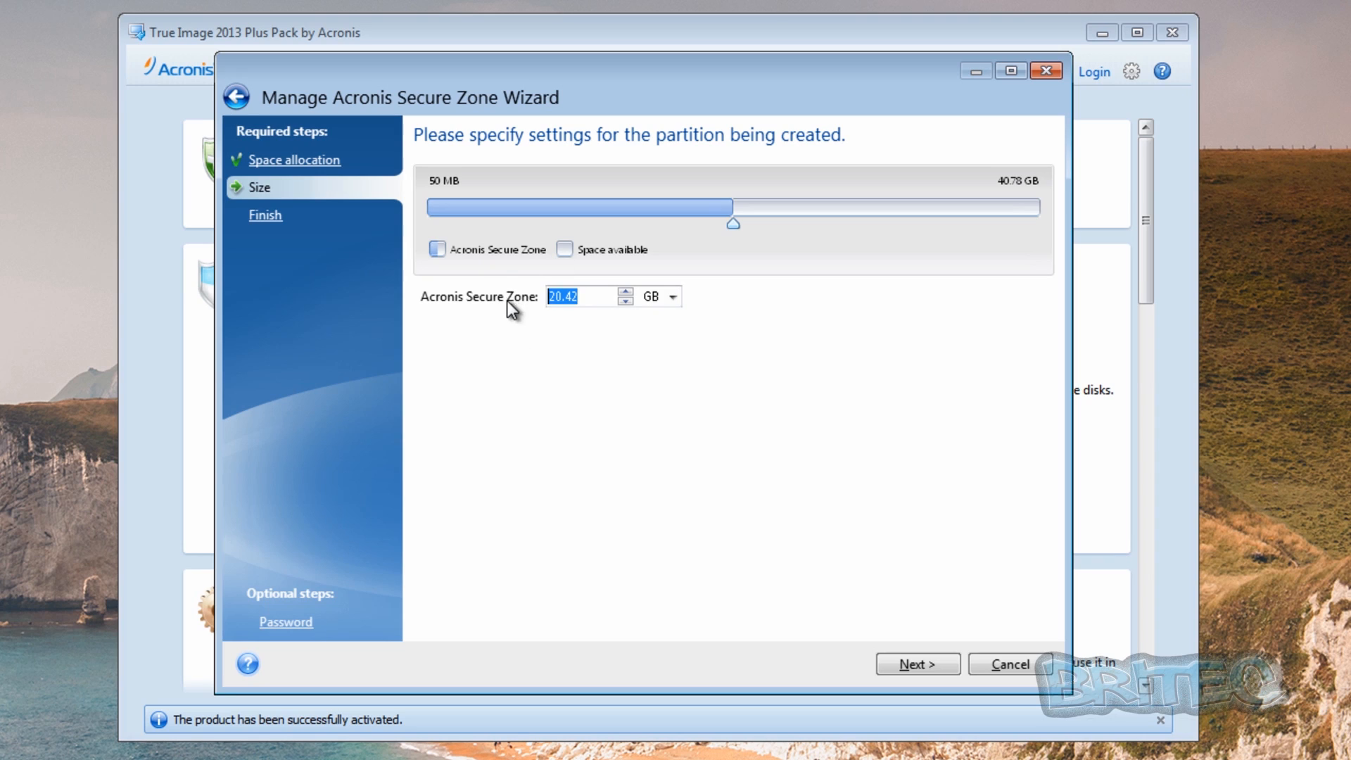
pyautogui.write('10.00')
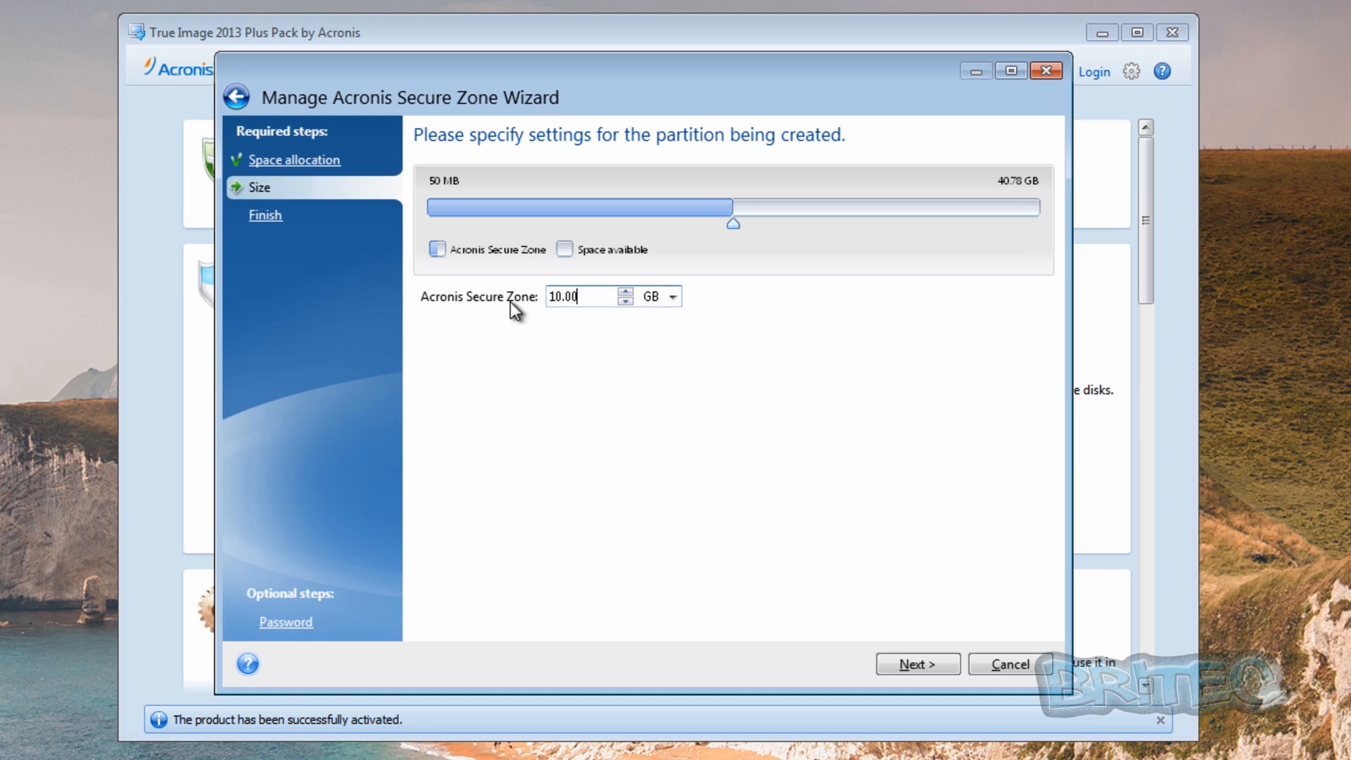
pyautogui.click(917, 664)
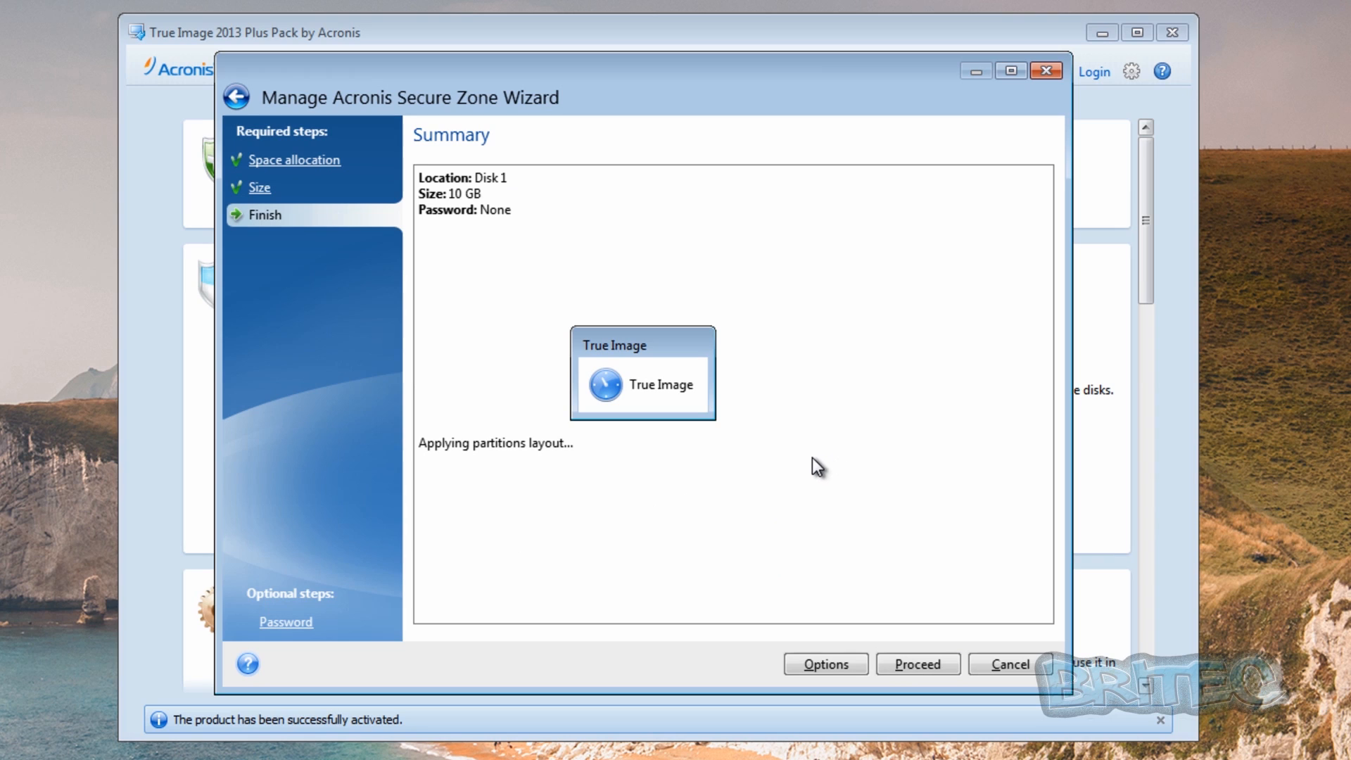
pyautogui.moveTo(780, 499)
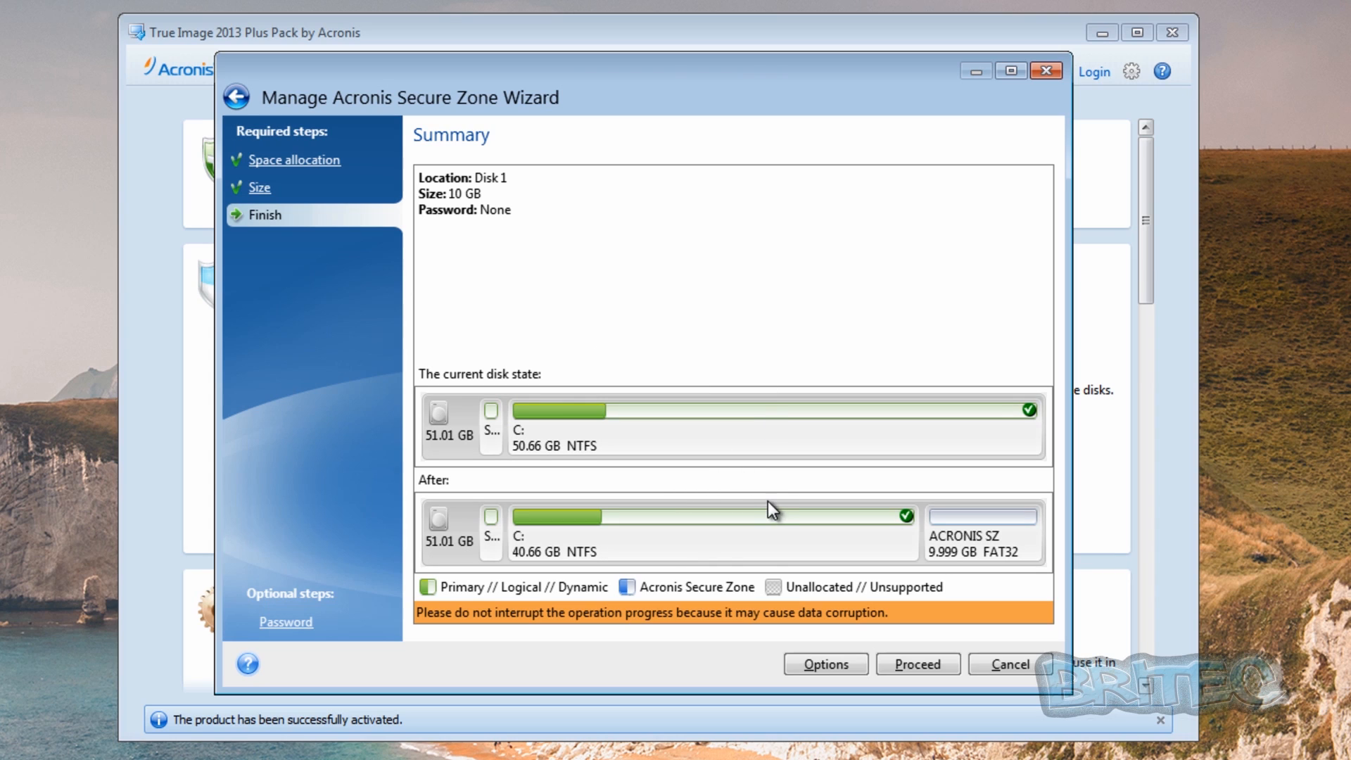
pyautogui.moveTo(768, 467)
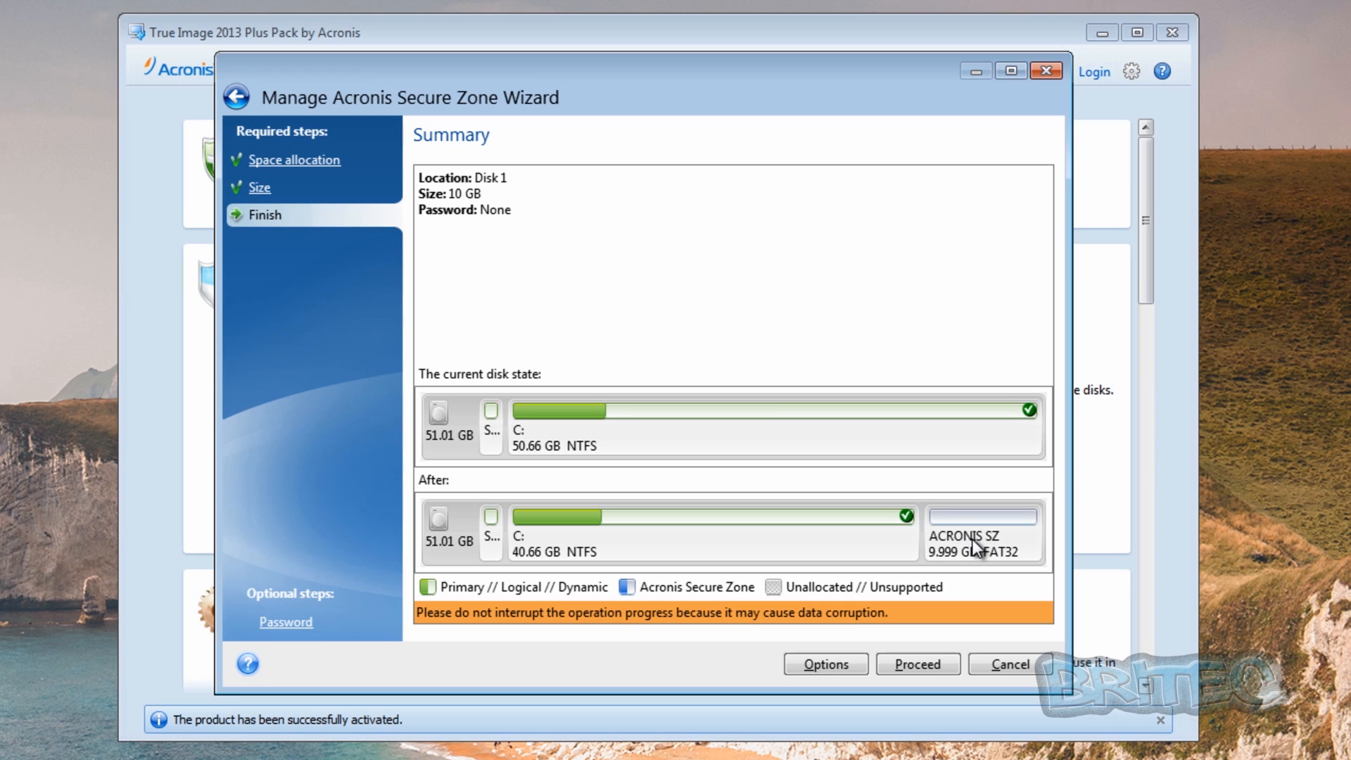
pyautogui.moveTo(990, 541)
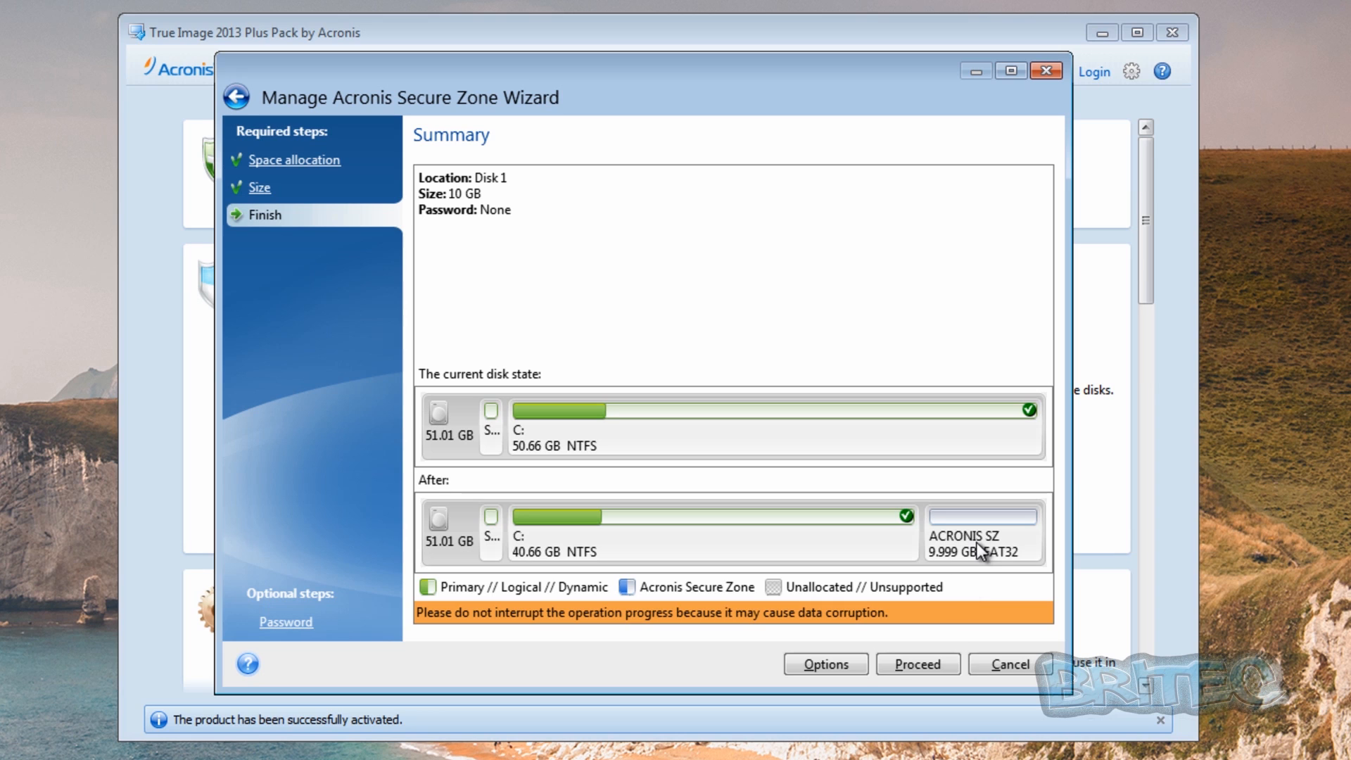
# Proceed with creating the 10 GB Secure Zone on Disk 1
pyautogui.click(917, 663)
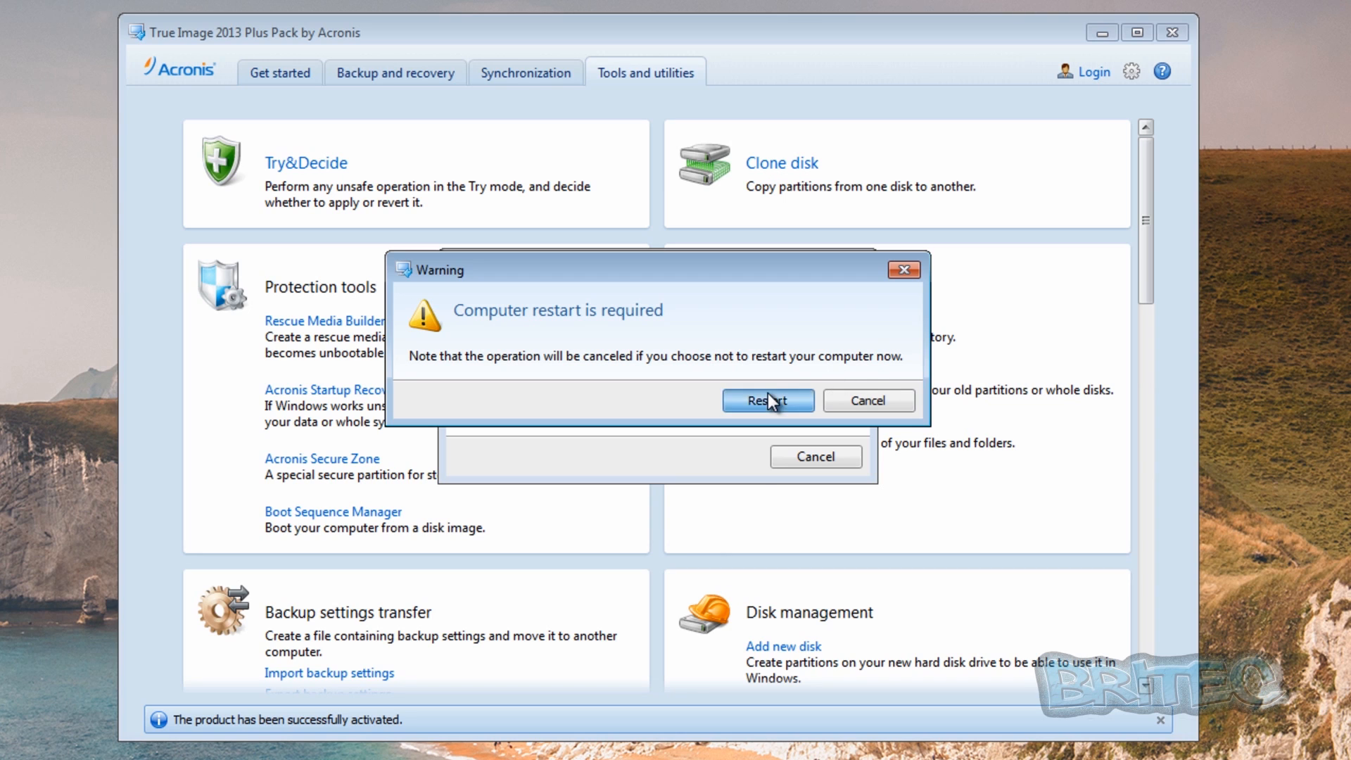
# Restart the computer to finish creating the Secure Zone
pyautogui.click(766, 400)
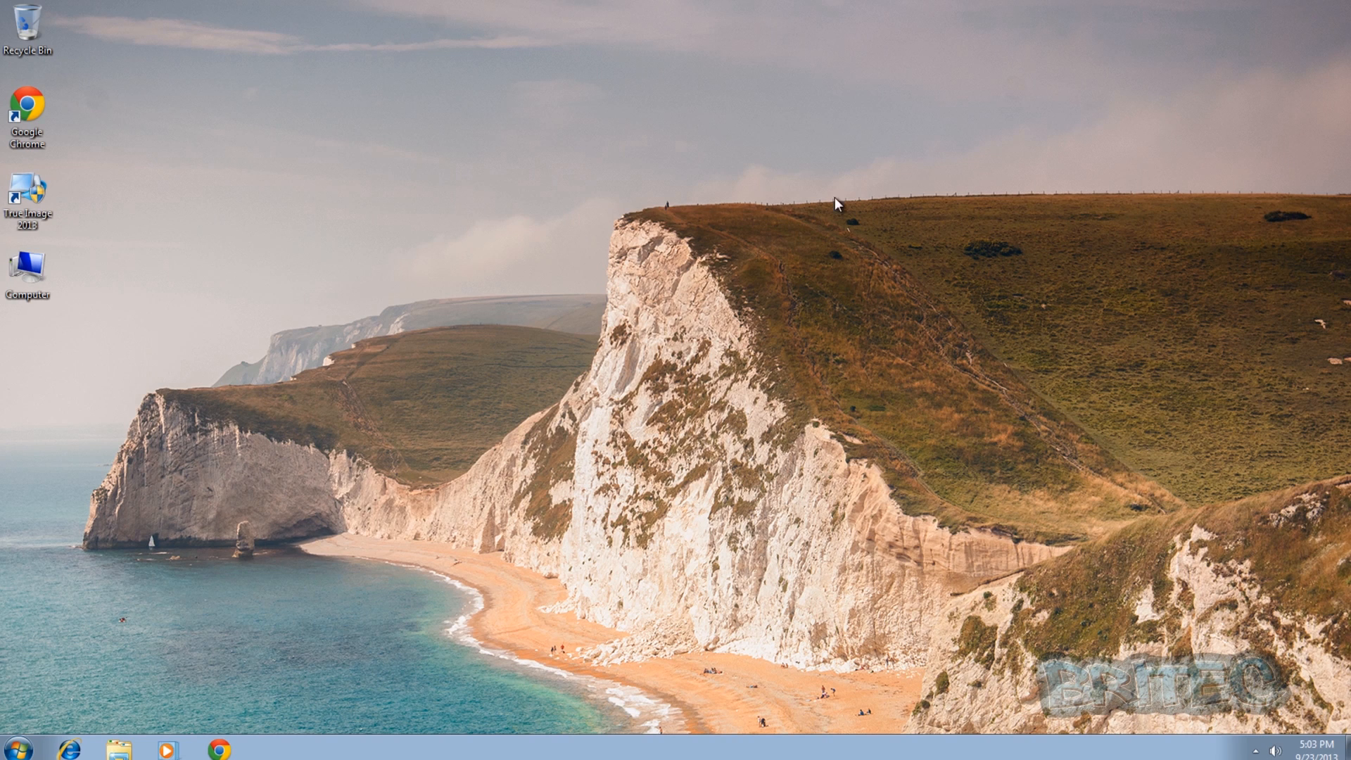
pyautogui.moveTo(682, 329)
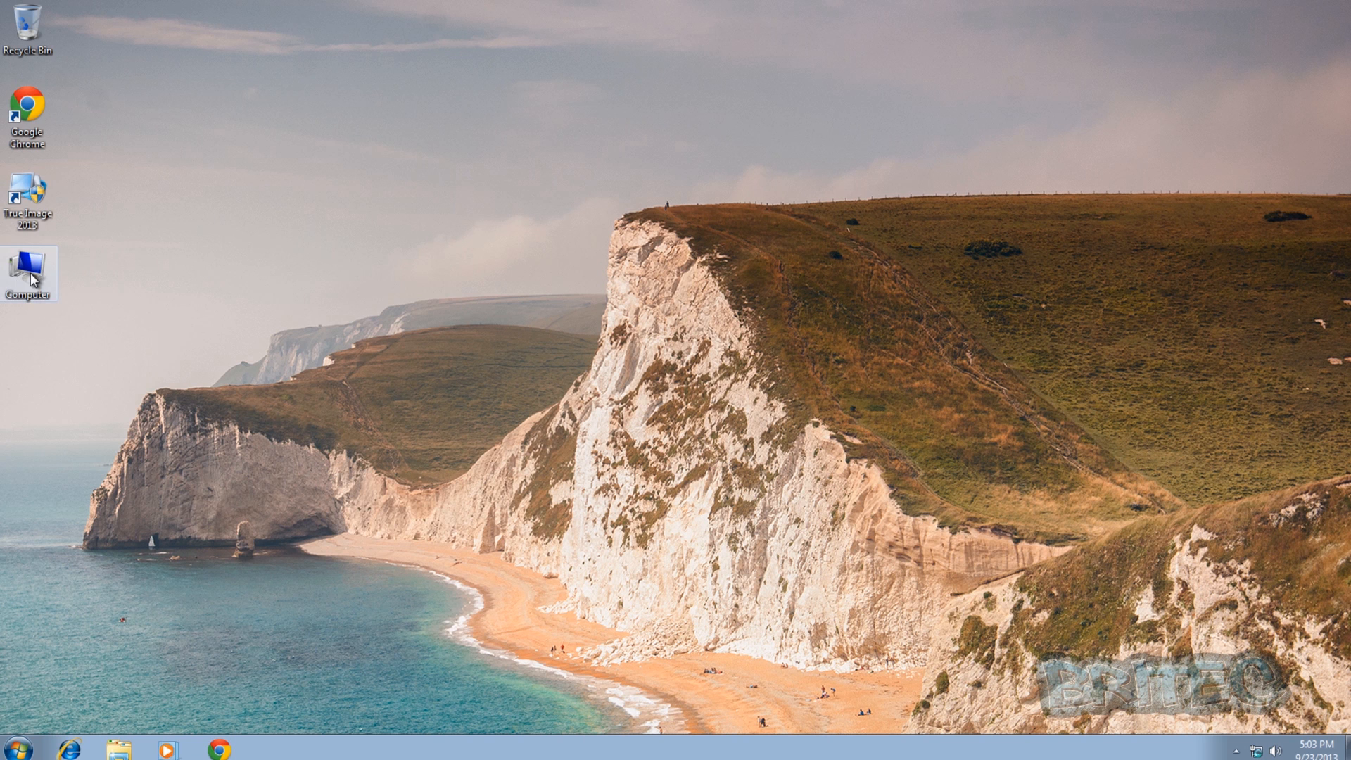
pyautogui.doubleClick(28, 263)
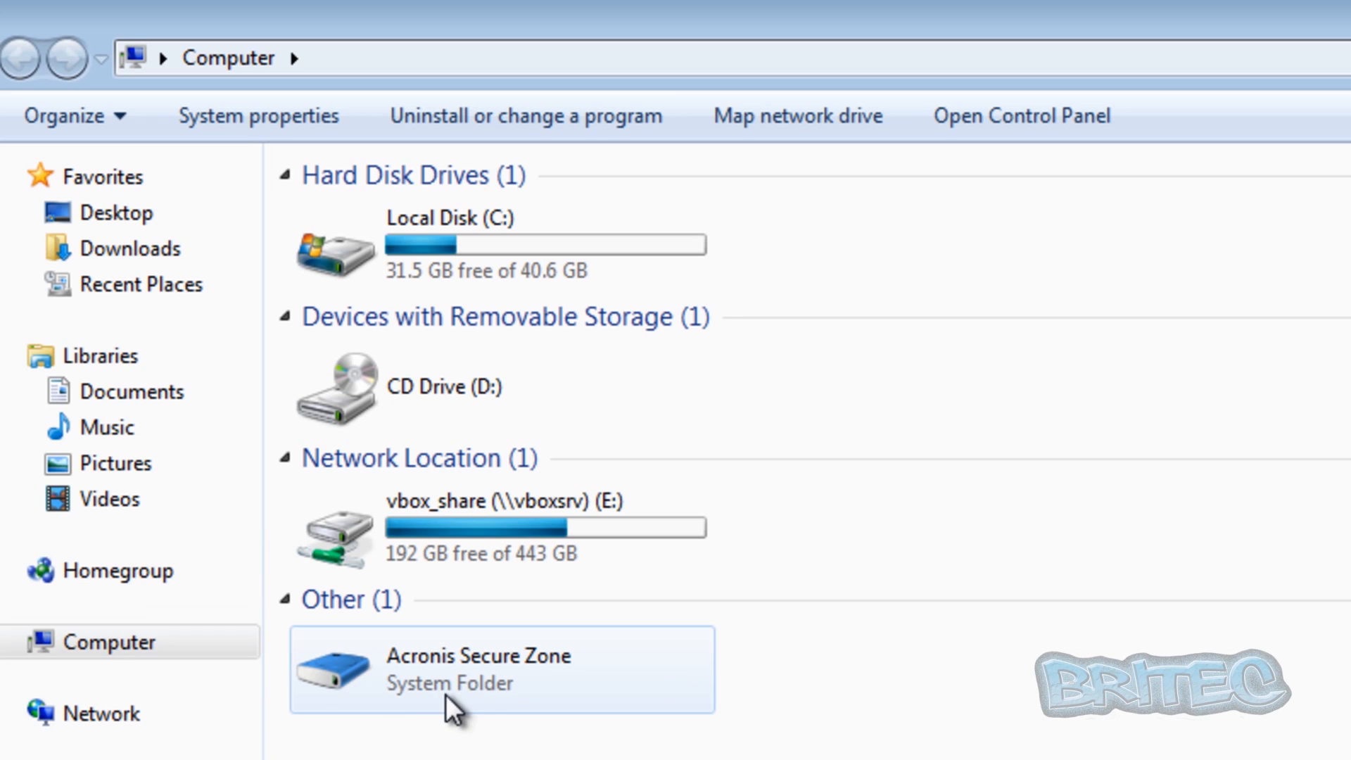
pyautogui.moveTo(484, 681)
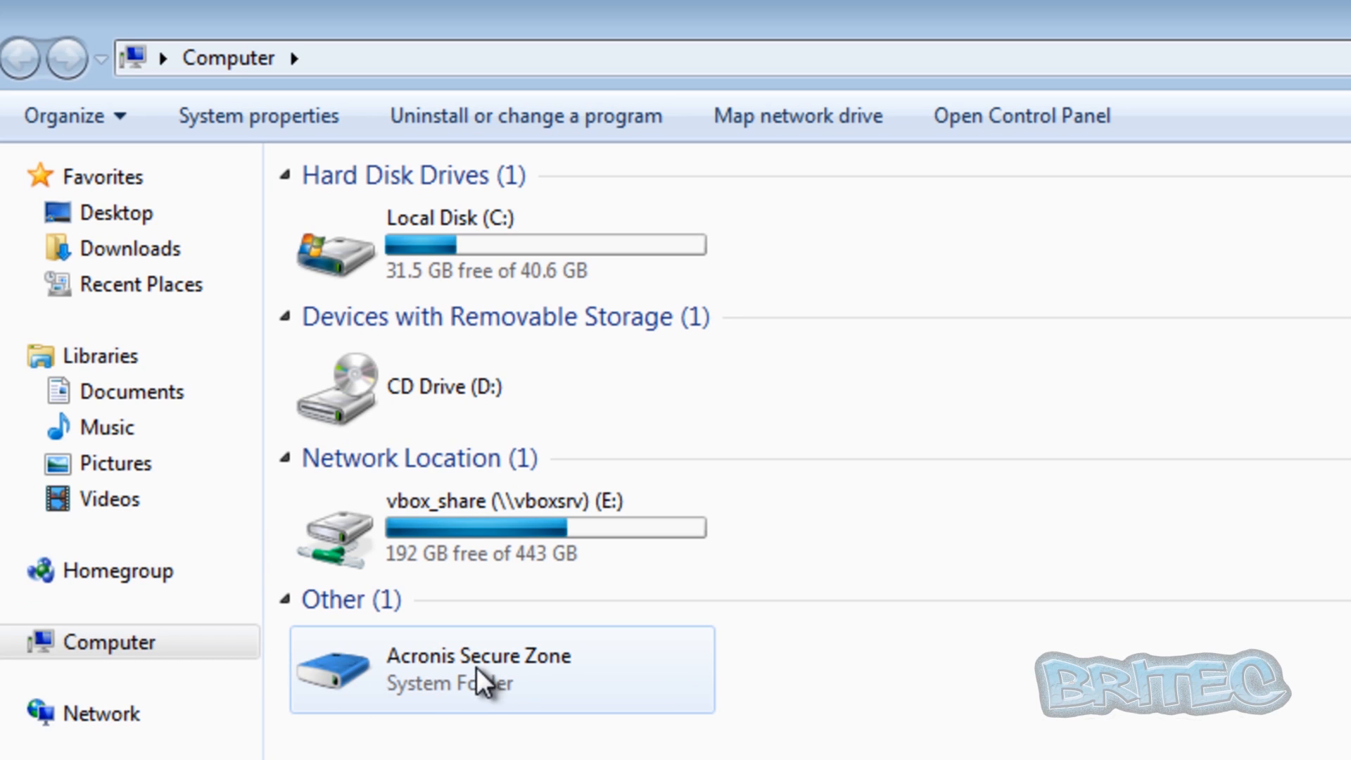
pyautogui.moveTo(398, 711)
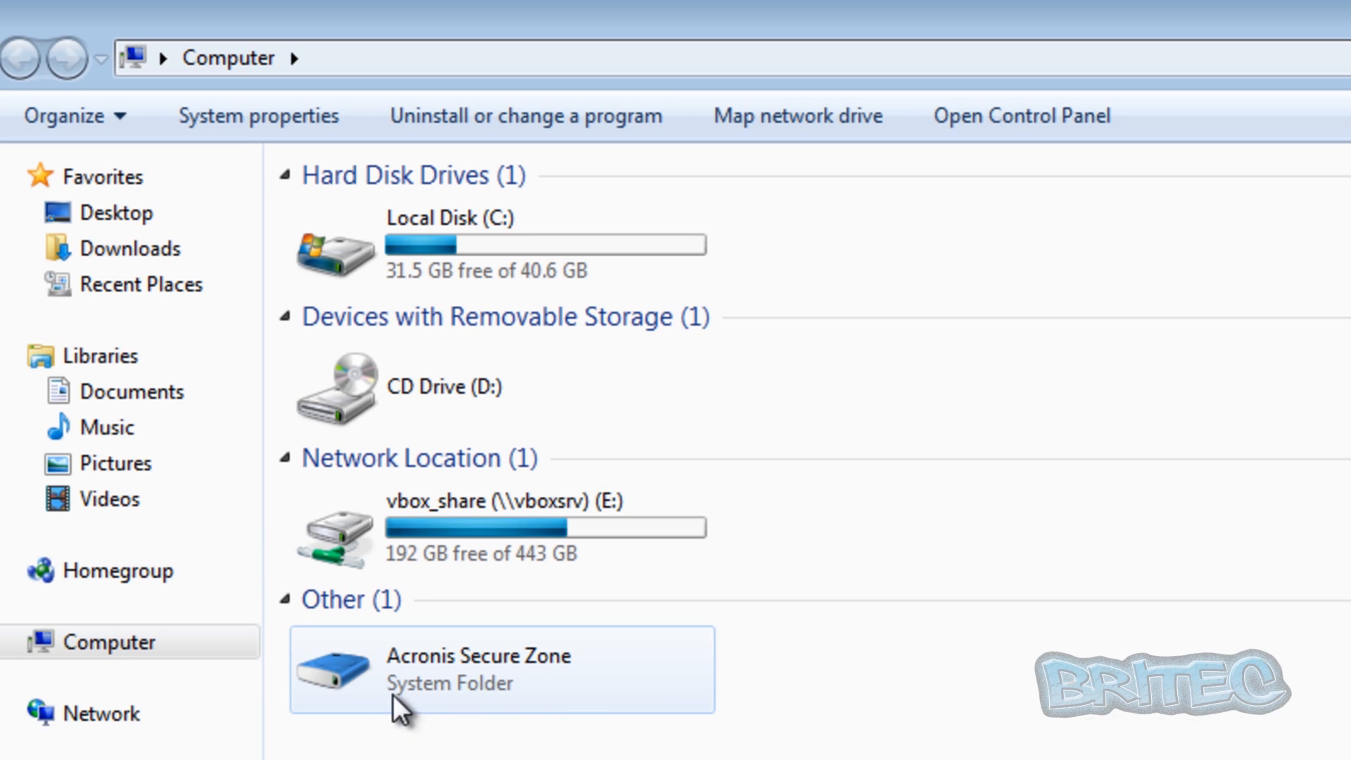
pyautogui.moveTo(392, 694)
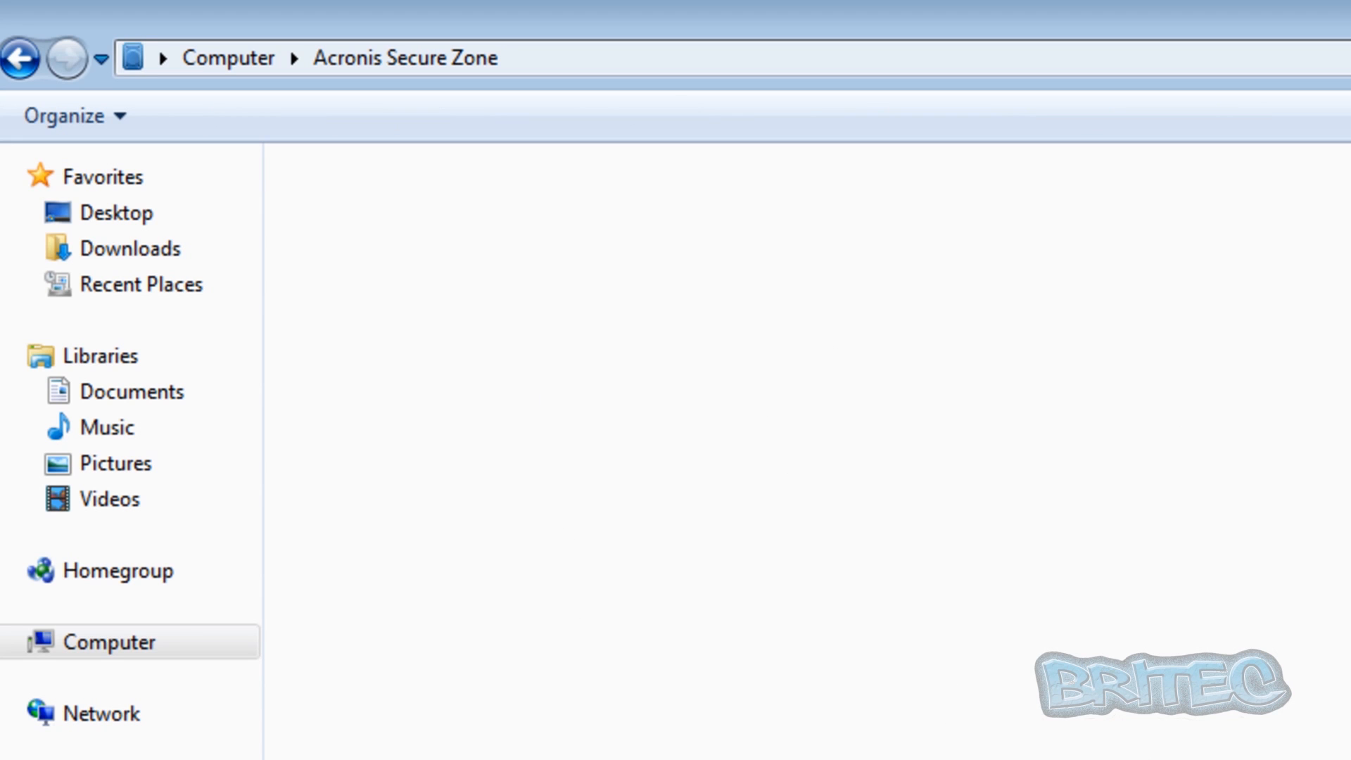
pyautogui.moveTo(720, 459)
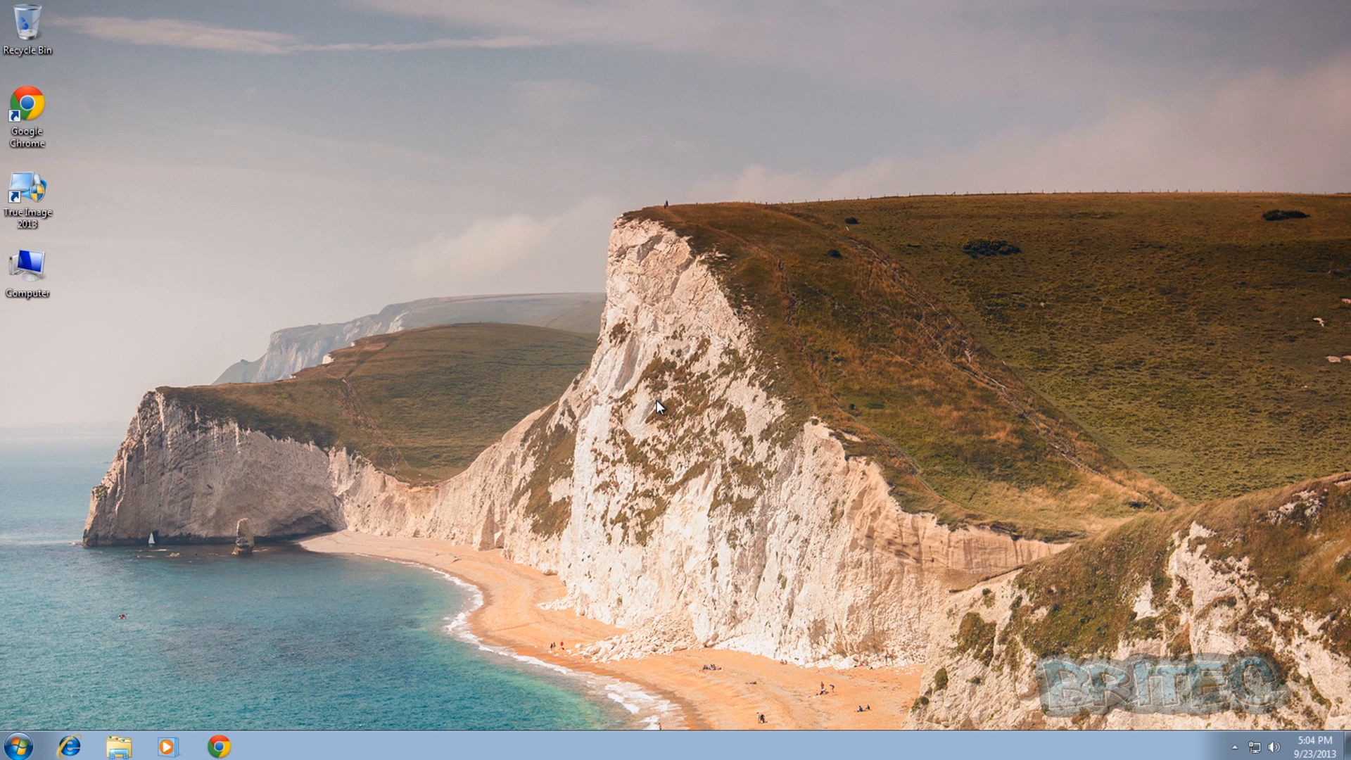
# Relaunch True Image 2013 and open the Manage Acronis Secure Zone wizard
pyautogui.doubleClick(28, 191)
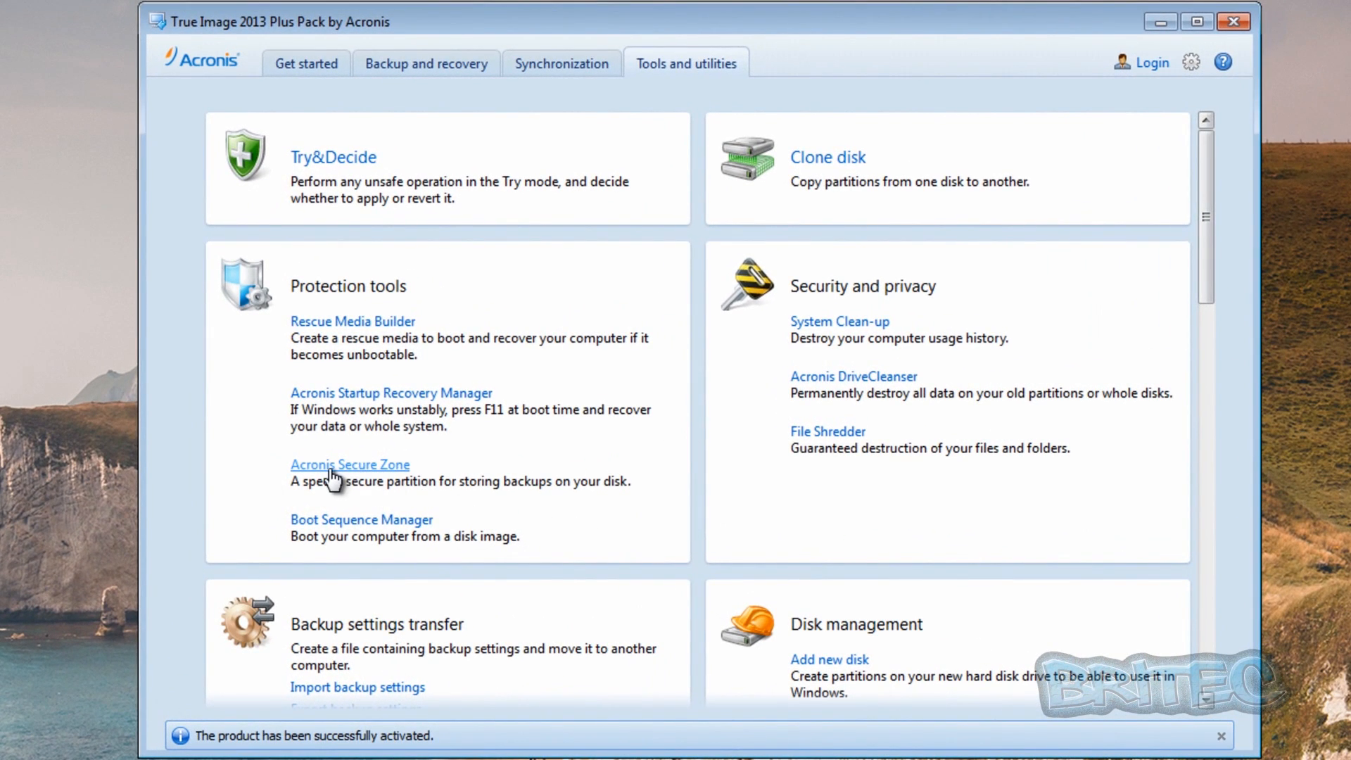
pyautogui.click(350, 464)
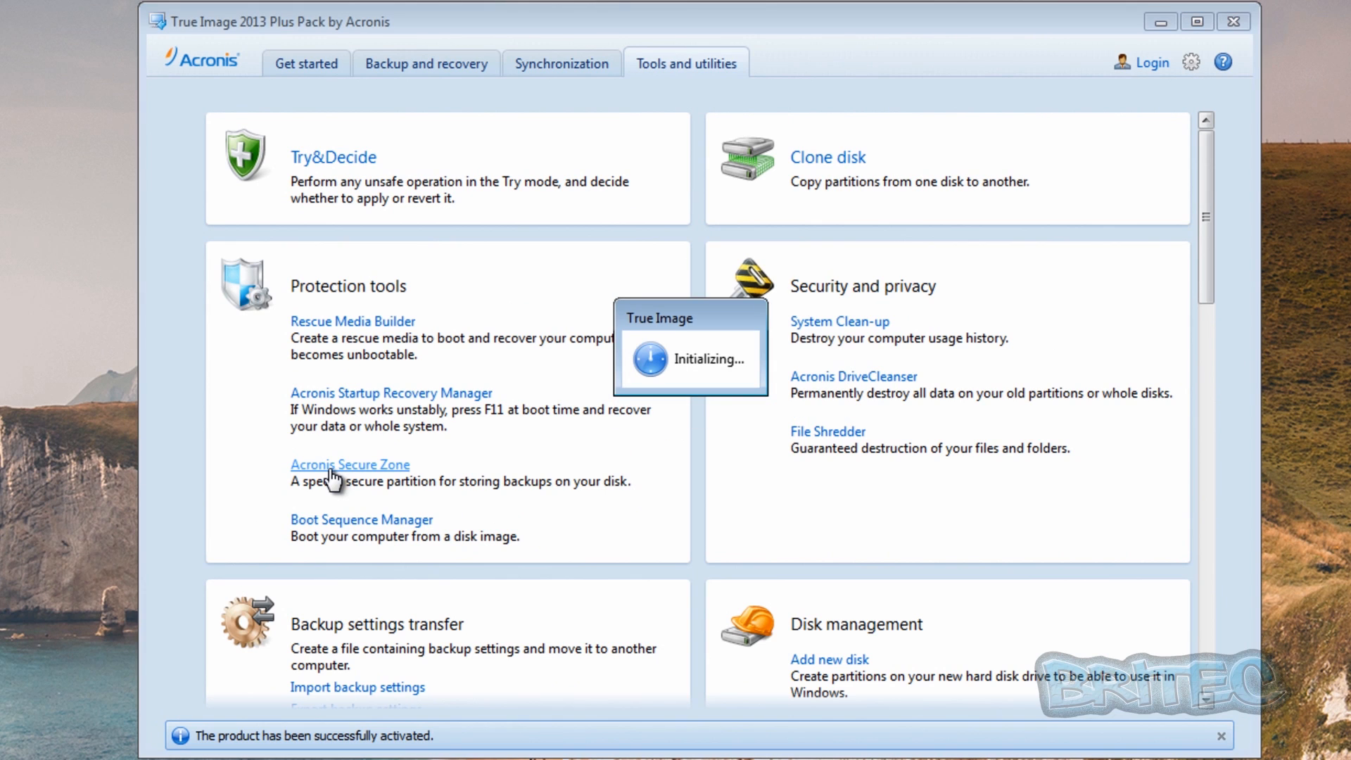
pyautogui.click(351, 465)
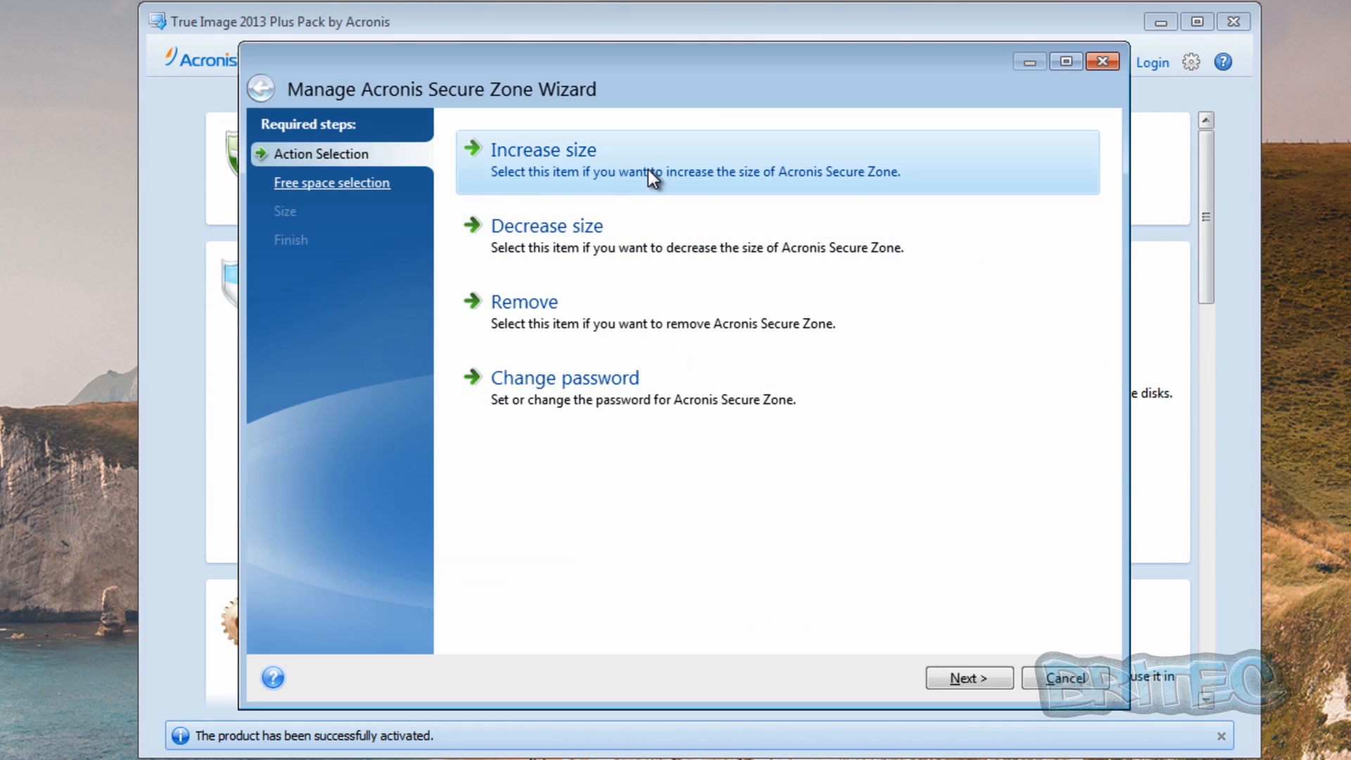
pyautogui.moveTo(655, 259)
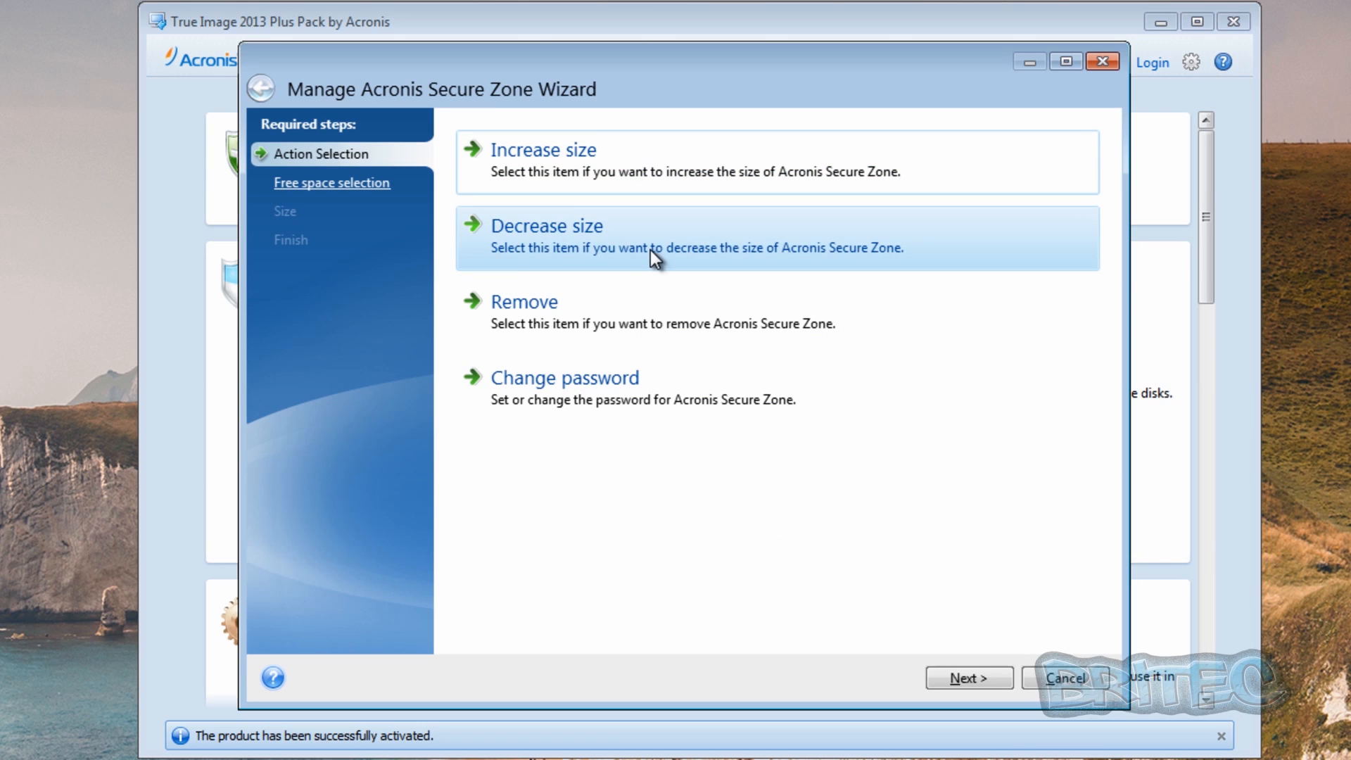
pyautogui.moveTo(564, 310)
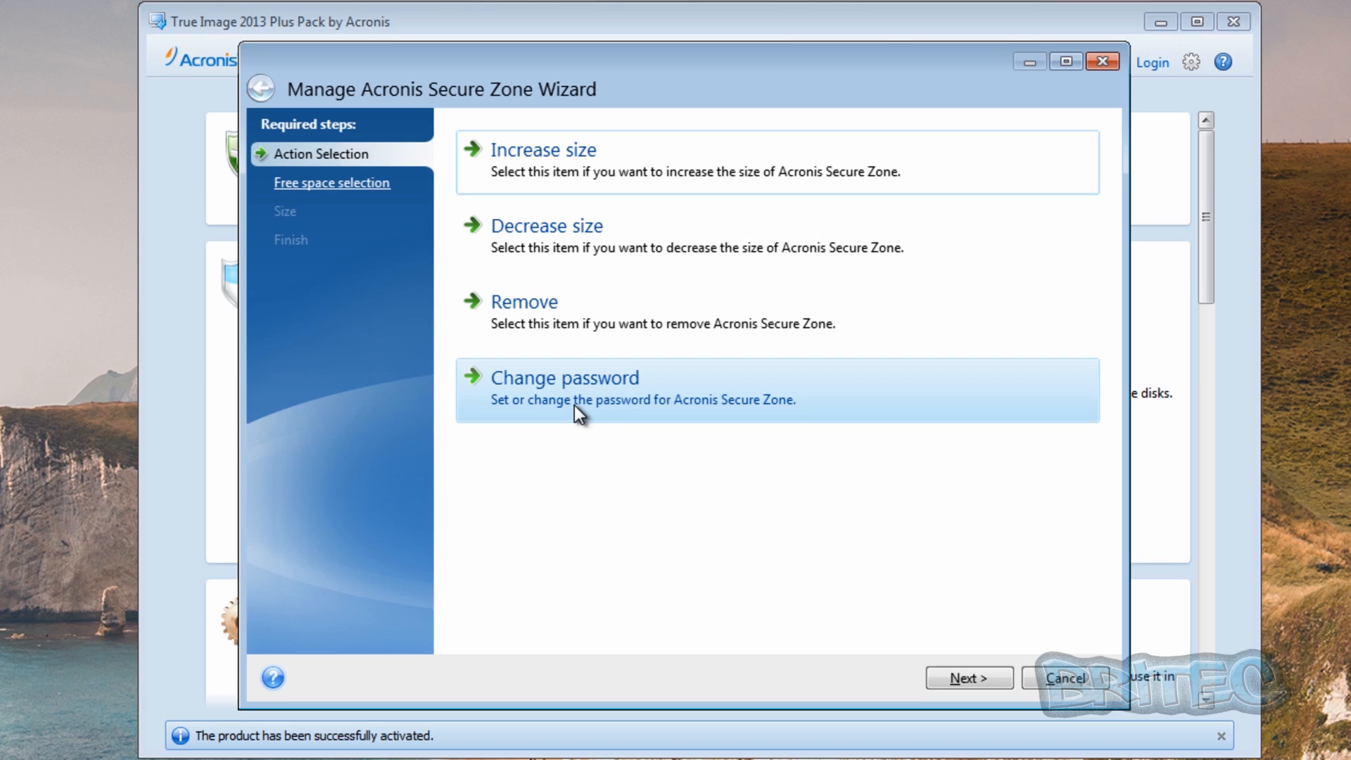
pyautogui.moveTo(604, 398)
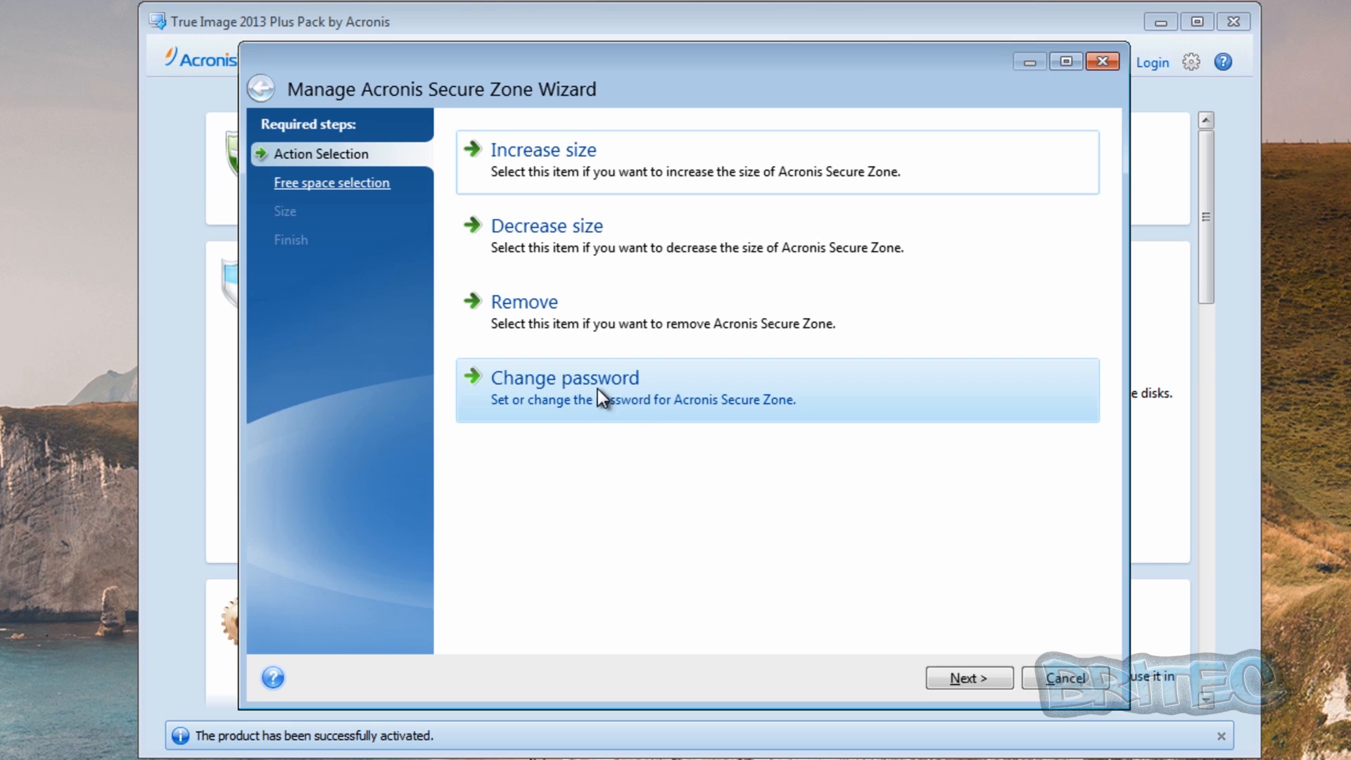
pyautogui.moveTo(529, 416)
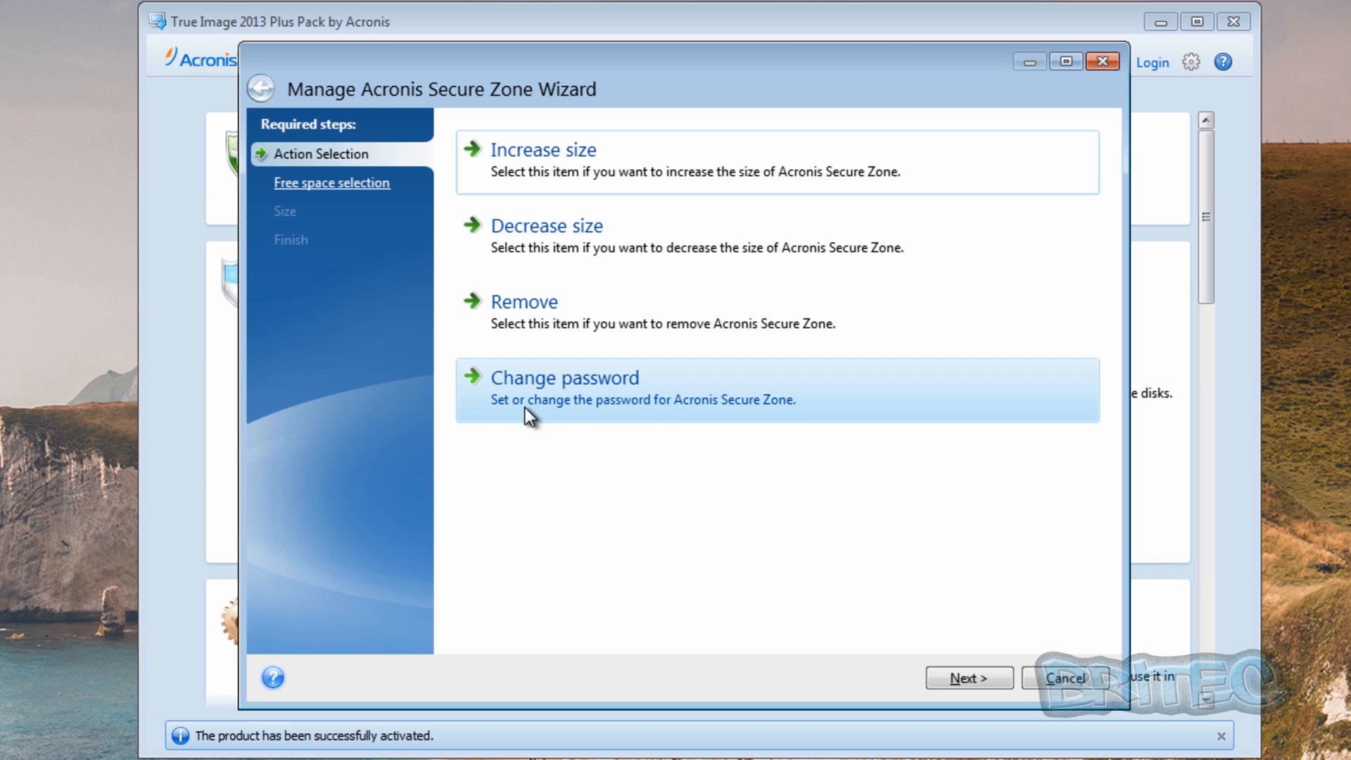
pyautogui.moveTo(606, 456)
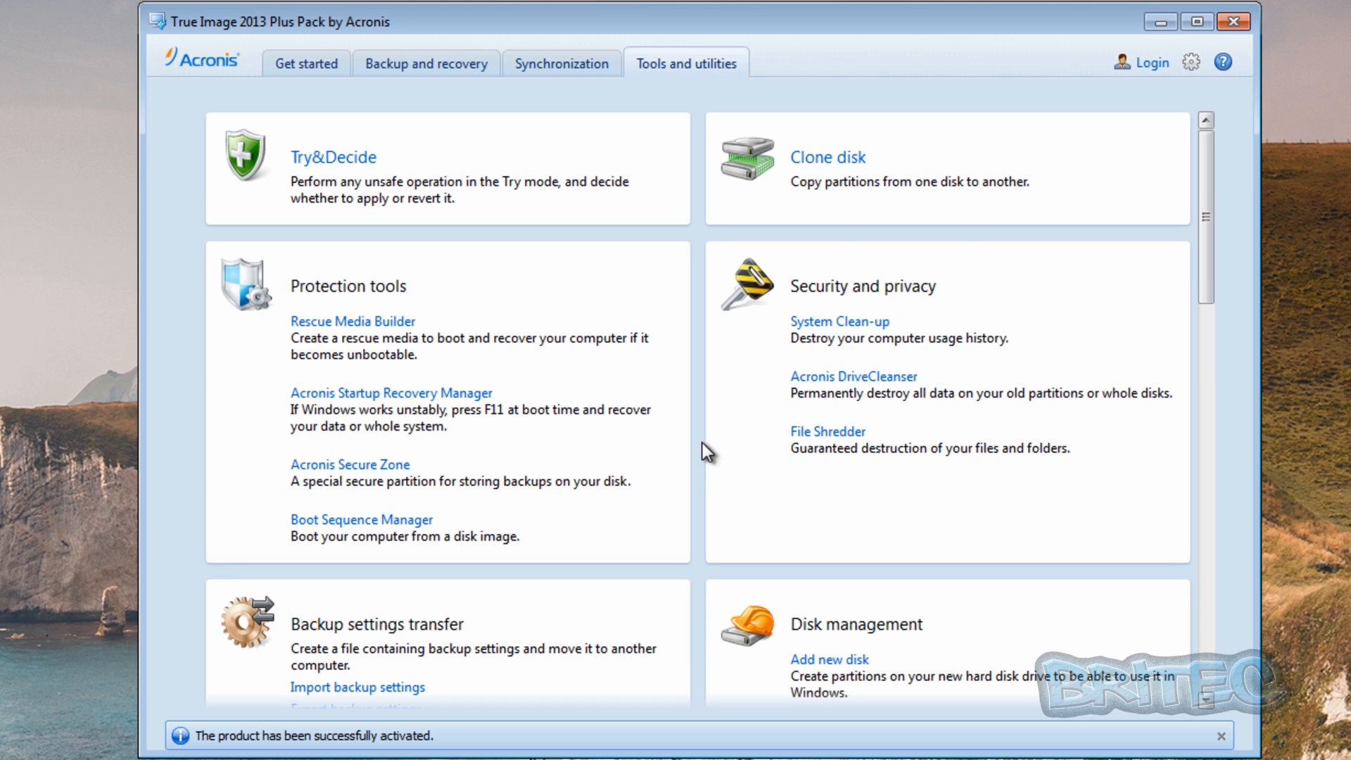
pyautogui.moveTo(466, 443)
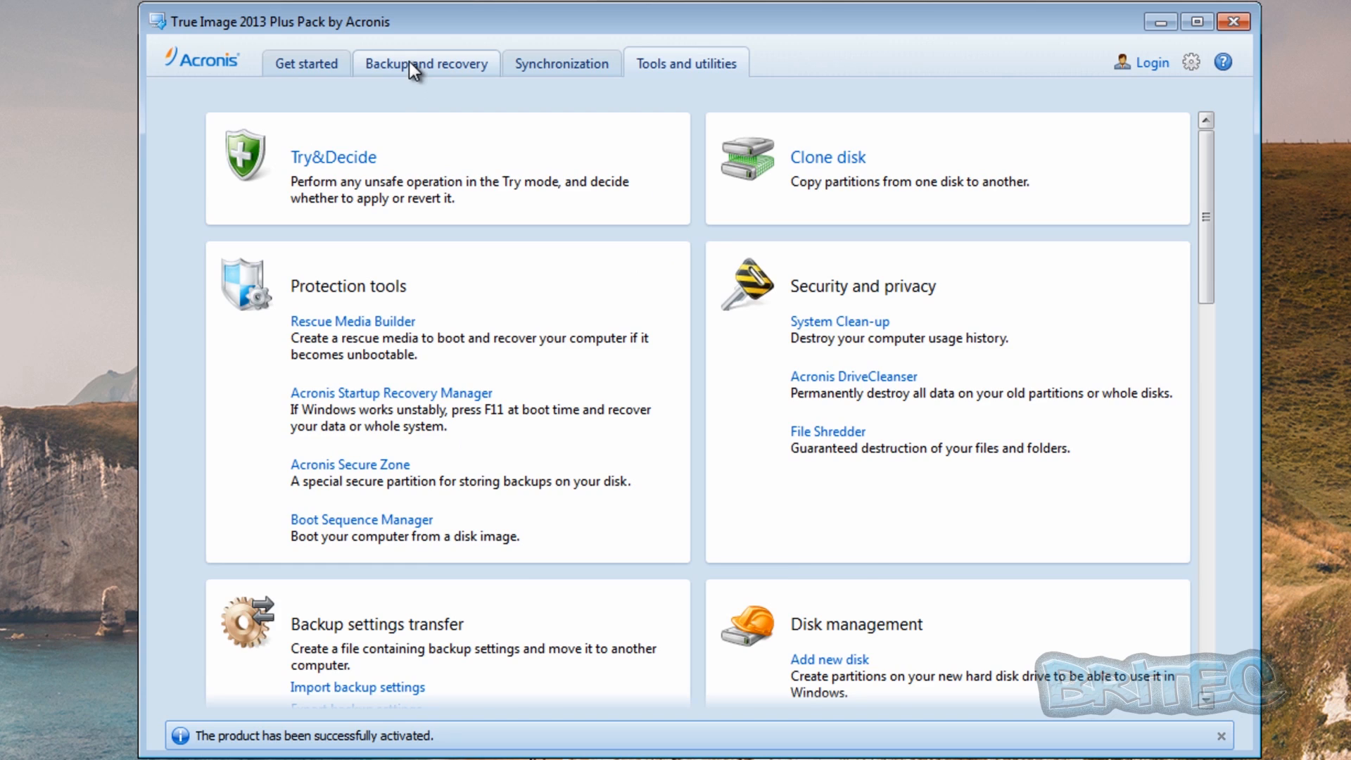
# Start a new data backup from the Backup and recovery area
pyautogui.click(423, 62)
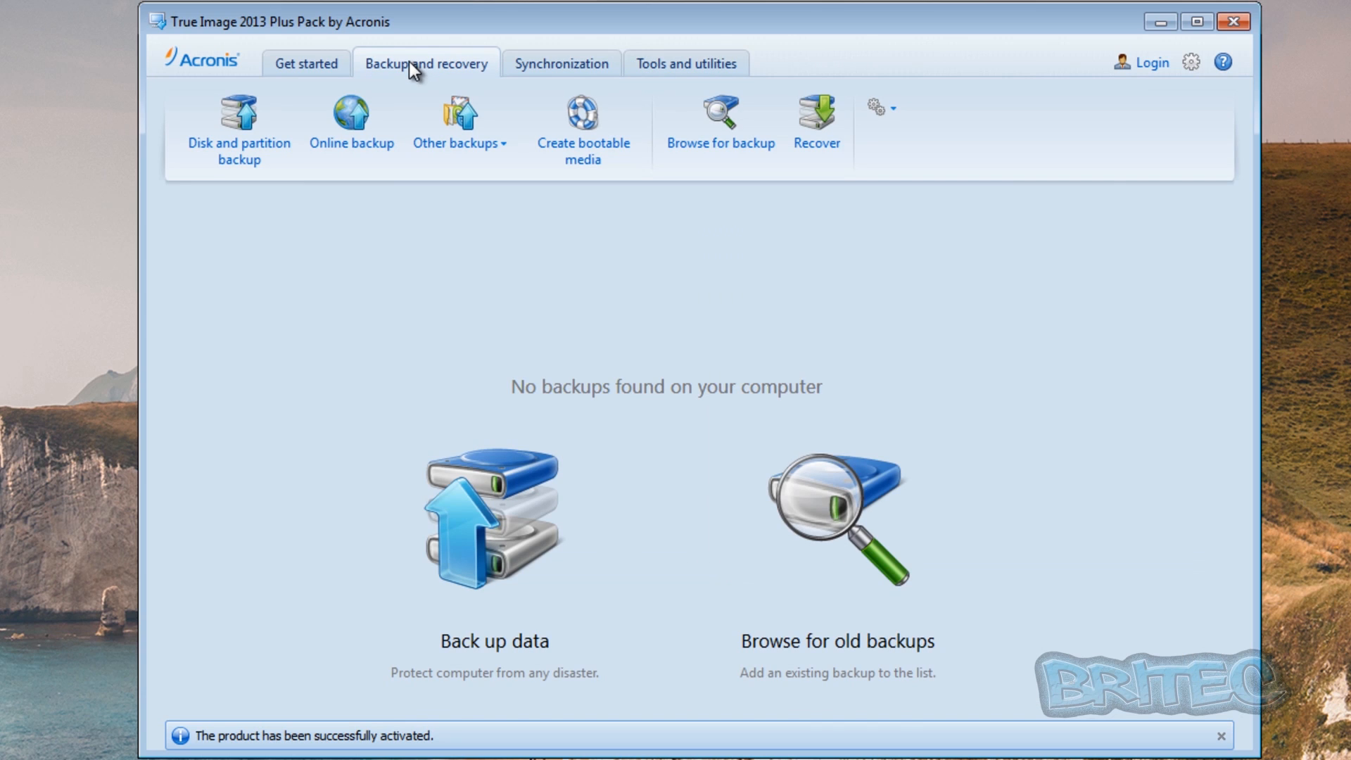
pyautogui.moveTo(411, 69)
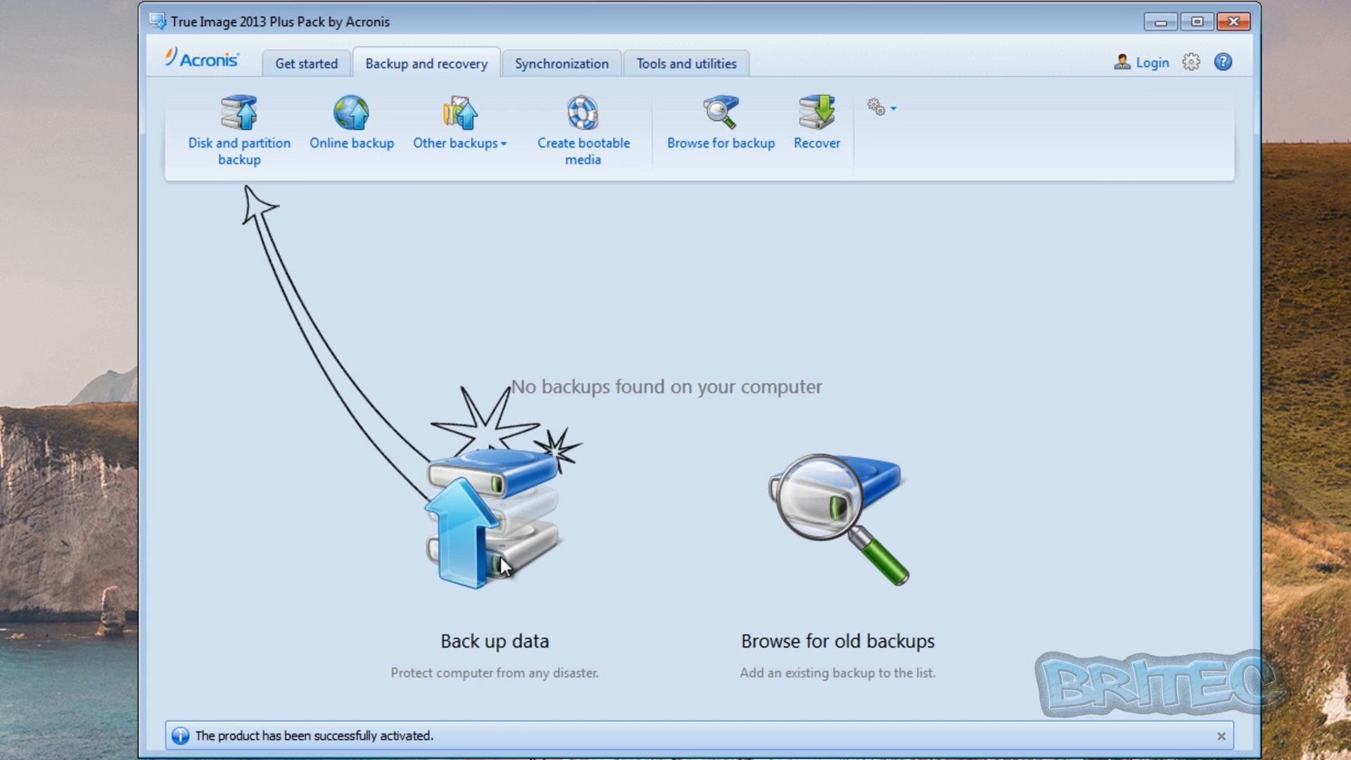
pyautogui.click(239, 121)
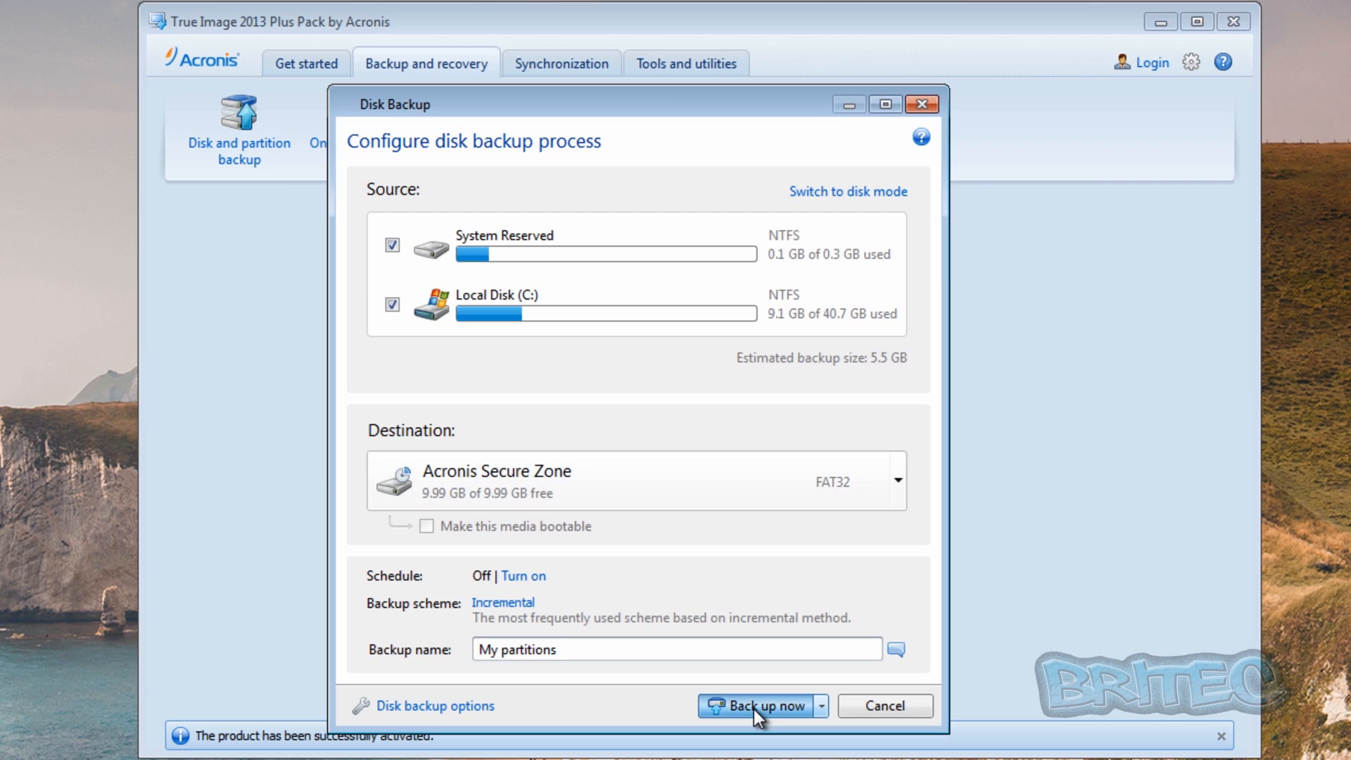
# Start the My partitions disk backup to the Acronis Secure Zone
pyautogui.click(761, 705)
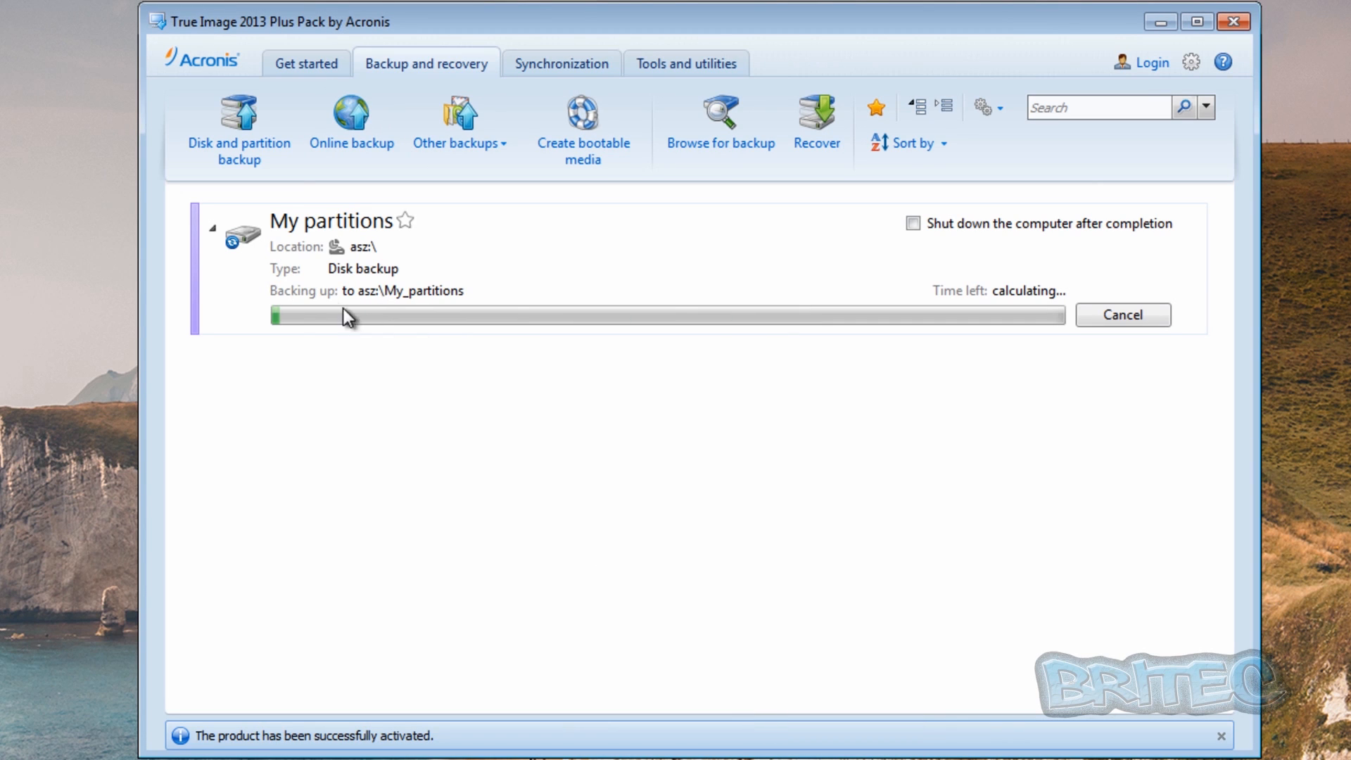
pyautogui.moveTo(568, 325)
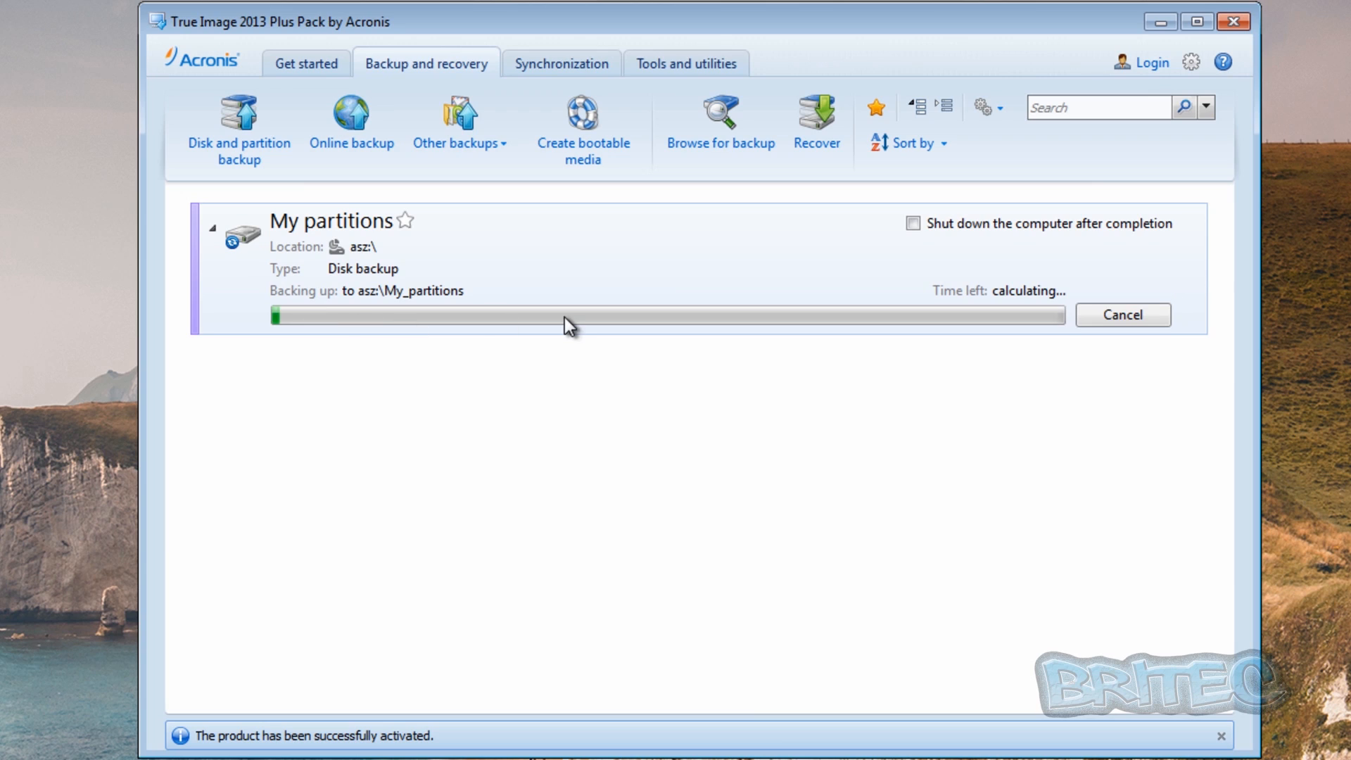
pyautogui.moveTo(430, 254)
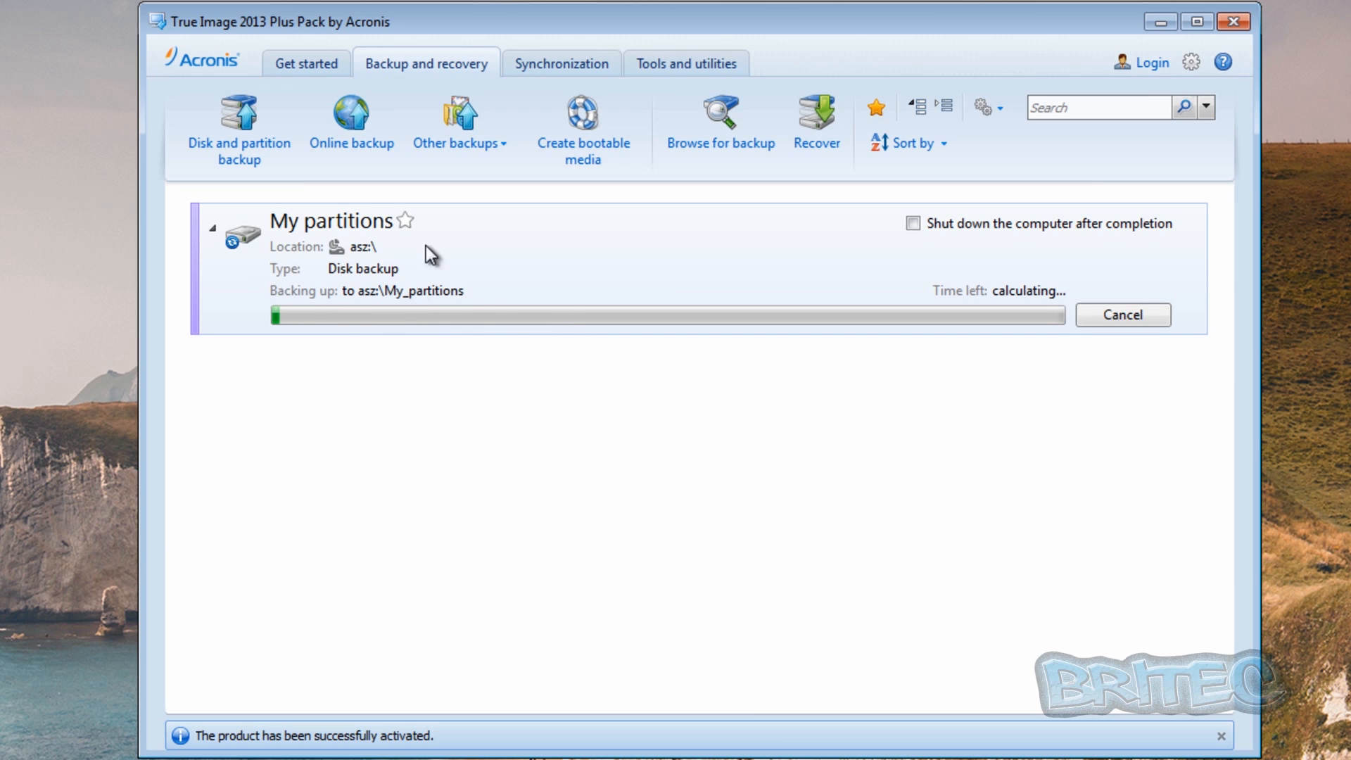
pyautogui.moveTo(412, 310)
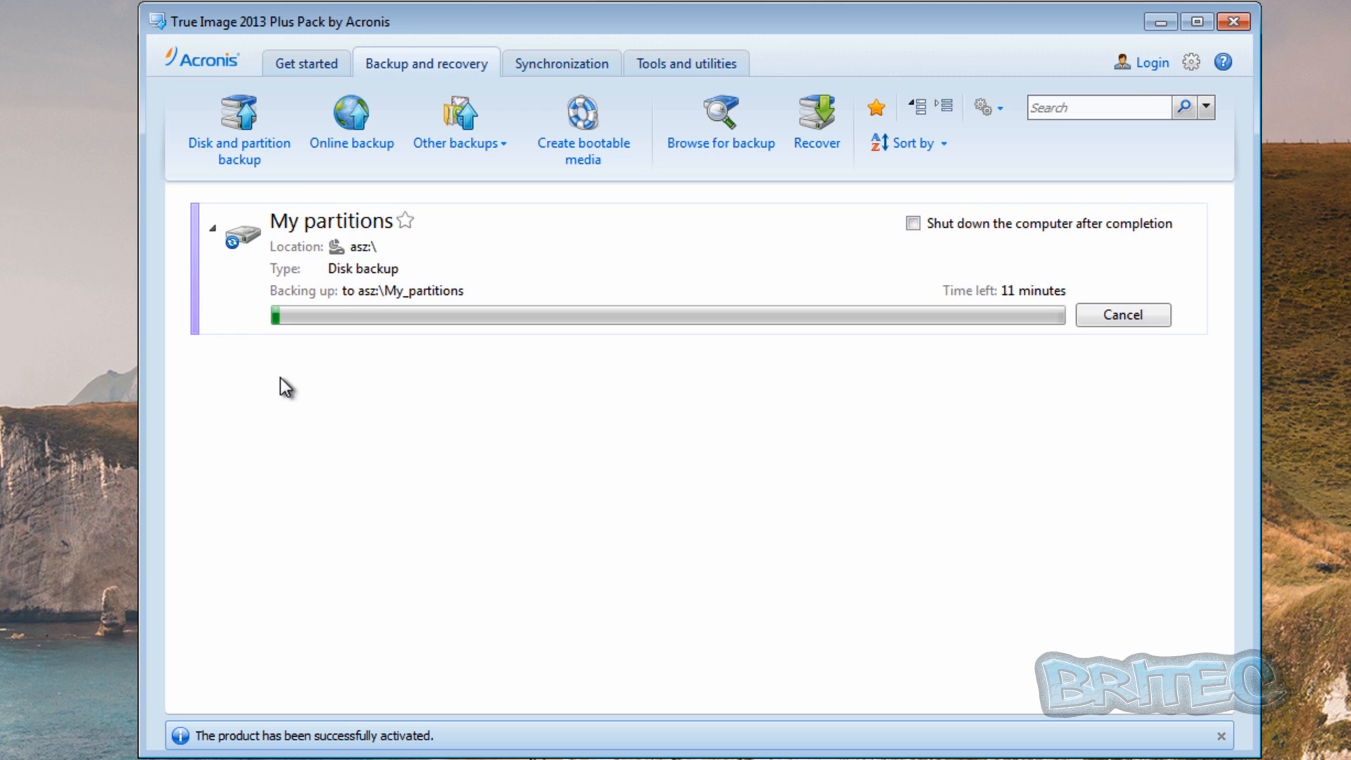
pyautogui.moveTo(330, 353)
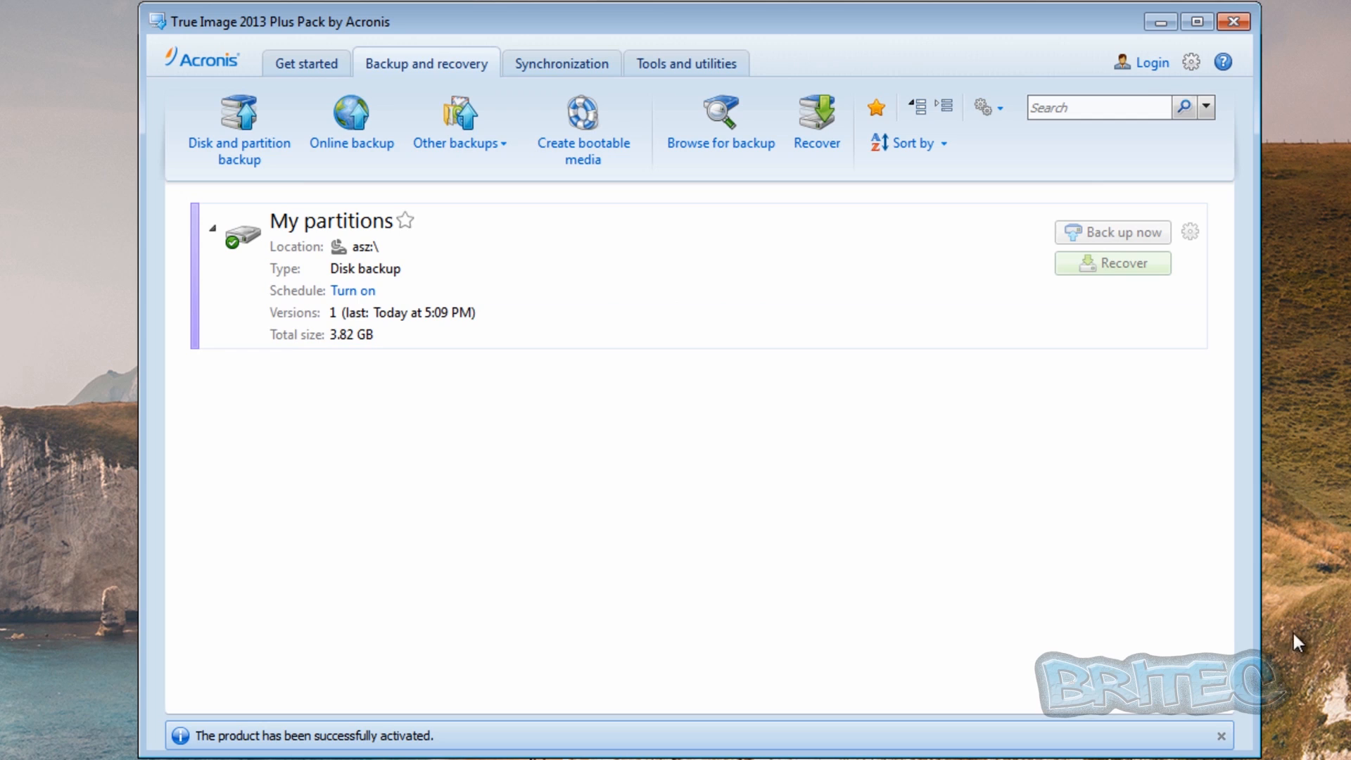
pyautogui.moveTo(657, 477)
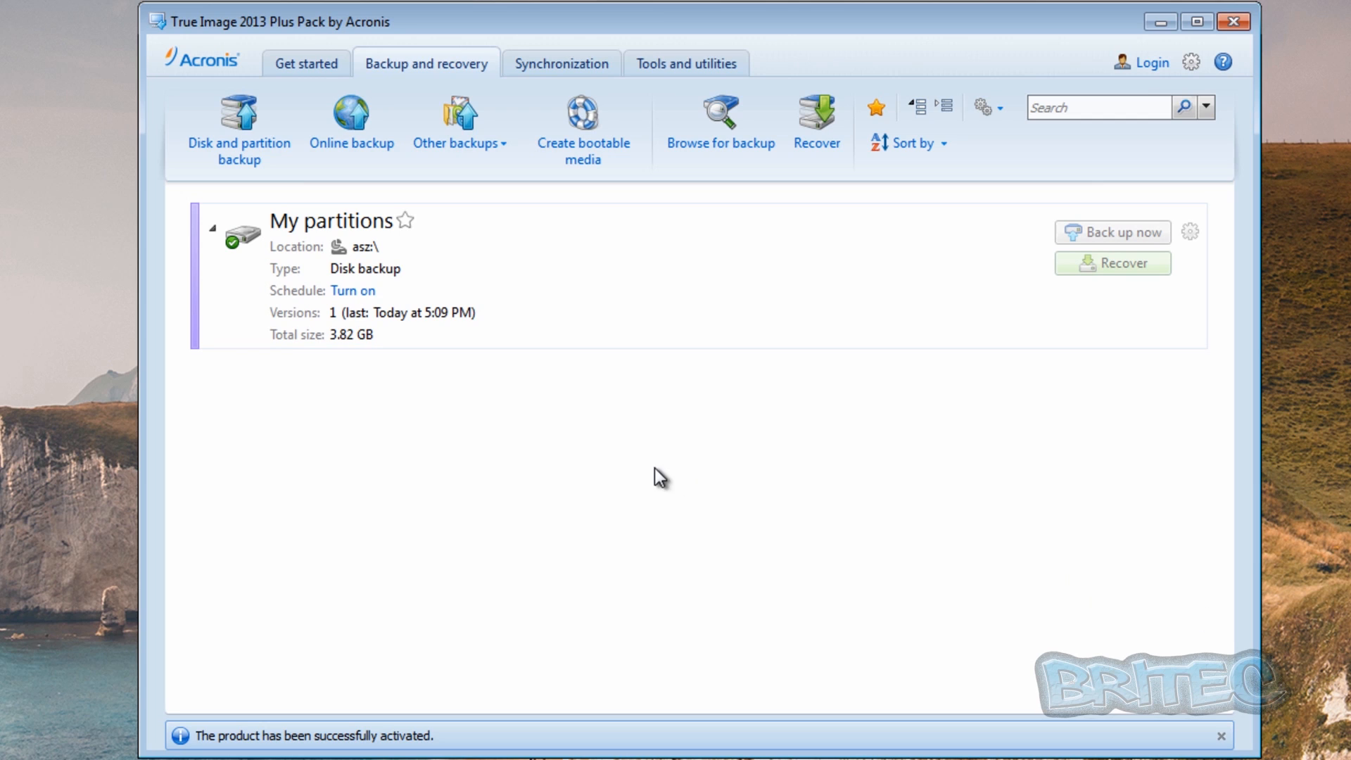
pyautogui.moveTo(722, 467)
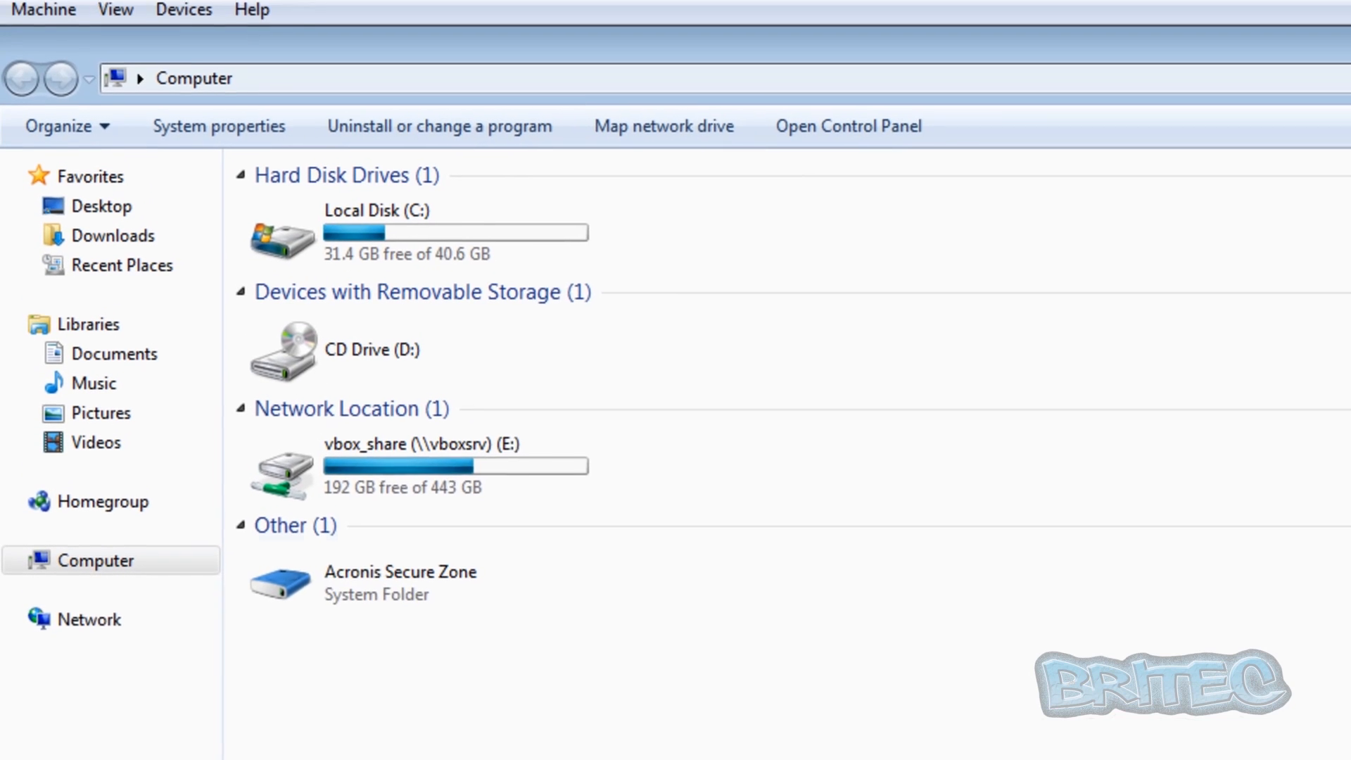
# Open the My_partitions backup archive inside the Acronis Secure Zone
pyautogui.doubleClick(399, 584)
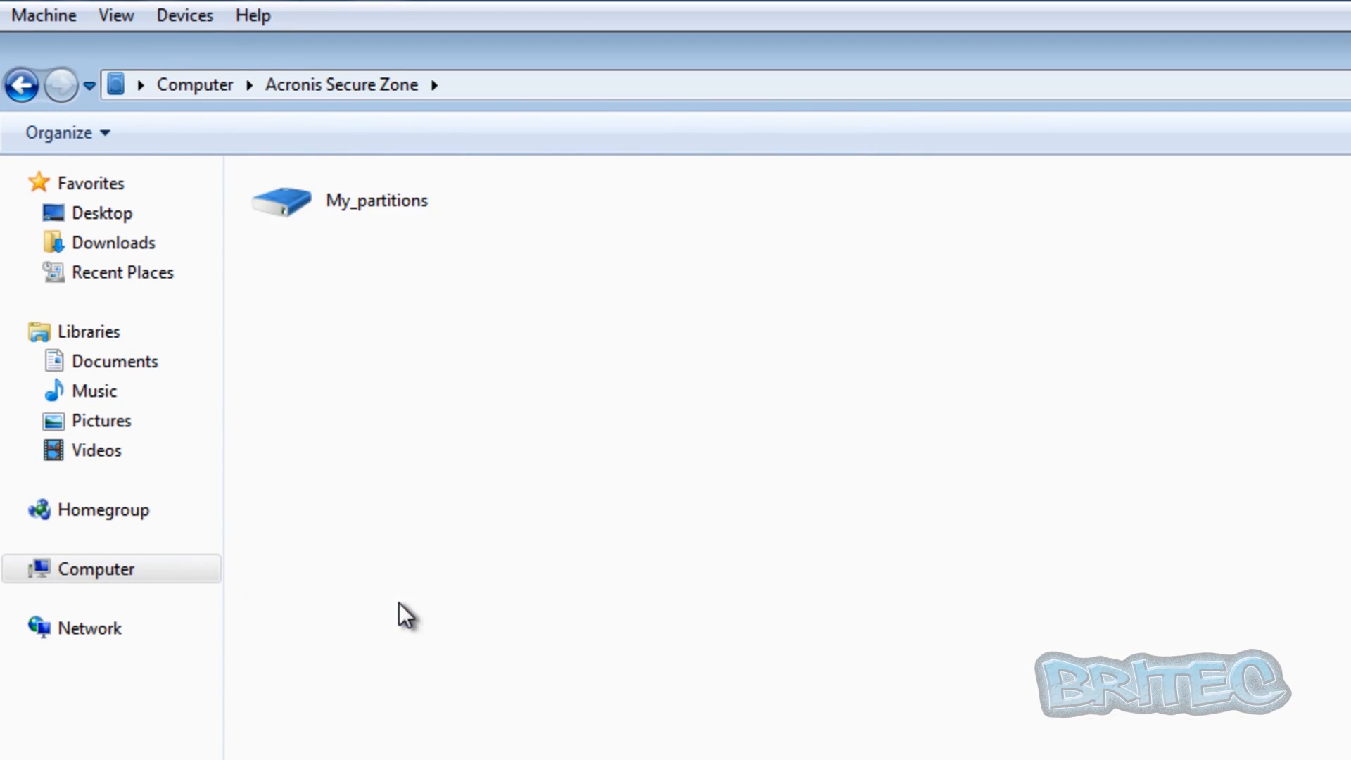
pyautogui.click(377, 200)
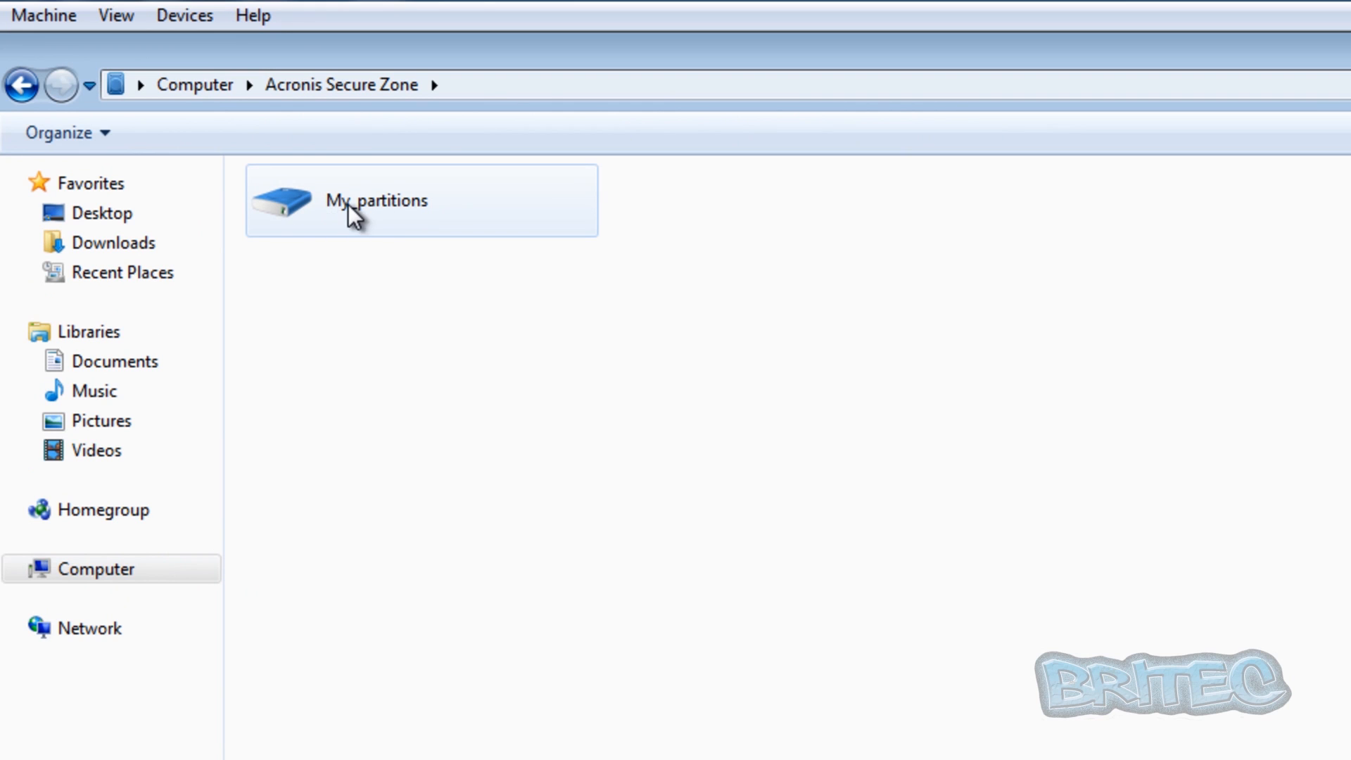
pyautogui.doubleClick(376, 200)
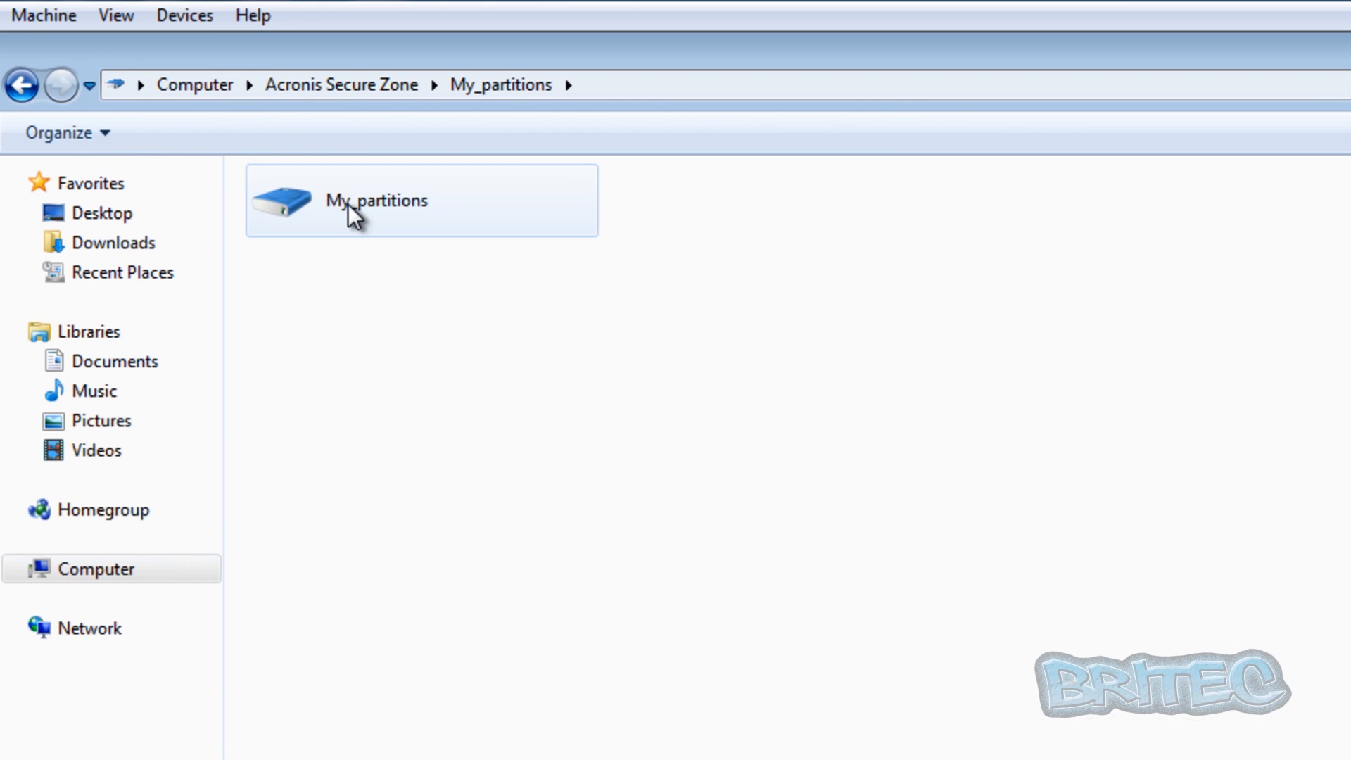
pyautogui.doubleClick(377, 200)
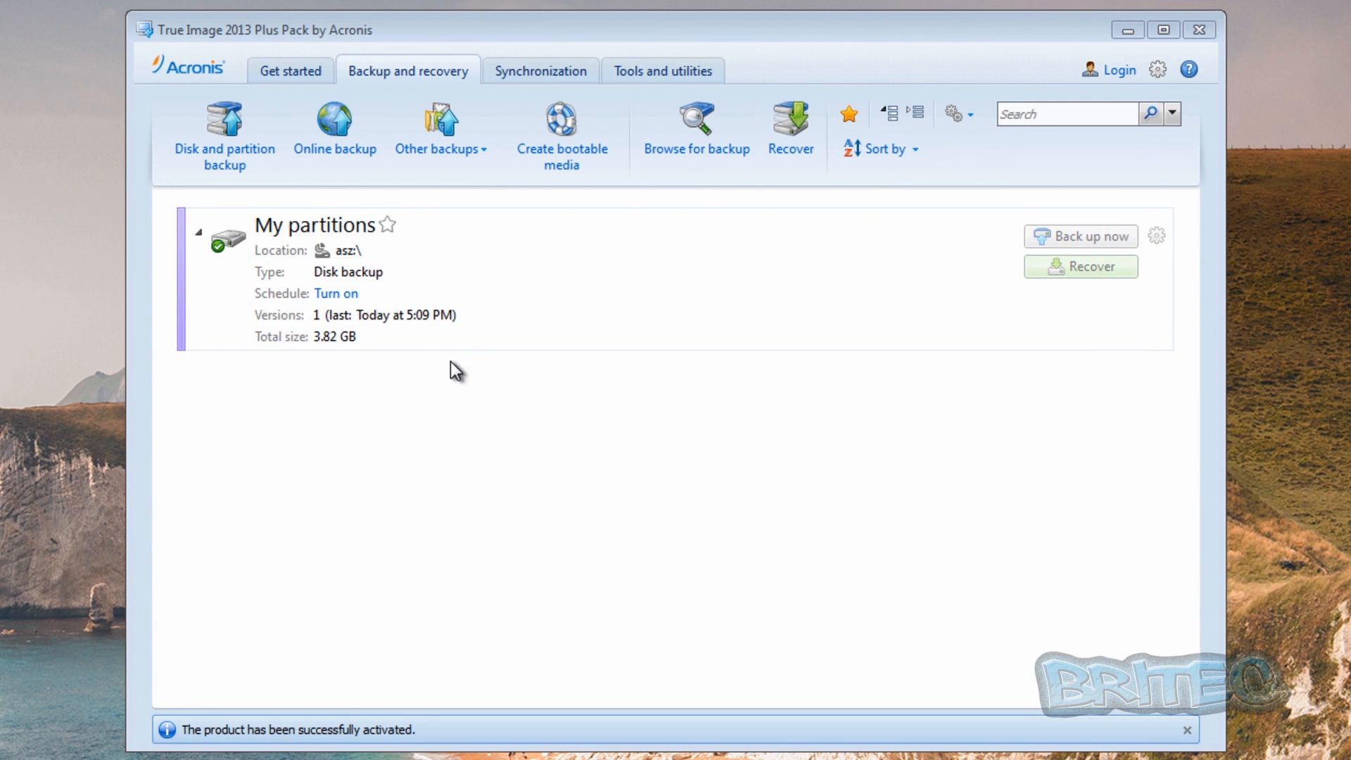
pyautogui.moveTo(559, 324)
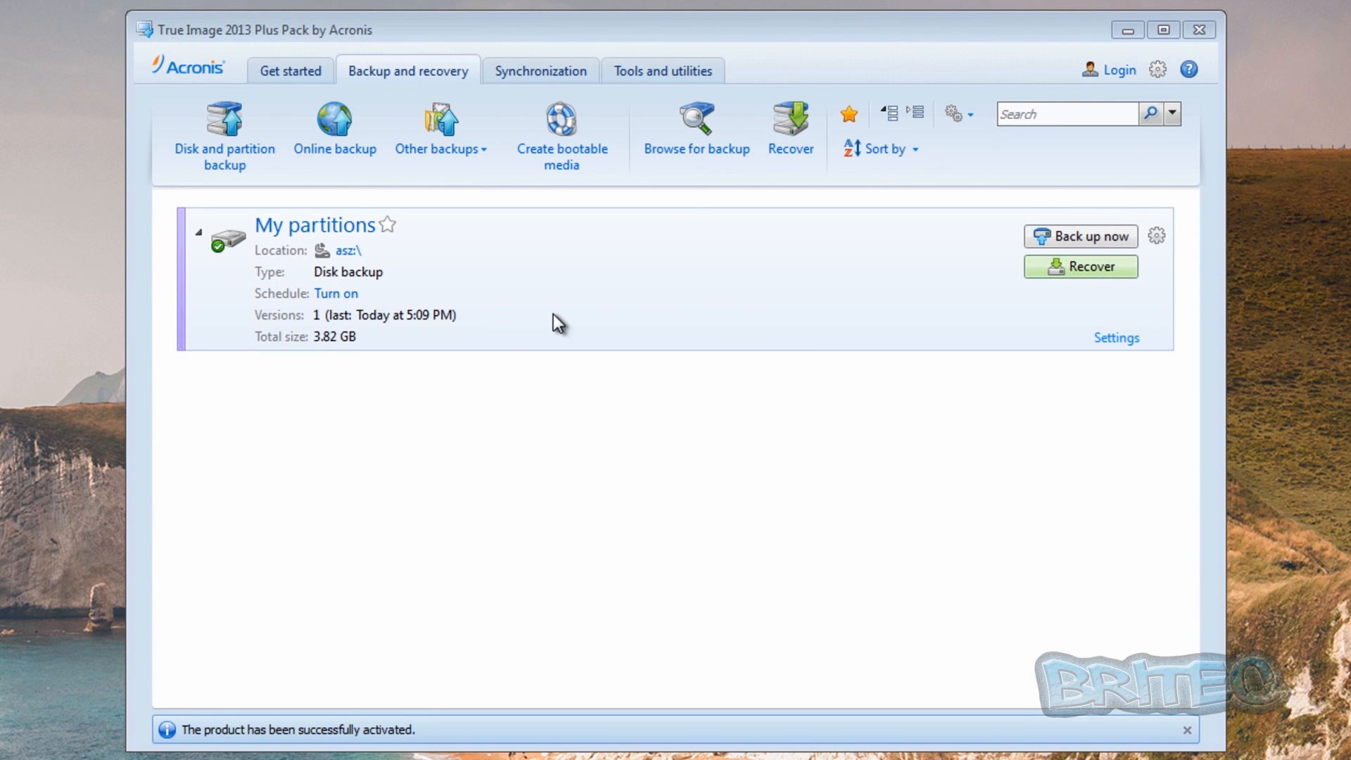
# Activate Acronis Startup Recovery Manager from Tools and utilities and acknowledge the success message
pyautogui.click(662, 70)
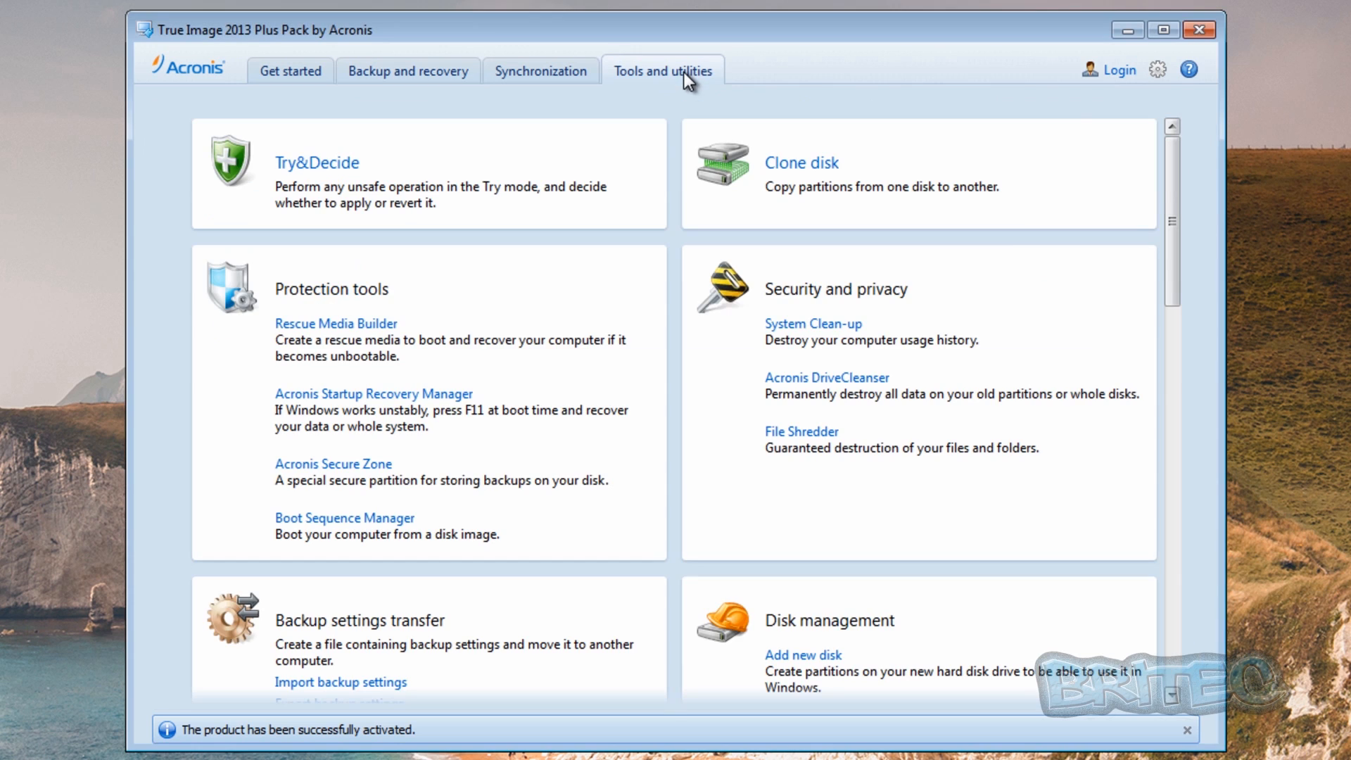
pyautogui.moveTo(375, 394)
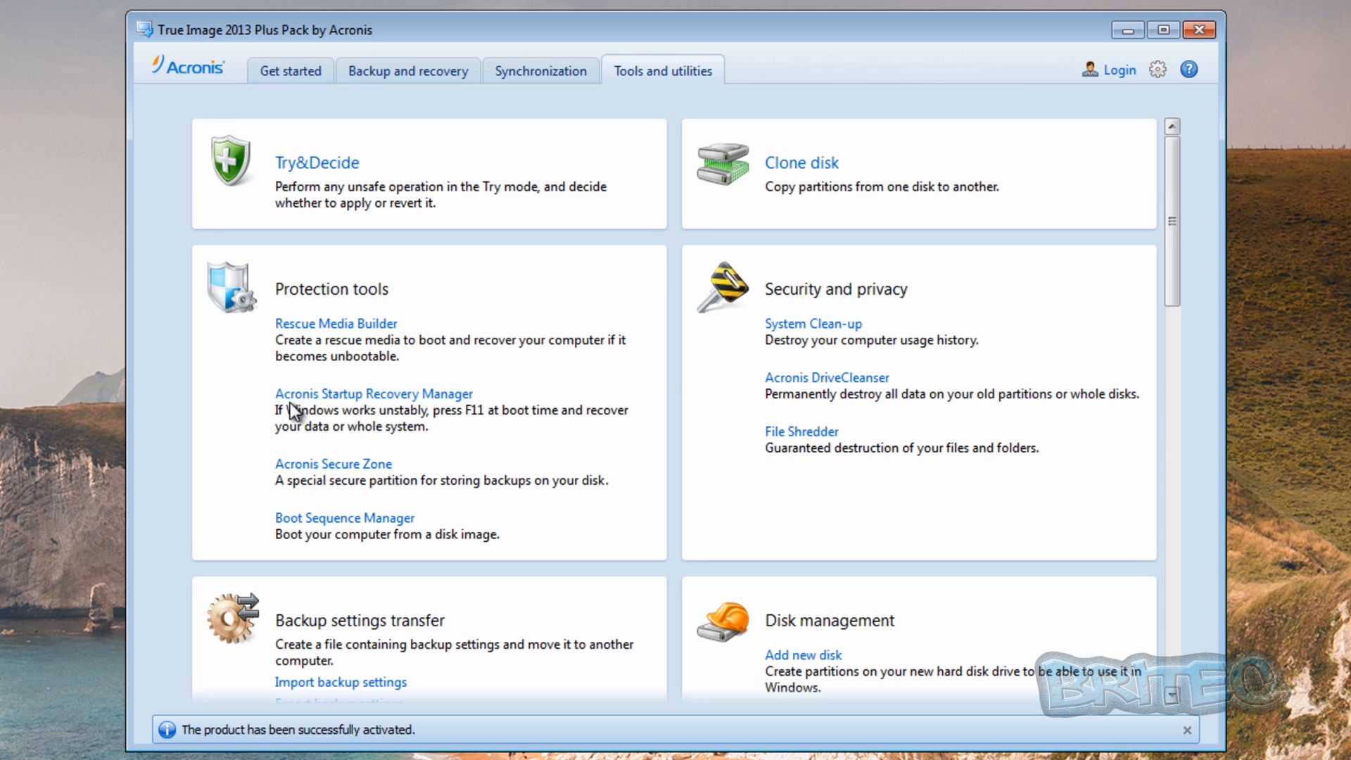
pyautogui.moveTo(409, 412)
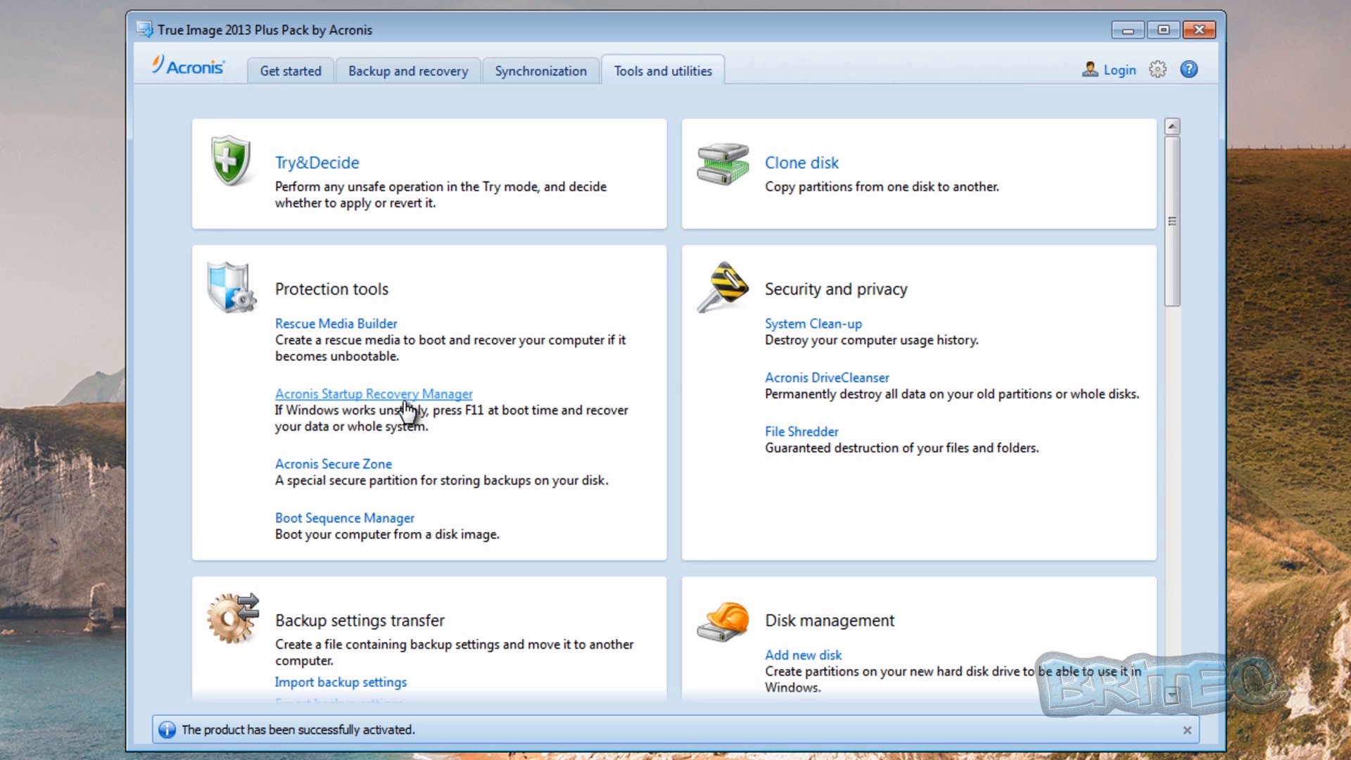
pyautogui.click(375, 394)
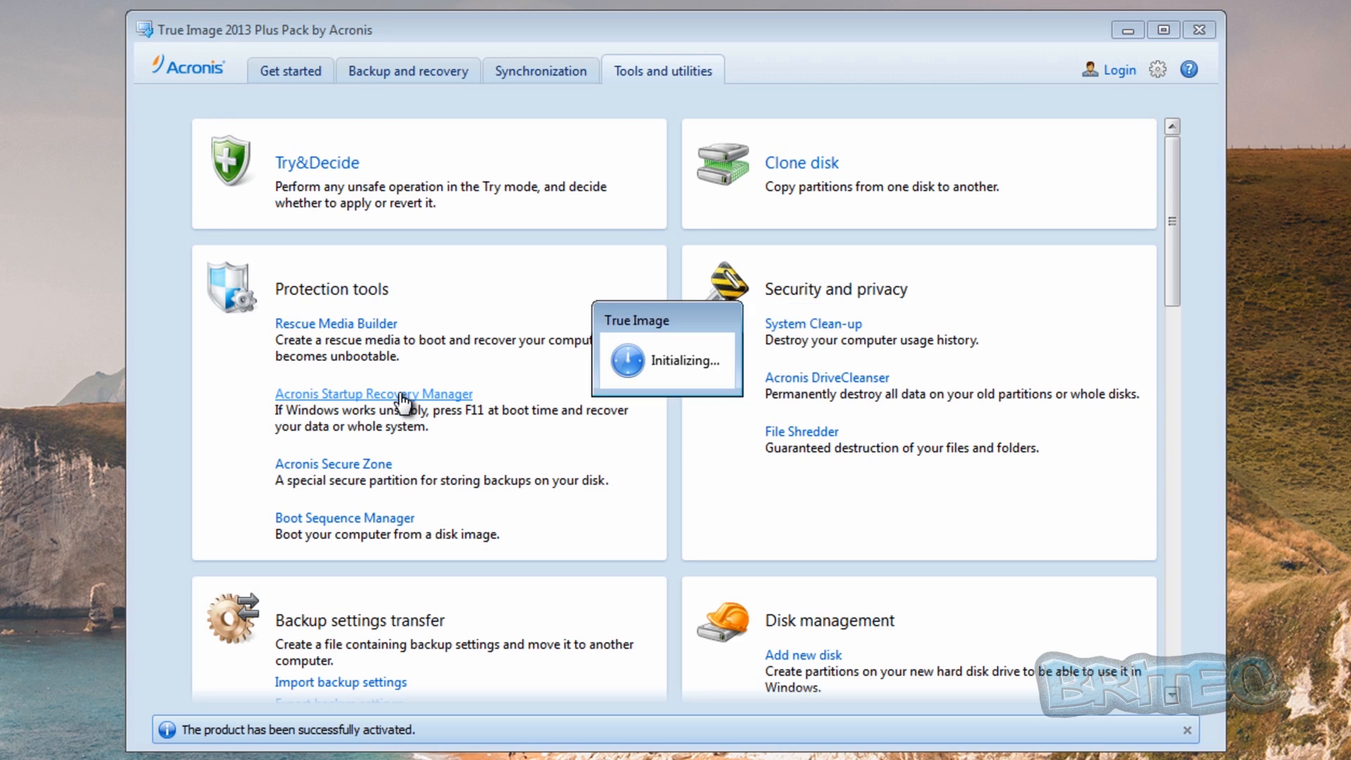
pyautogui.click(373, 395)
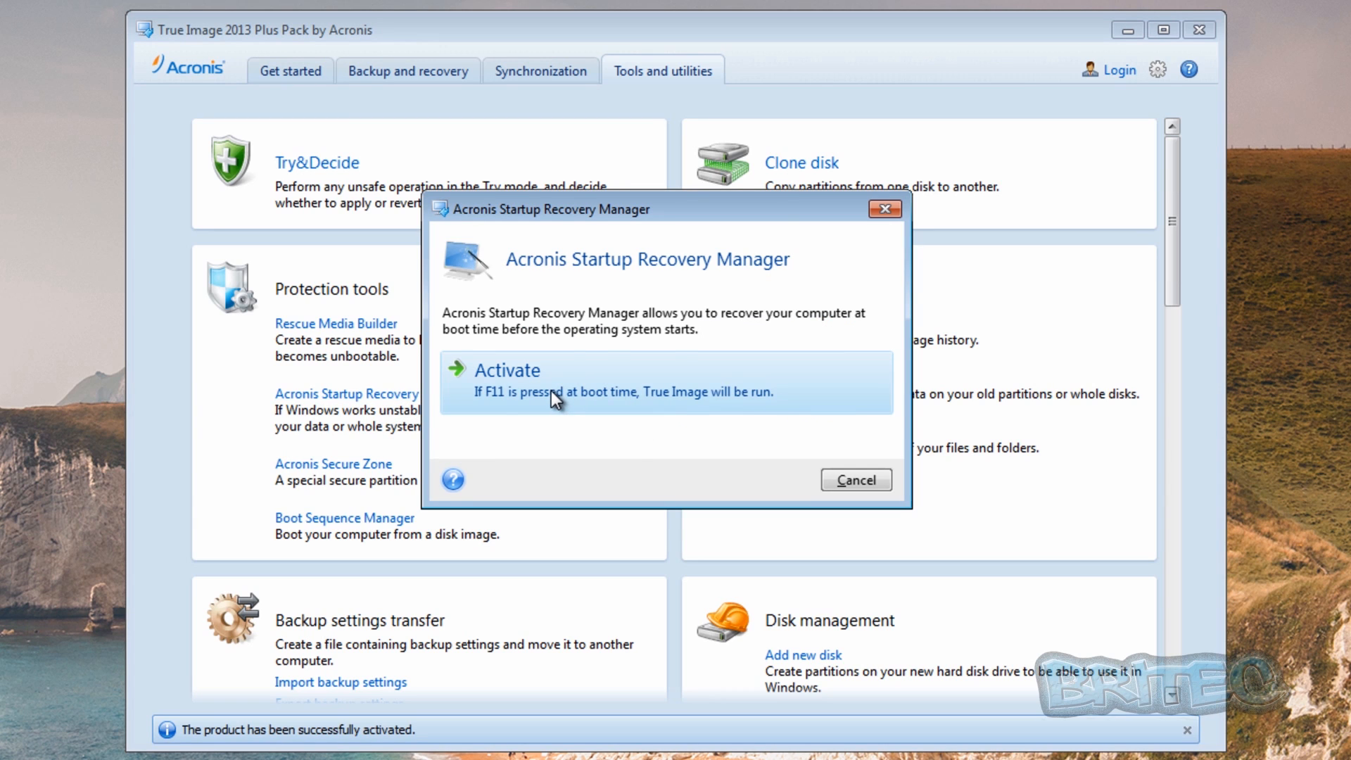
pyautogui.click(507, 371)
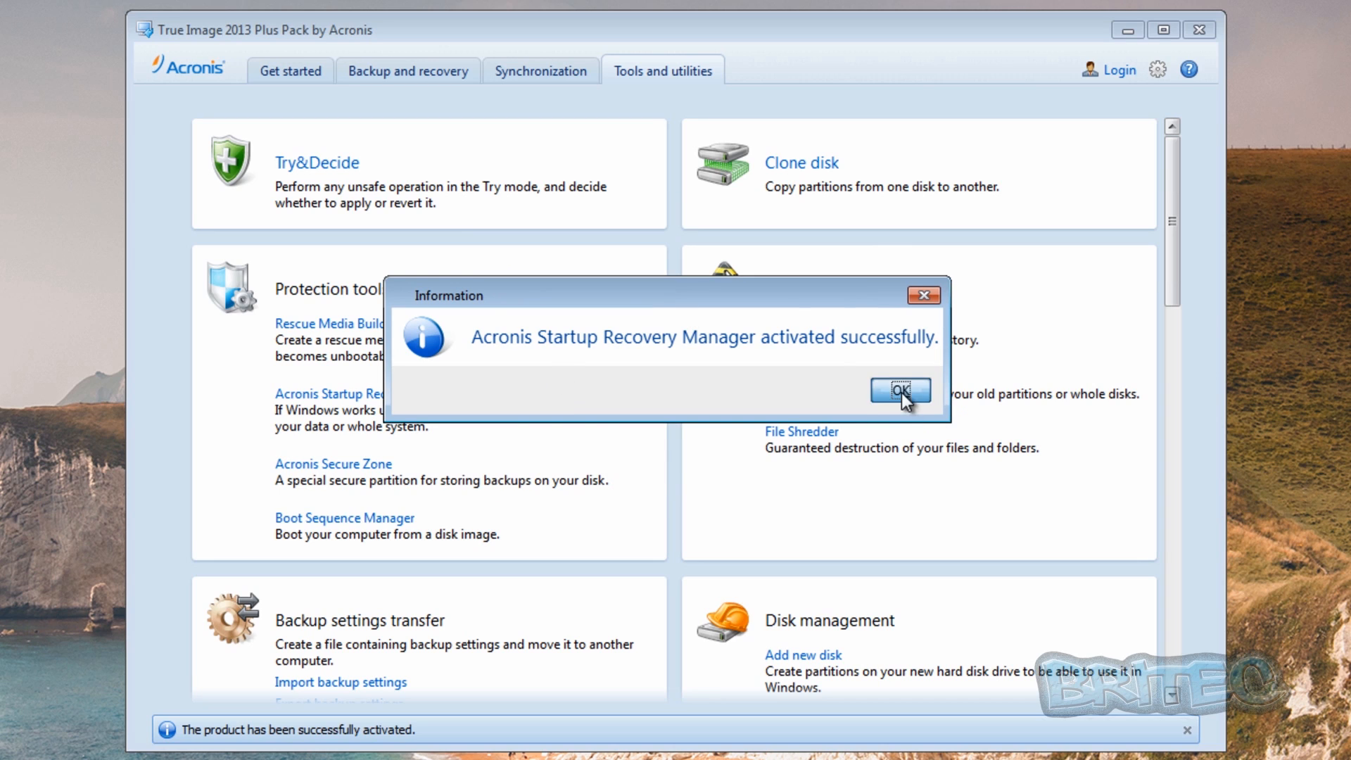
pyautogui.click(900, 390)
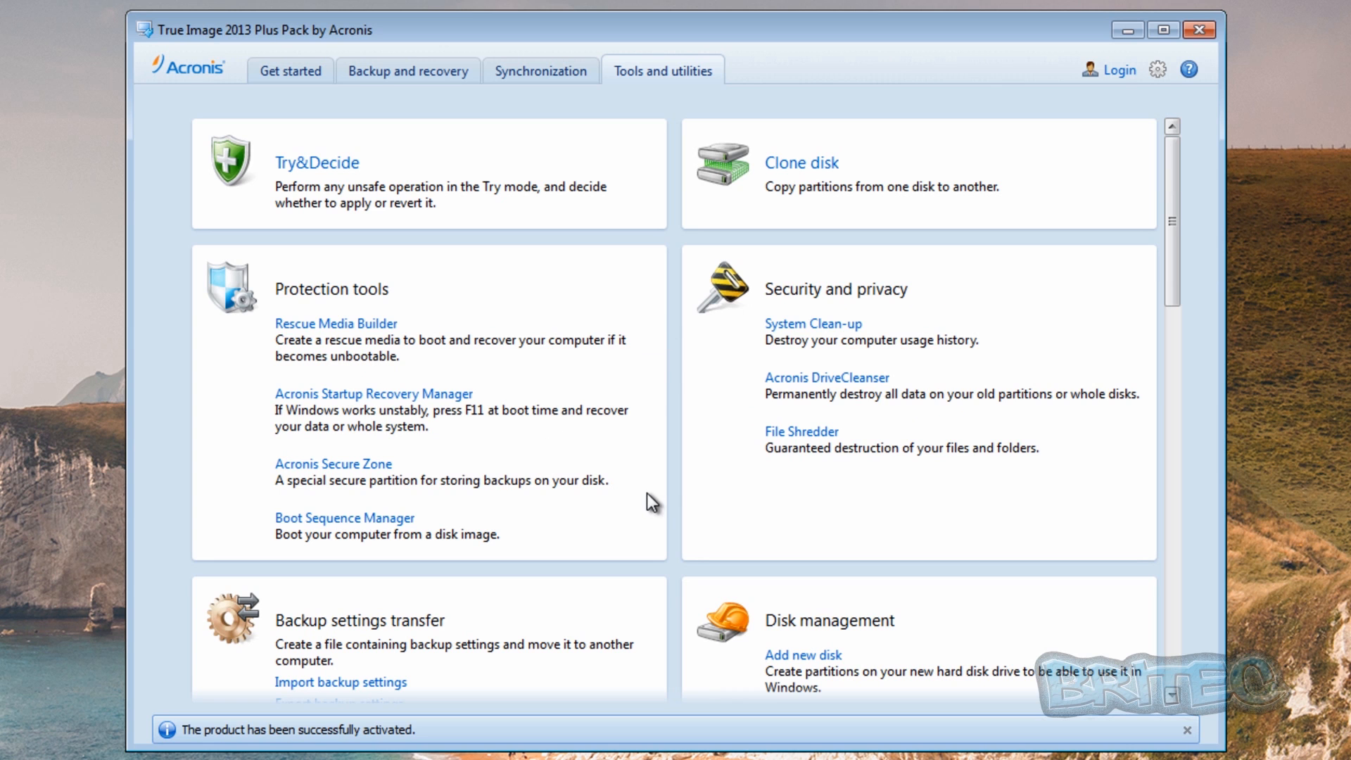
pyautogui.moveTo(1210, 86)
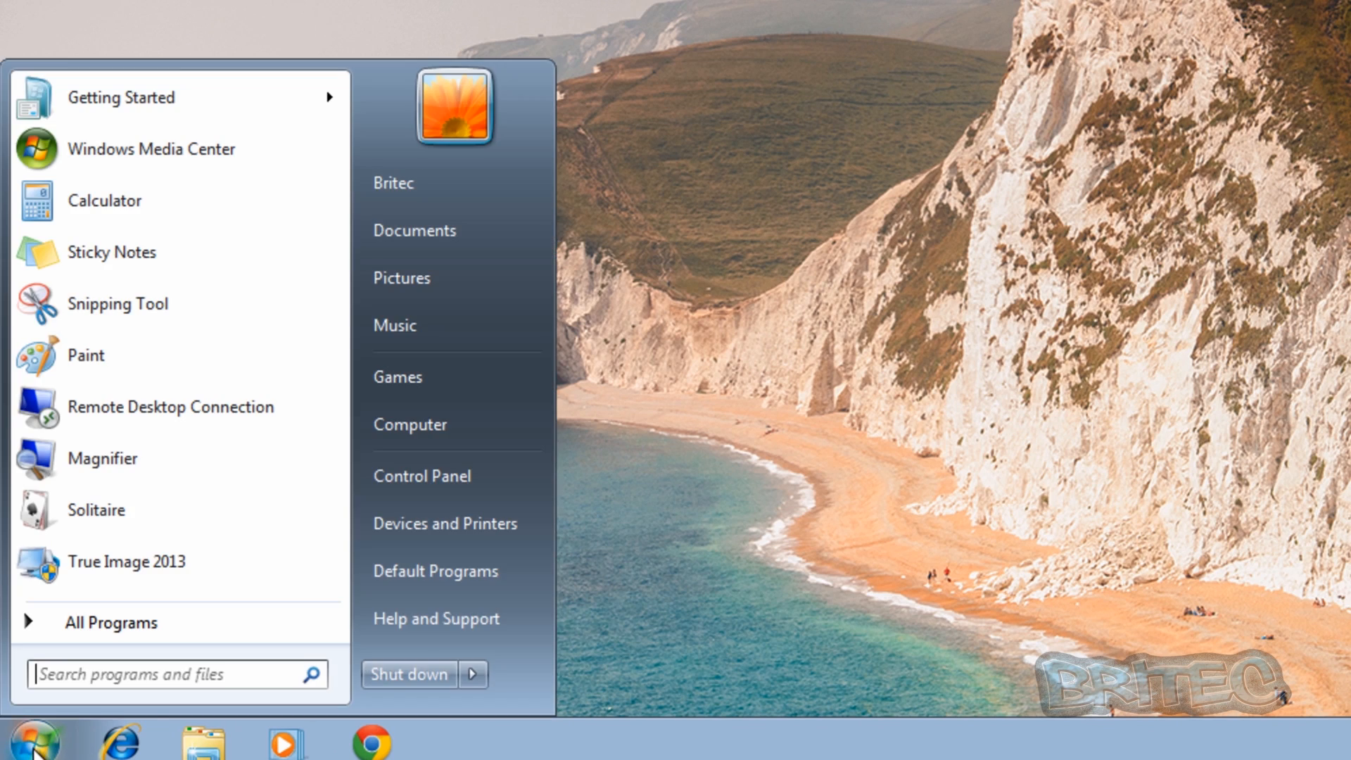
# Restart the computer via the Start menu's Shut down arrow
pyautogui.click(473, 675)
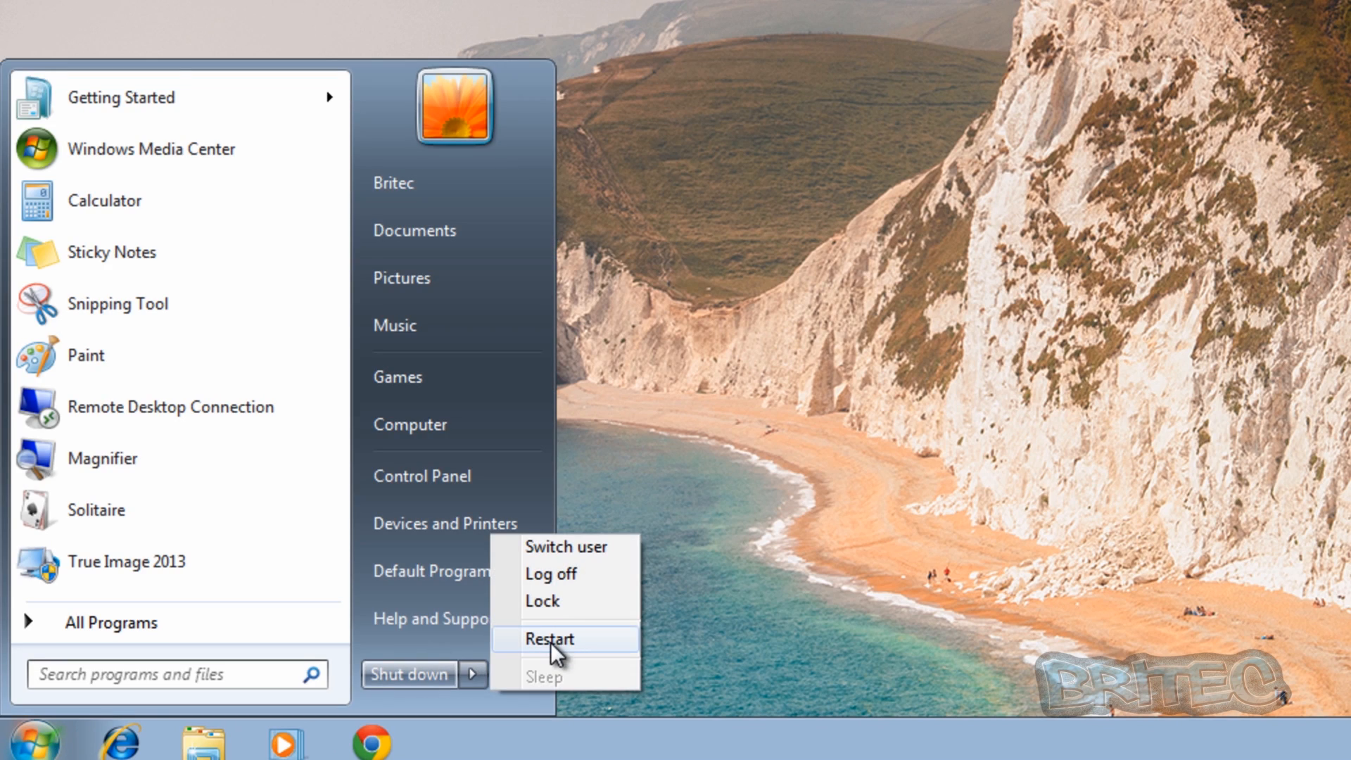
pyautogui.click(551, 639)
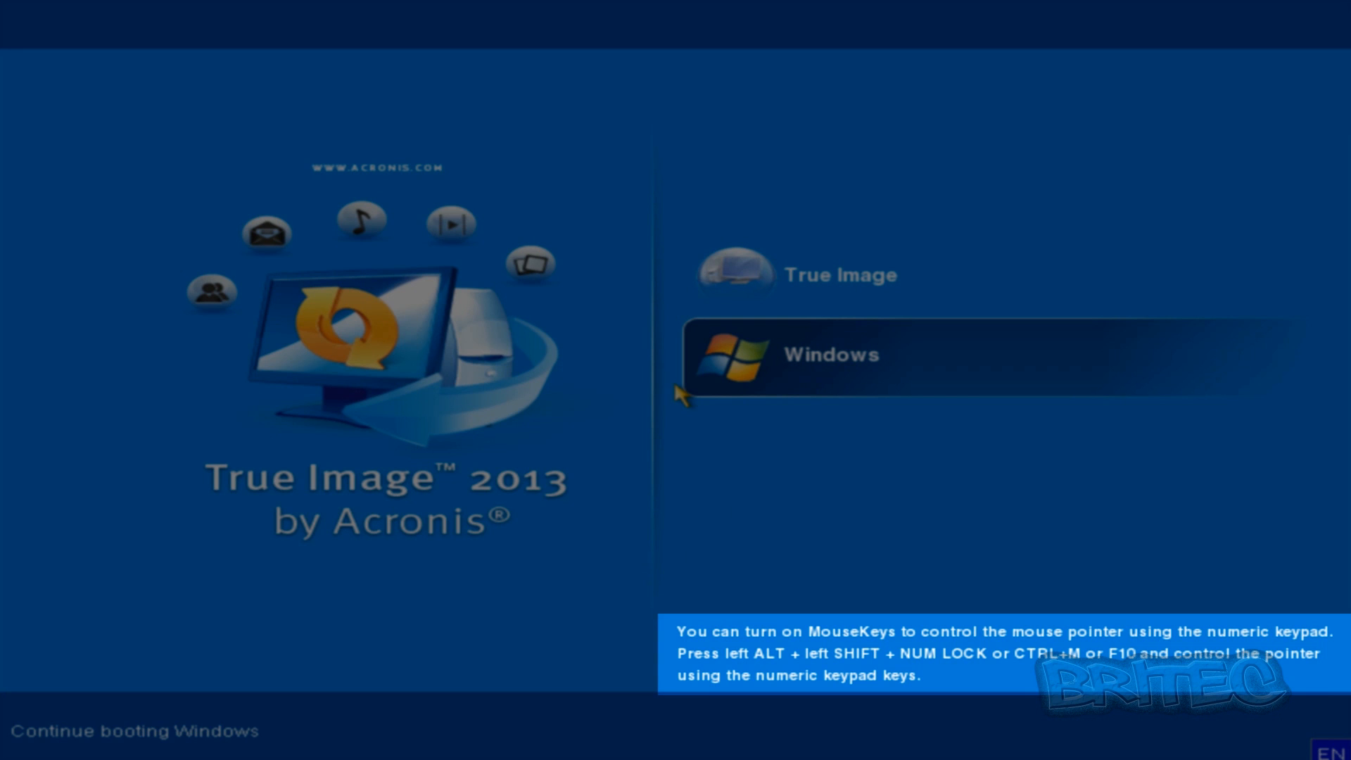
# Choose True Image at the Acronis boot menu instead of Windows
pyautogui.click(830, 355)
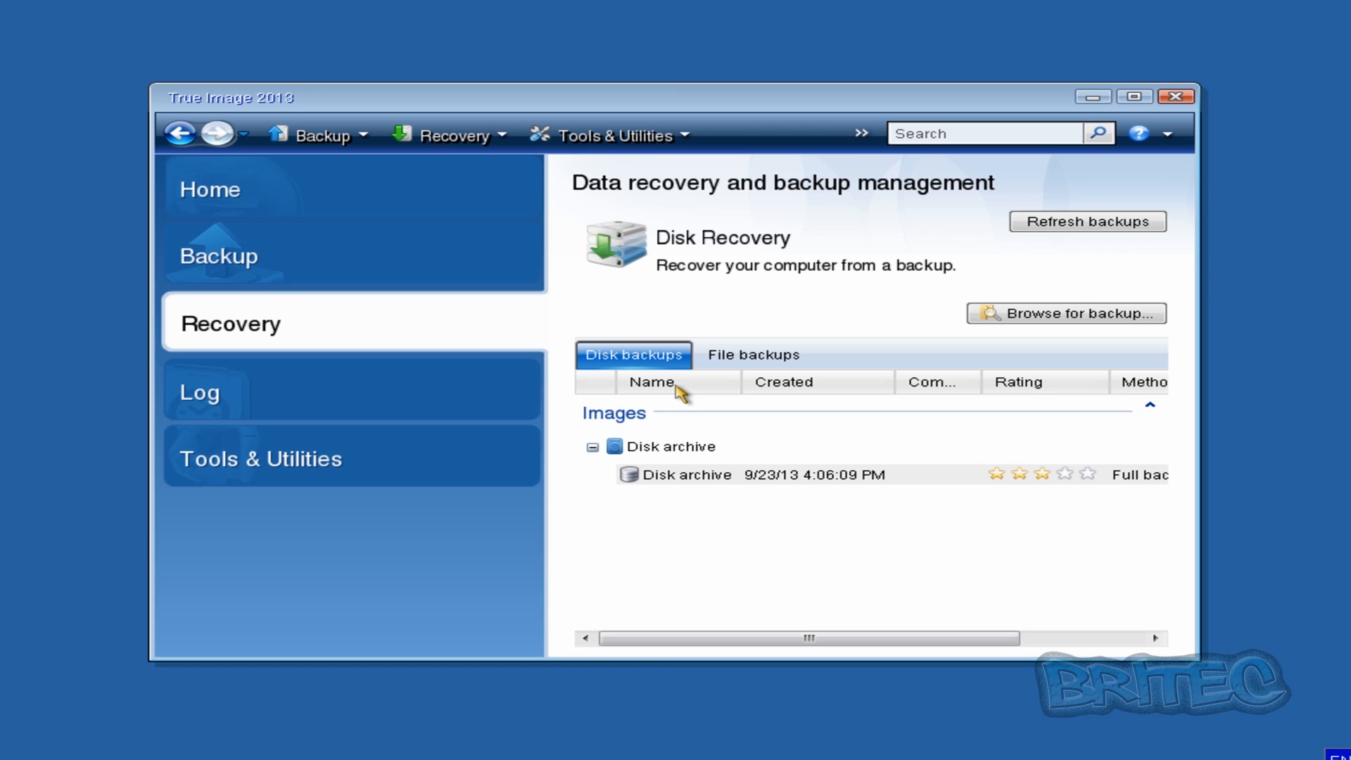
# View the empty event log, then show Tools & Utilities in the boot environment
pyautogui.click(200, 390)
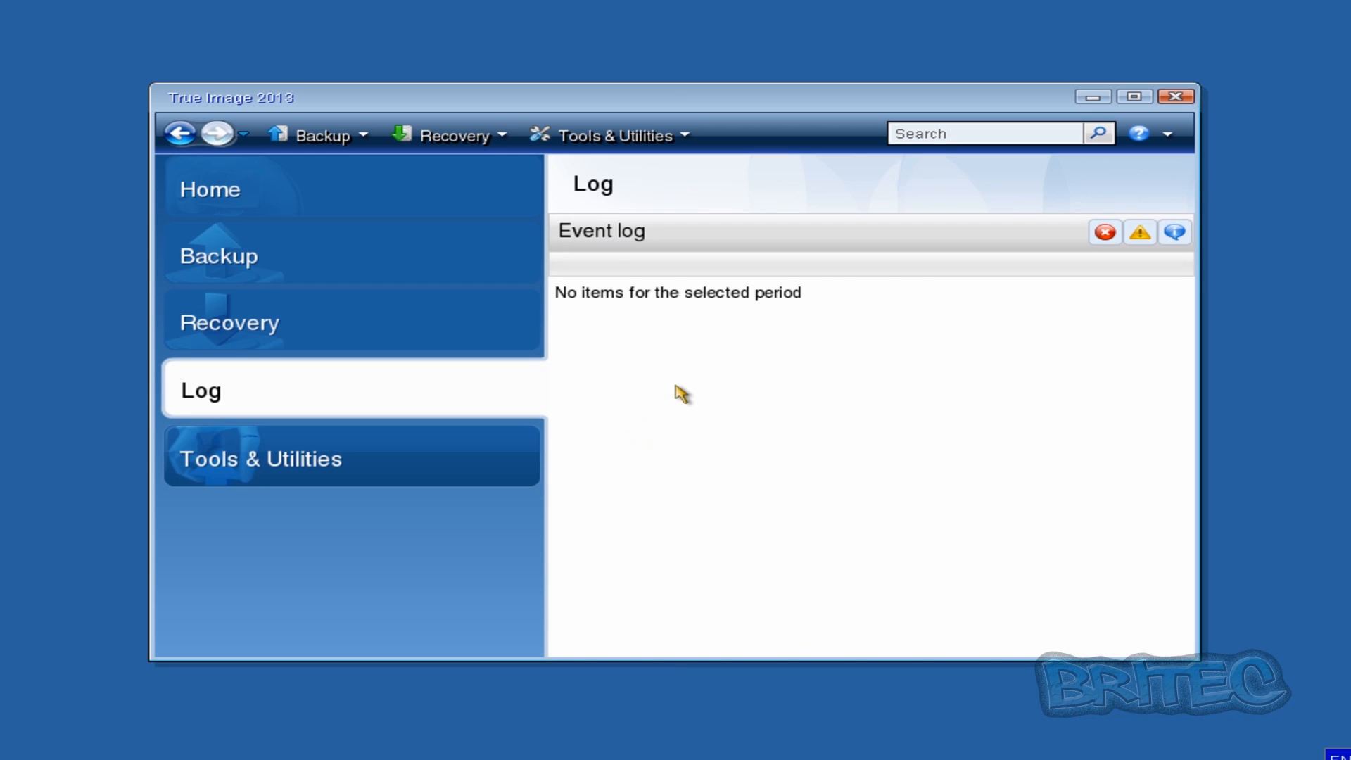
pyautogui.click(262, 456)
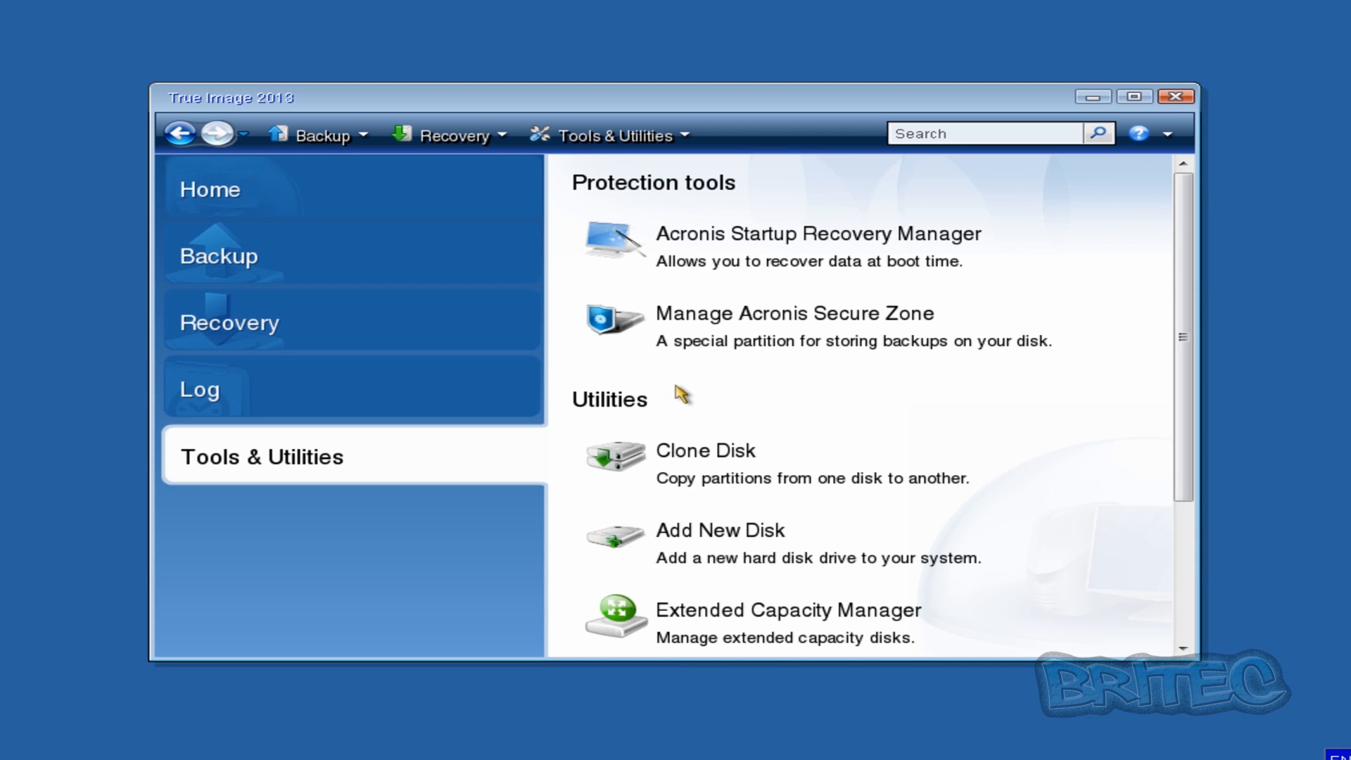